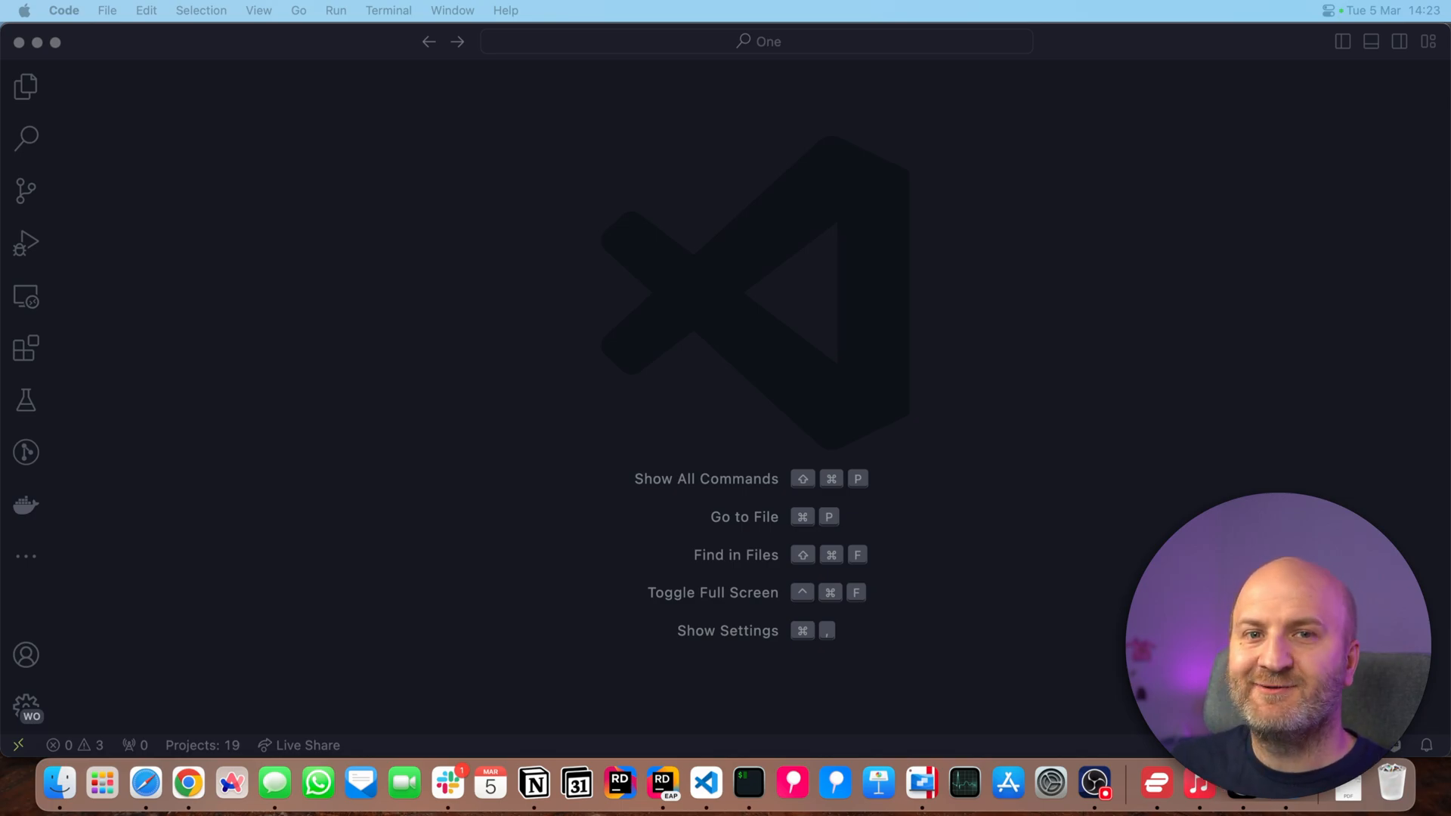
- Open the Explorer and scroll the eShop src tree toward Ordering.API's Types folder
left_click(25, 86)
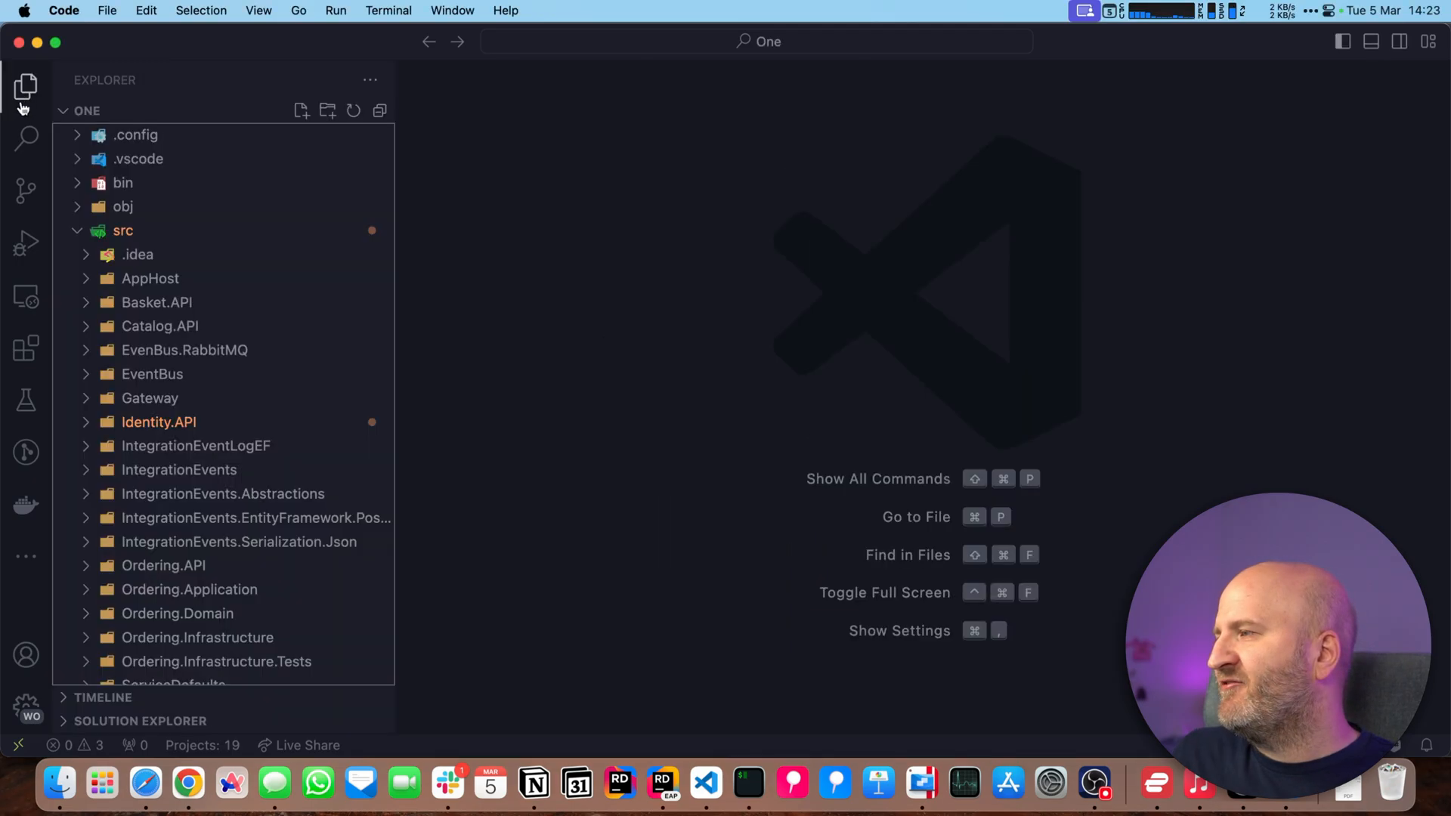
scroll("down", 3)
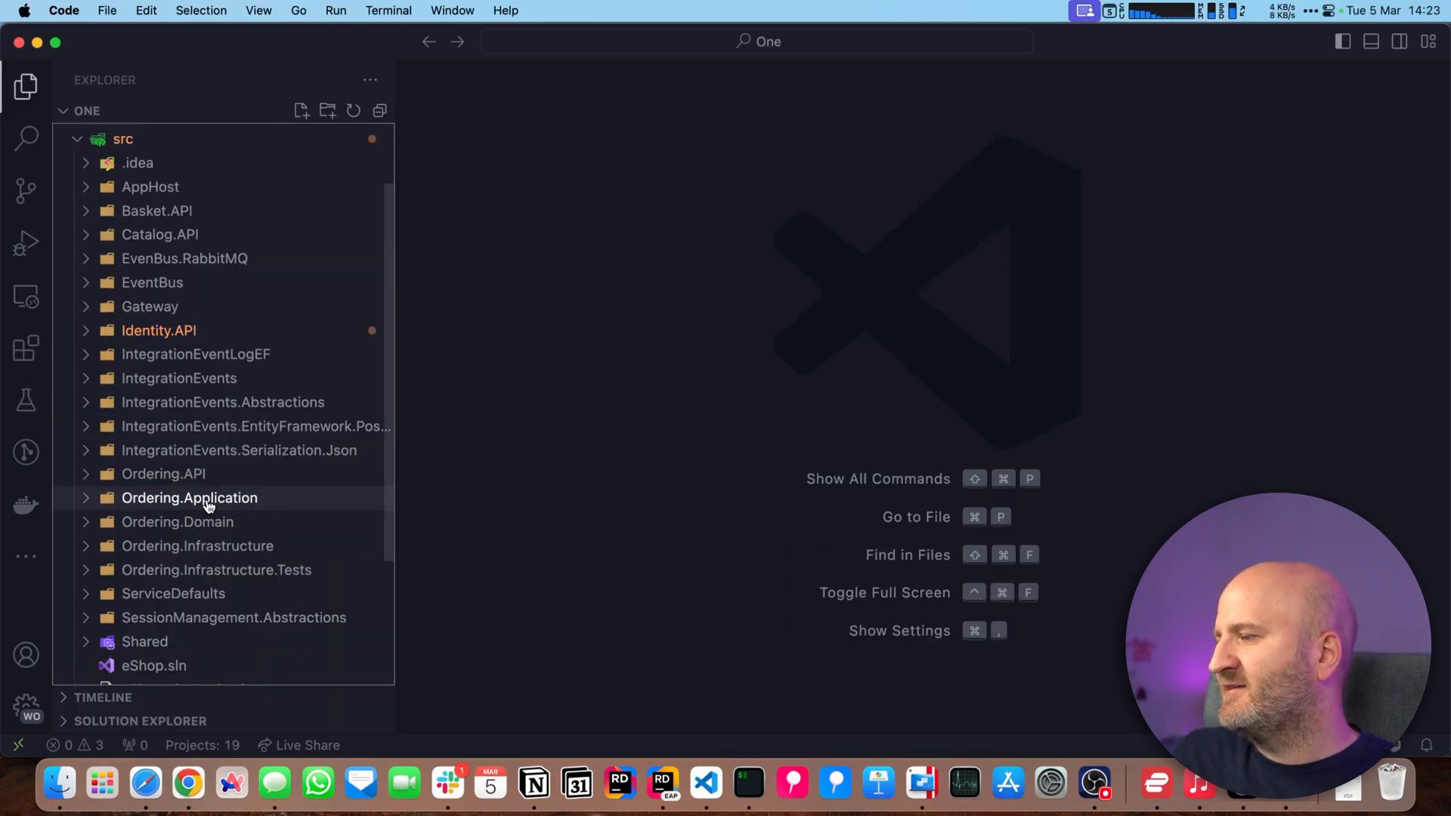
scroll("down", 3)
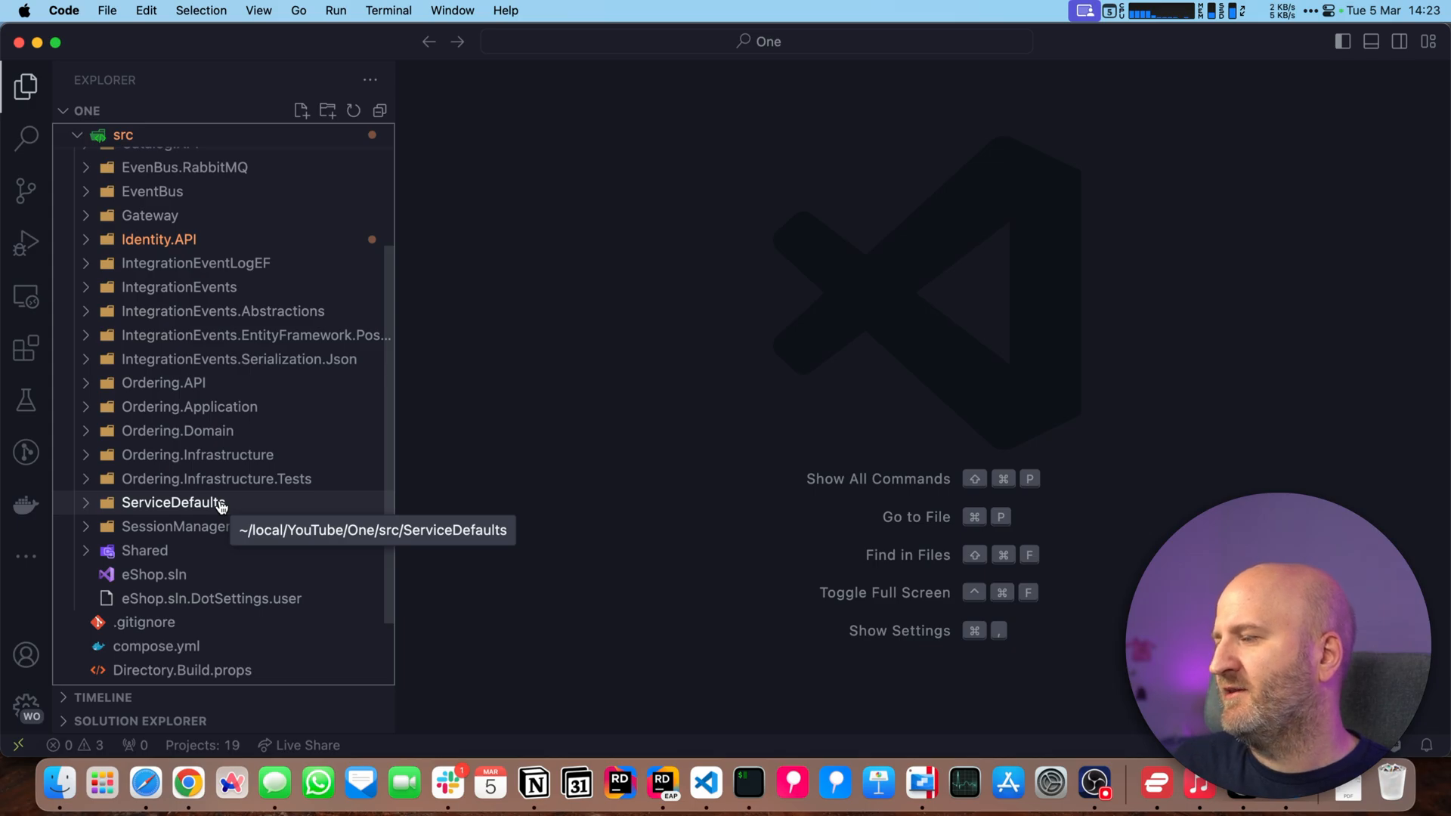
scroll("up", 3)
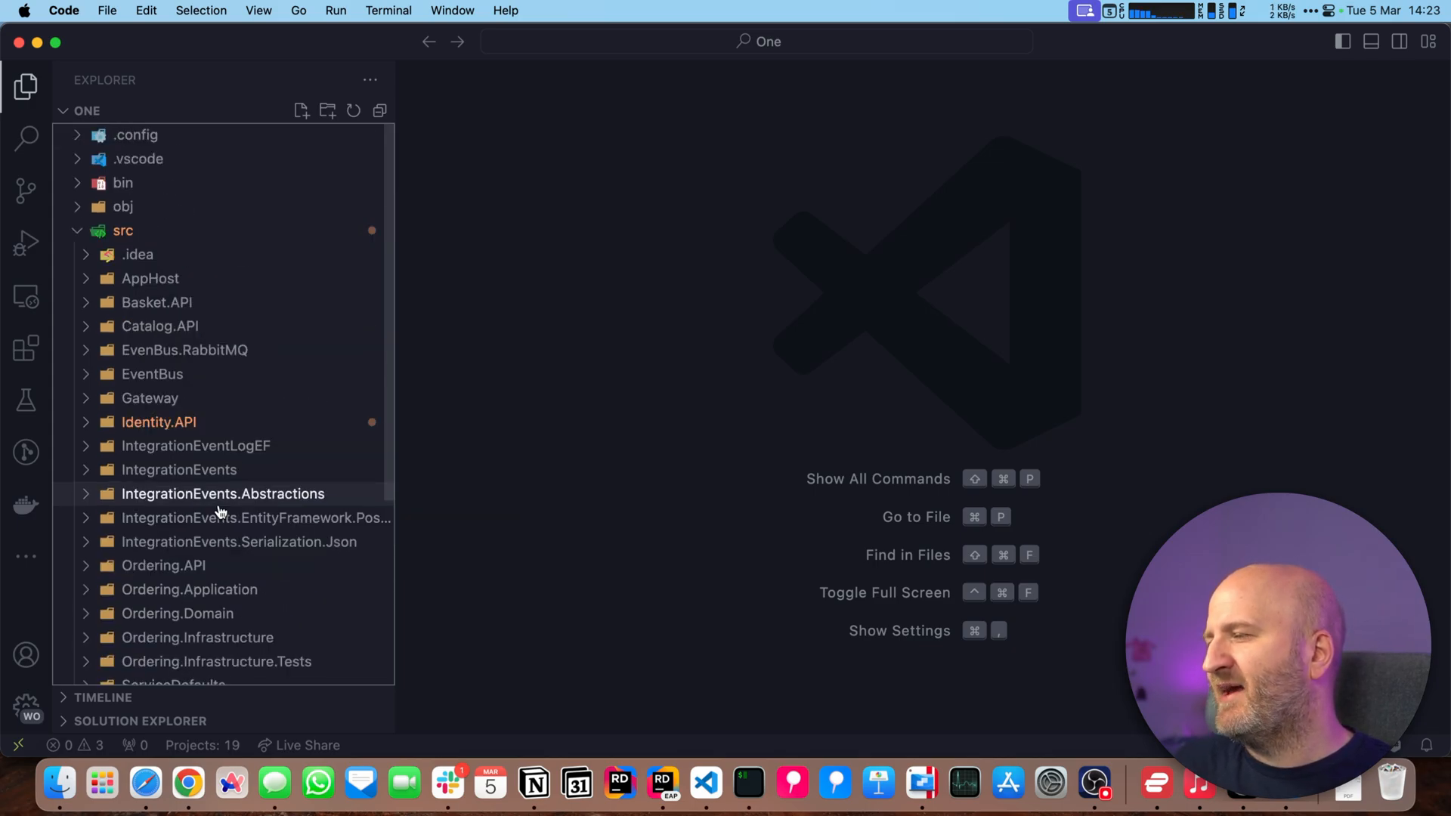
mouse_move(222, 494)
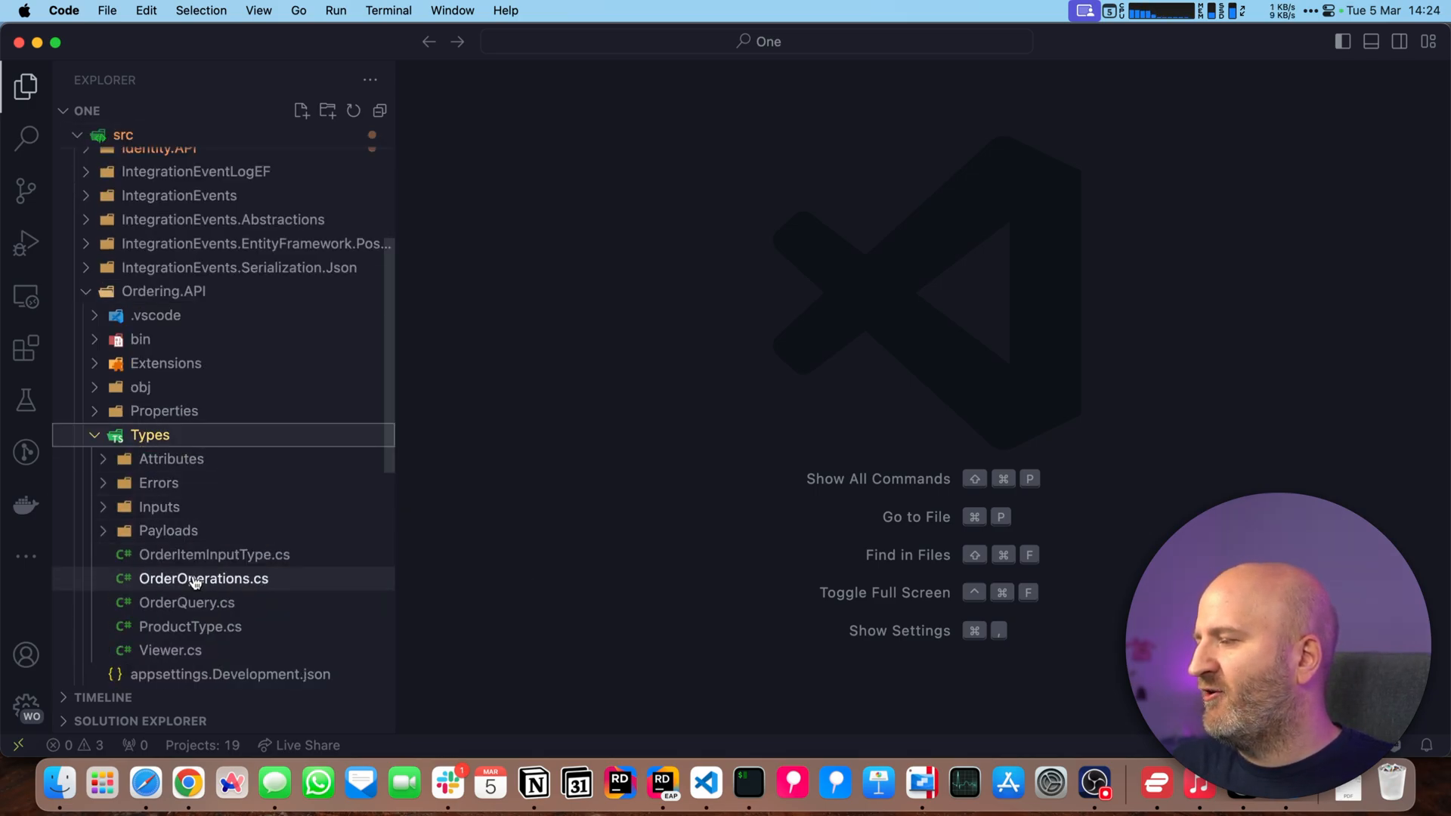
- Open OrderQuery.cs, inspect the GetOrderQuery definition, then bring up fixes on the resolver method
left_click(186, 602)
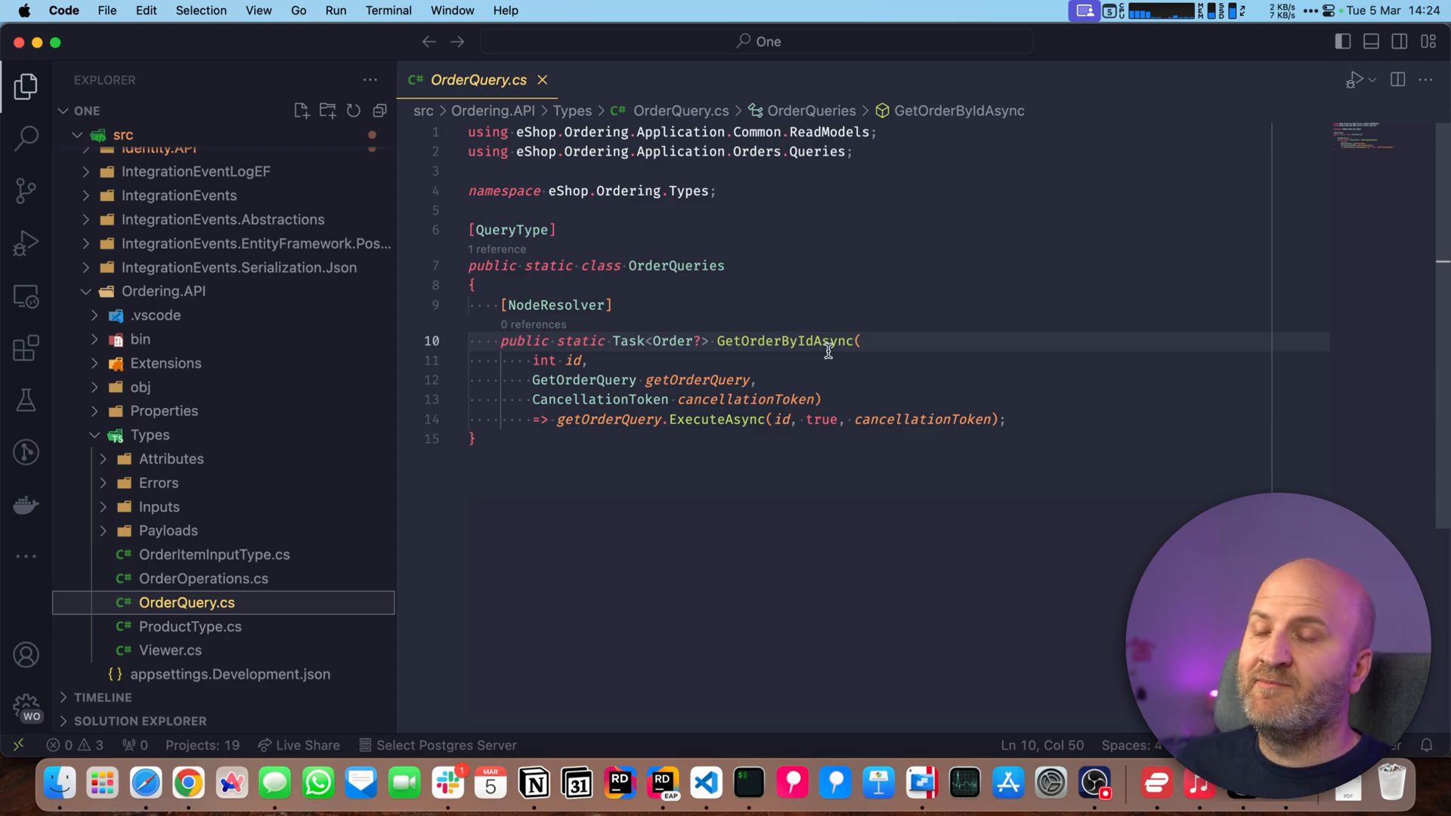
left_click(605, 379)
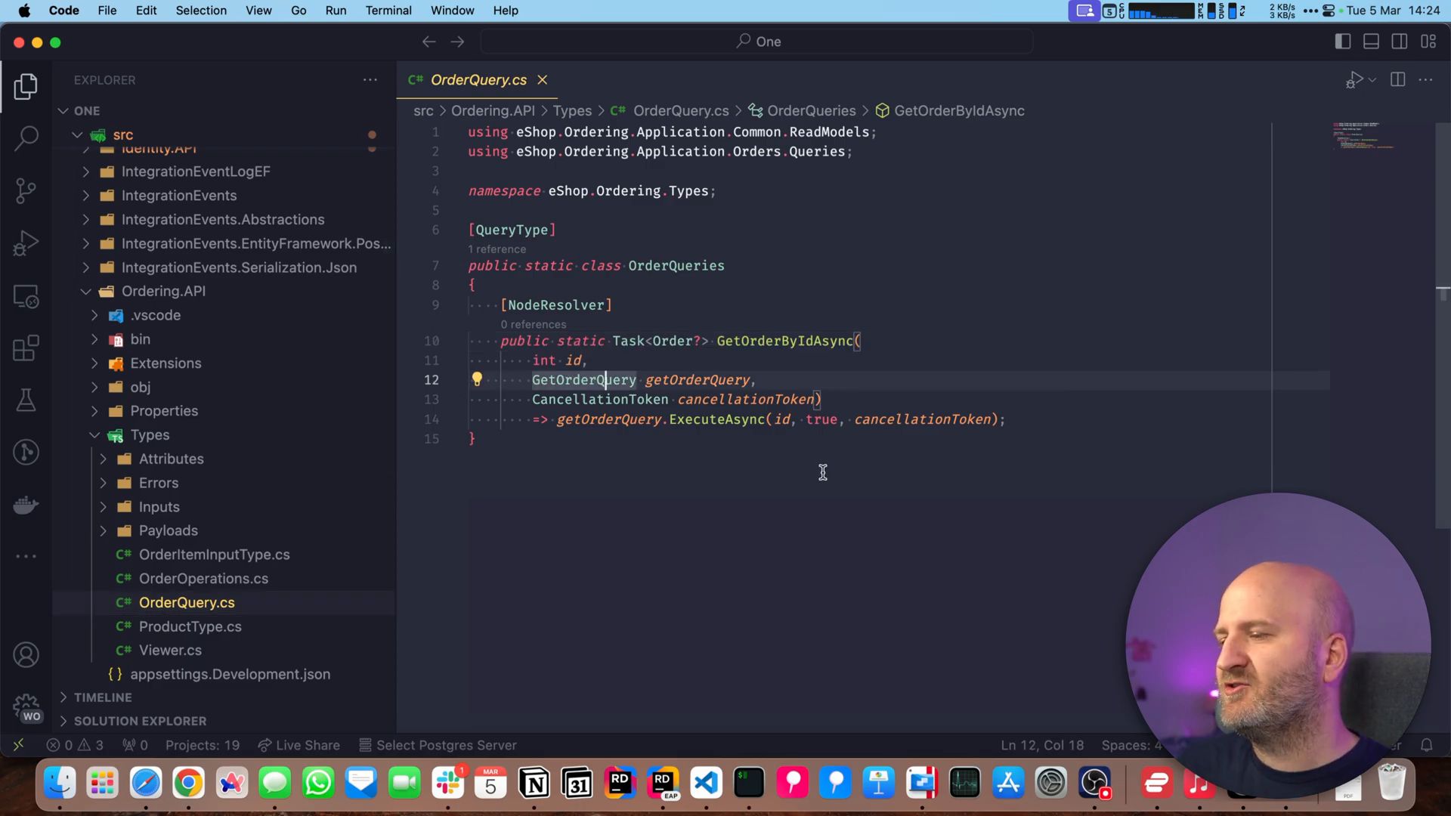
mouse_move(609, 379)
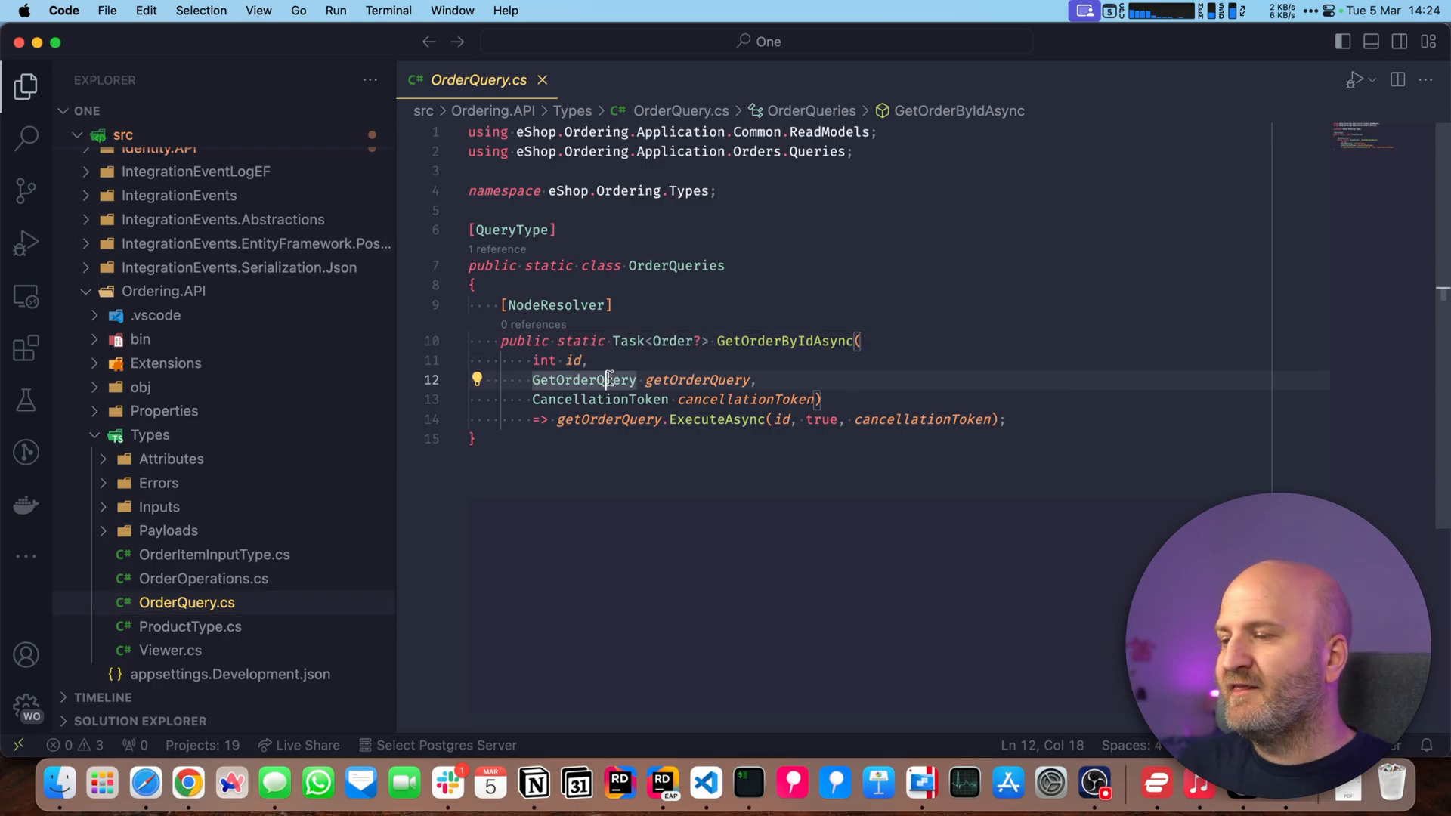
mouse_move(782, 419)
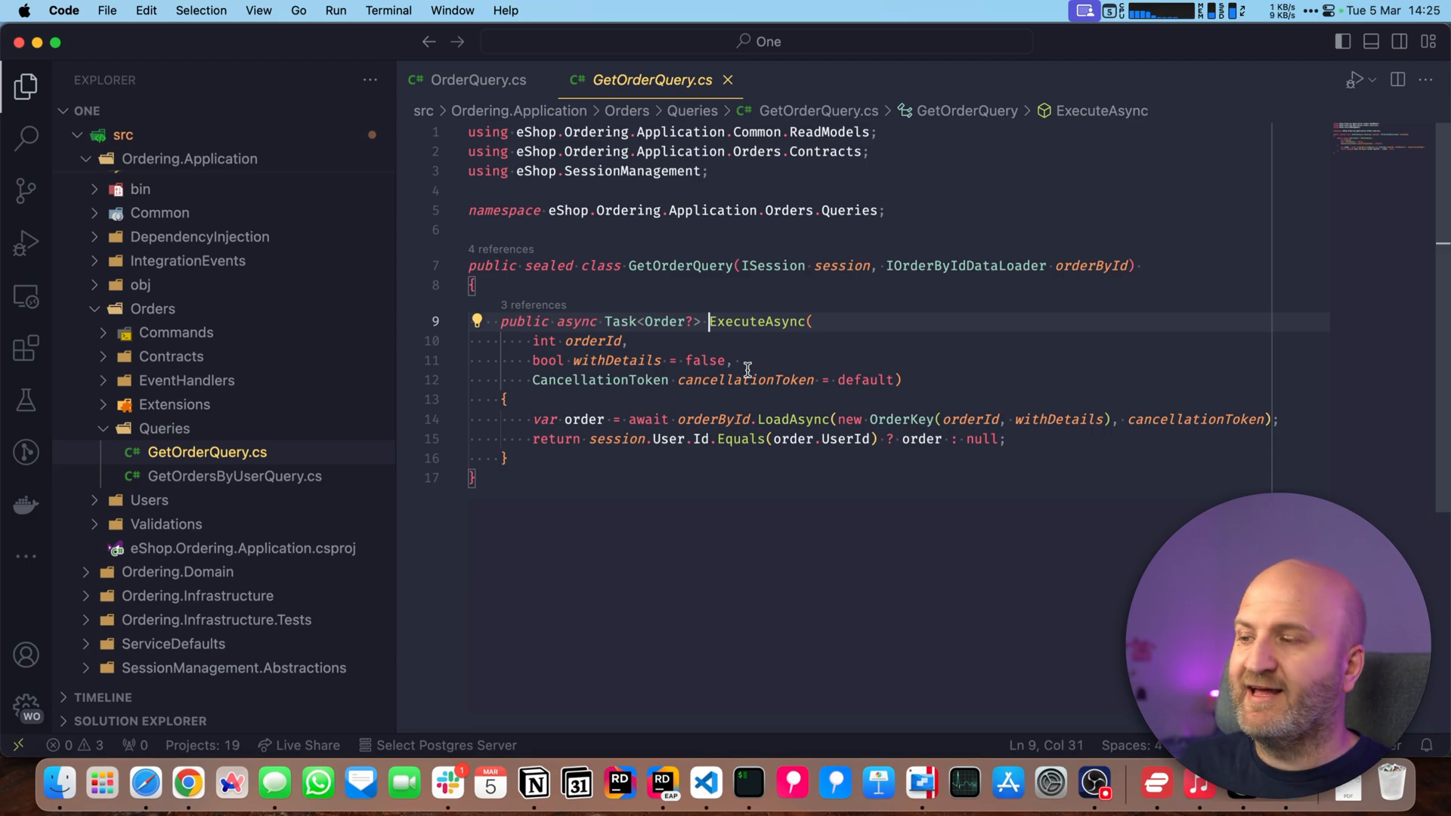
left_click(479, 80)
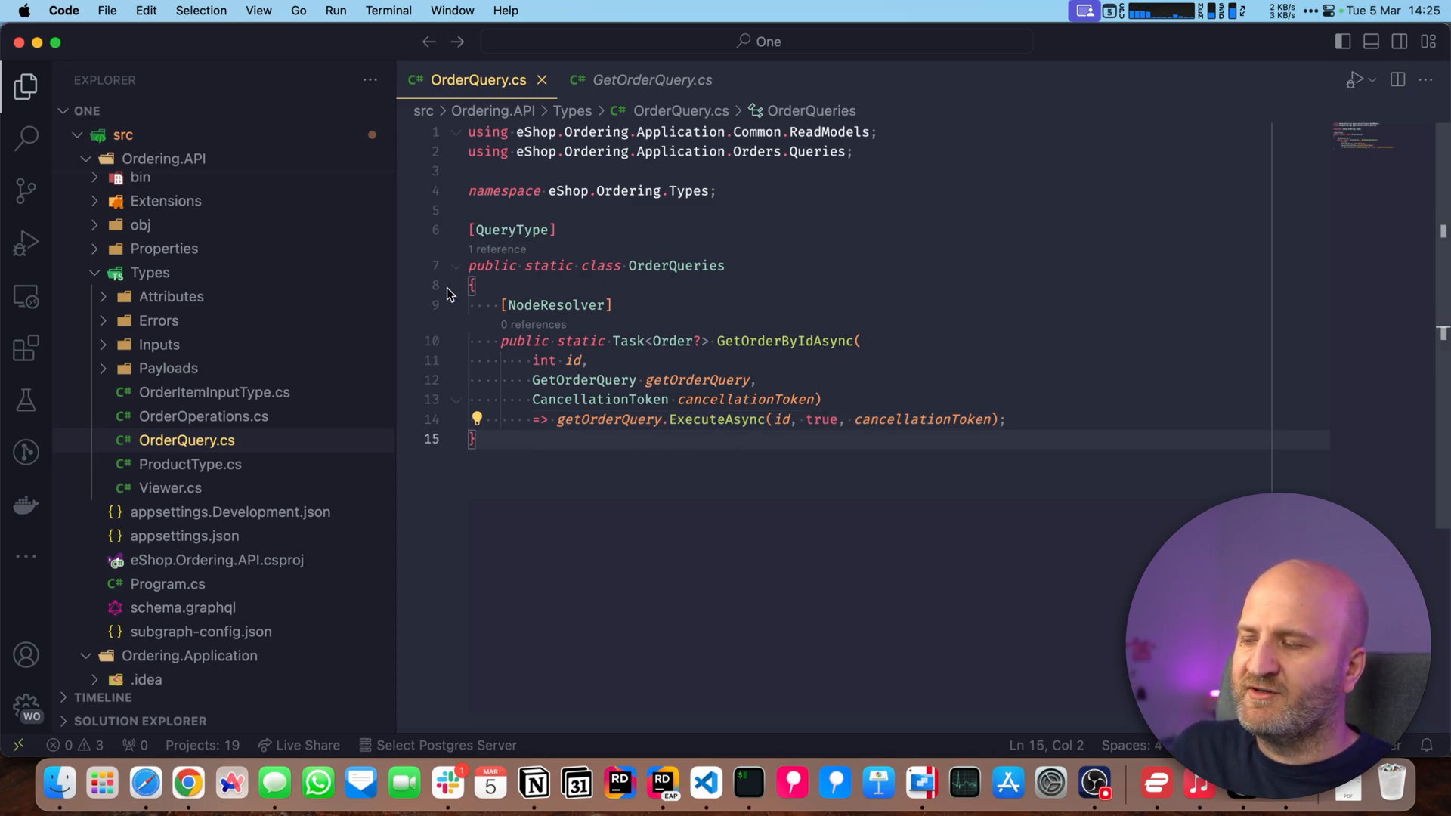
mouse_move(832, 436)
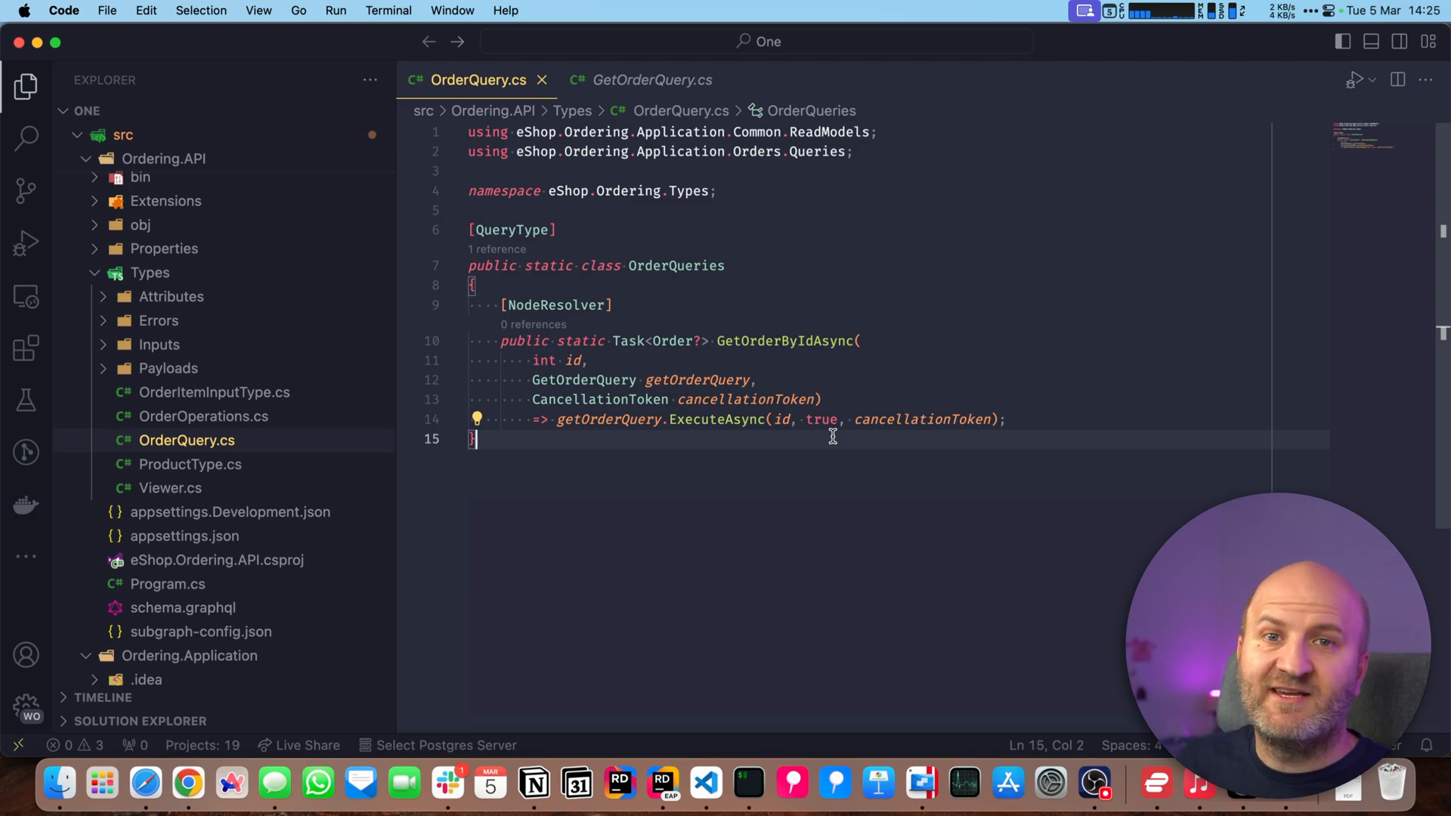
left_click(478, 418)
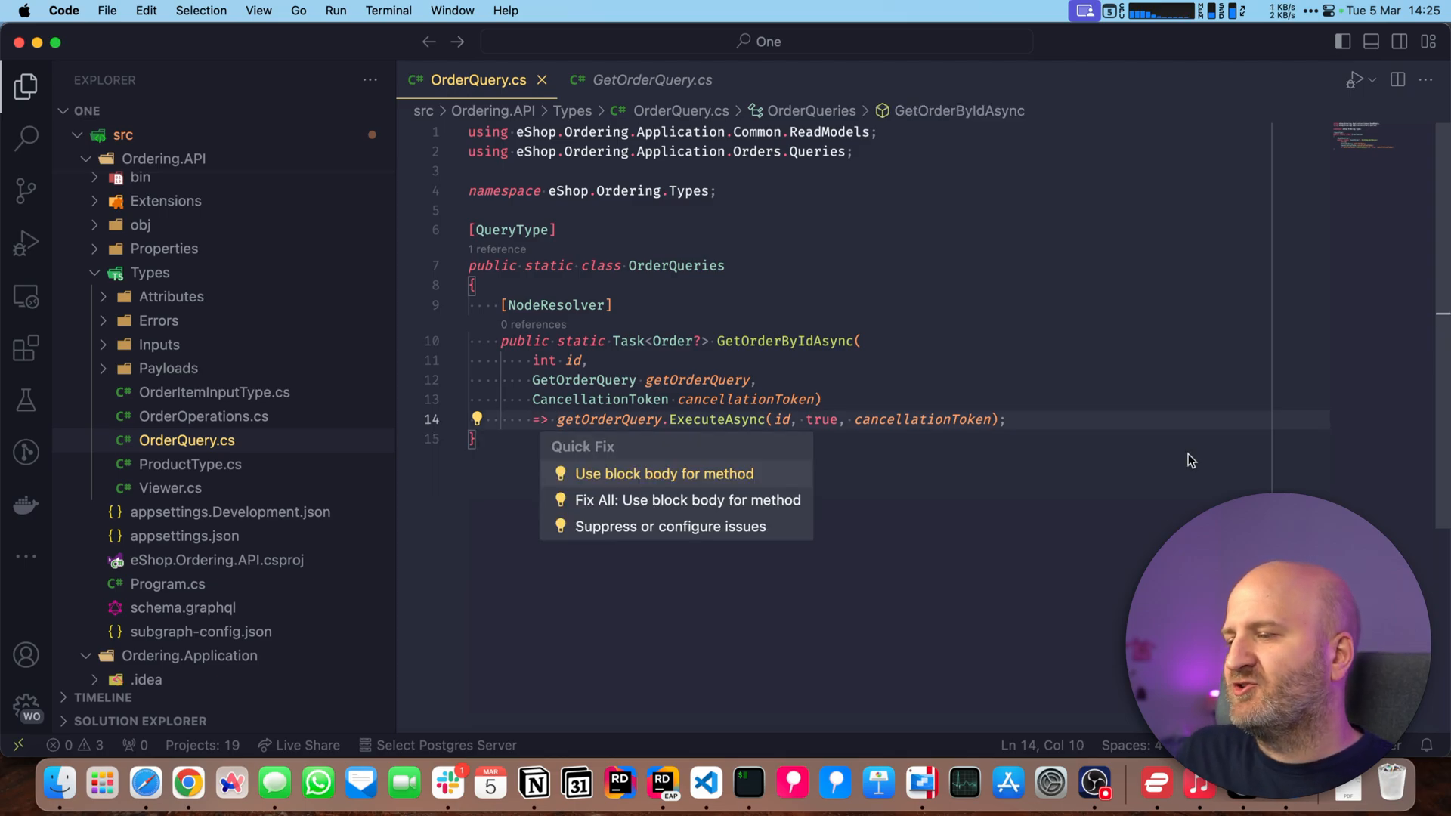
- Give GetOrderByIdAsync a block body with an IResolverContext parameter and a GetSelections call on context.Selection's NamedType()
left_click(663, 474)
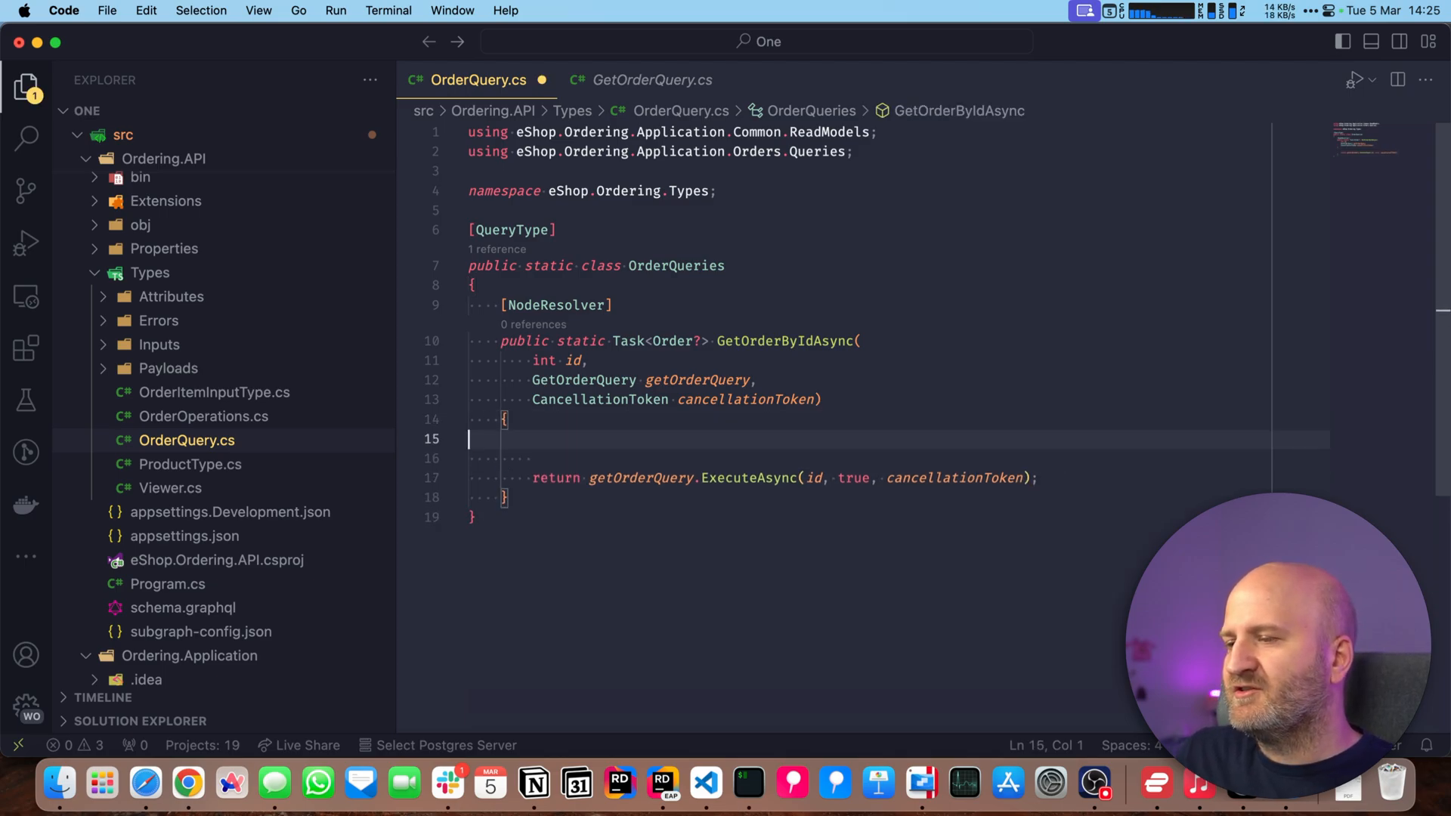
type("IResolverContext context,")
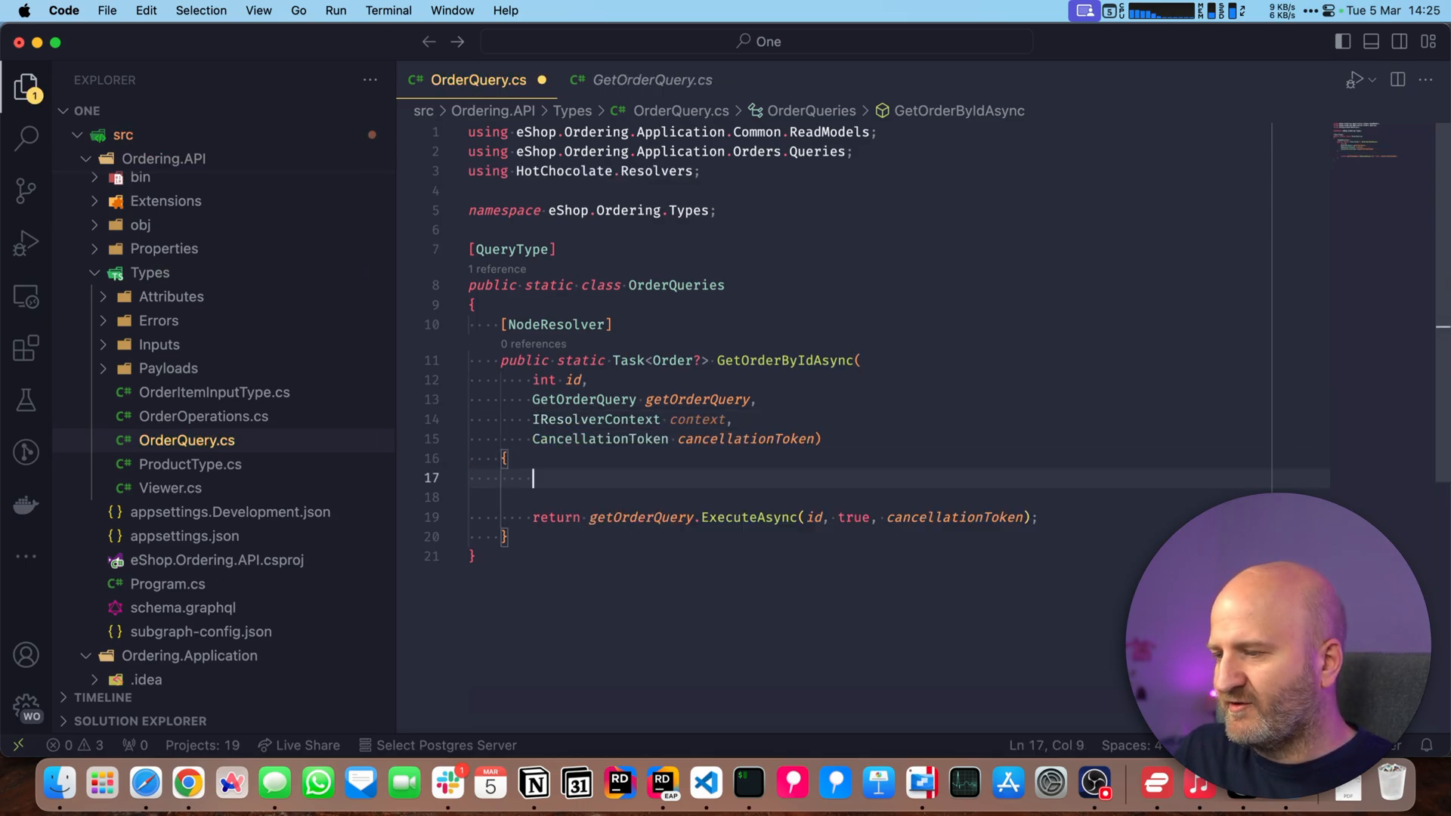
type("context.")
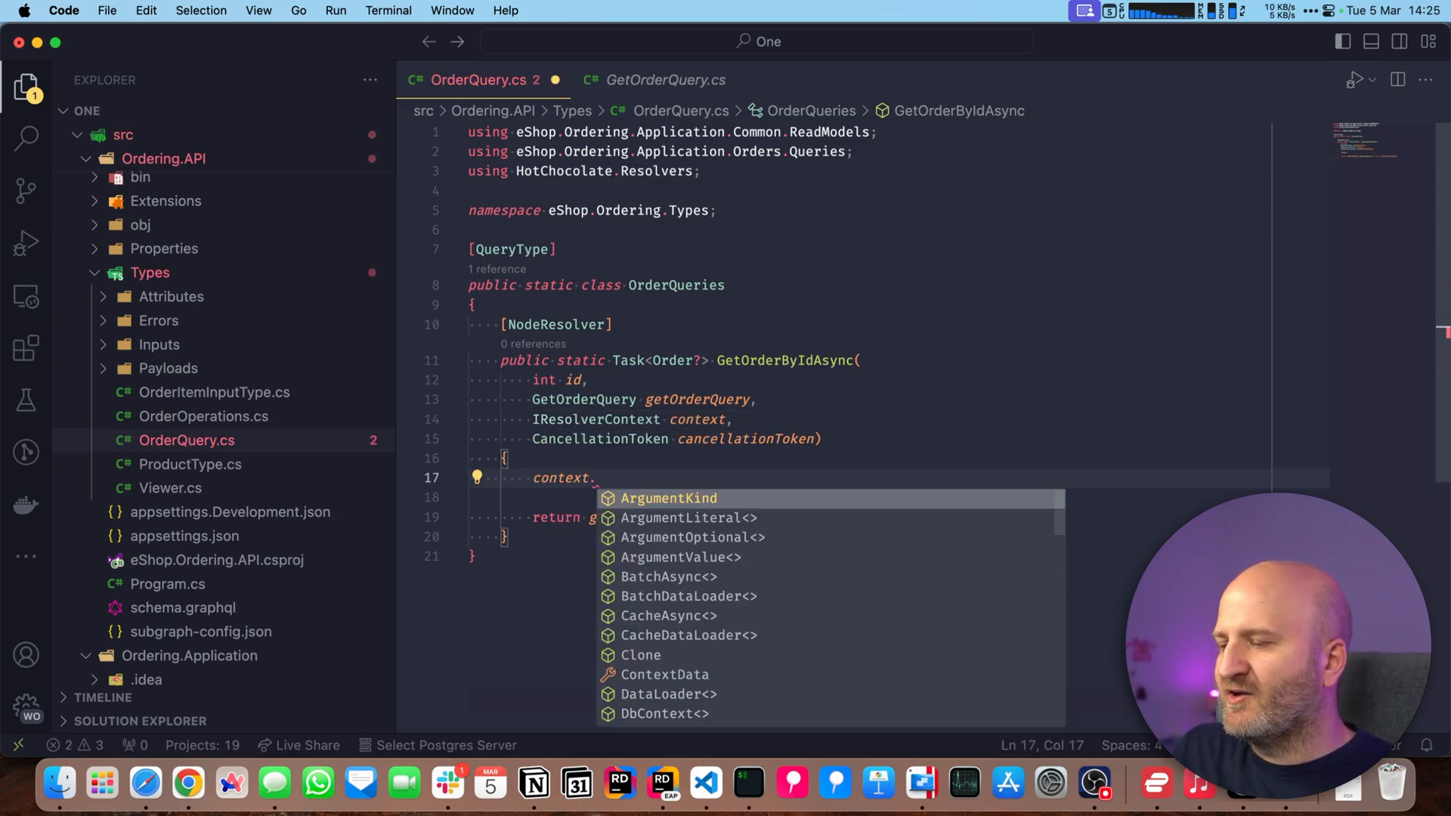
type("GetSelections(")
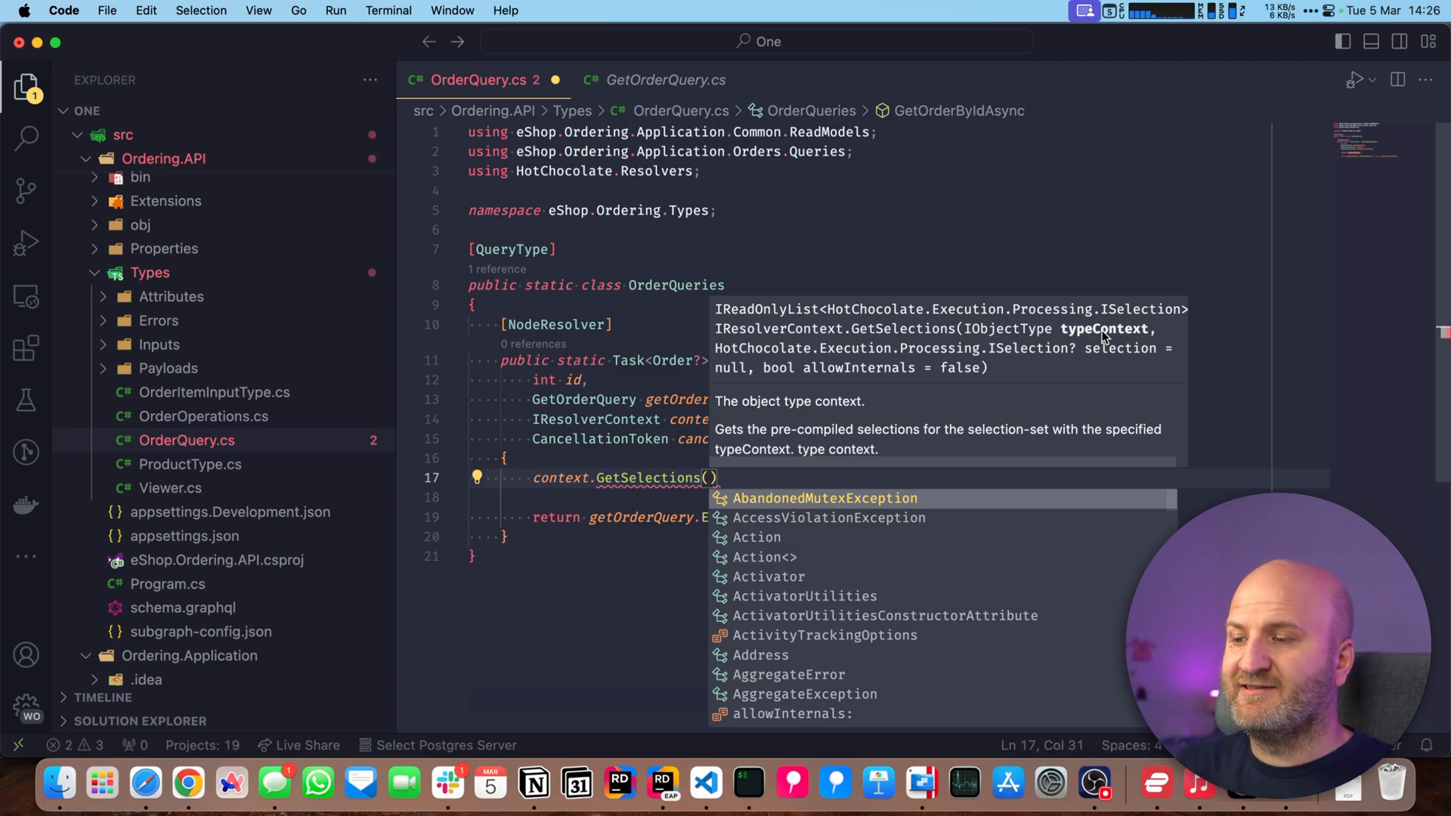
mouse_move(1059, 371)
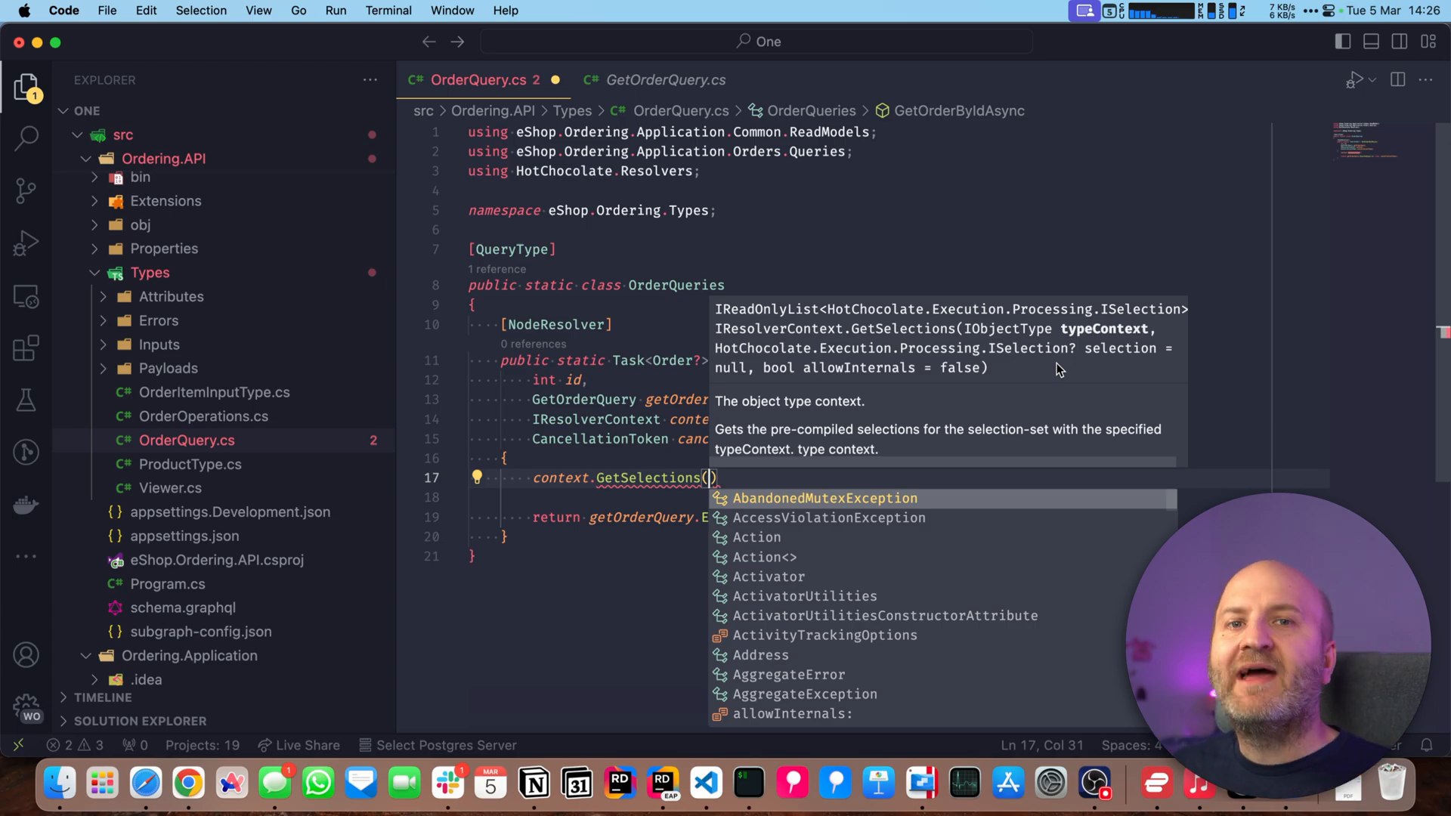
mouse_move(723, 376)
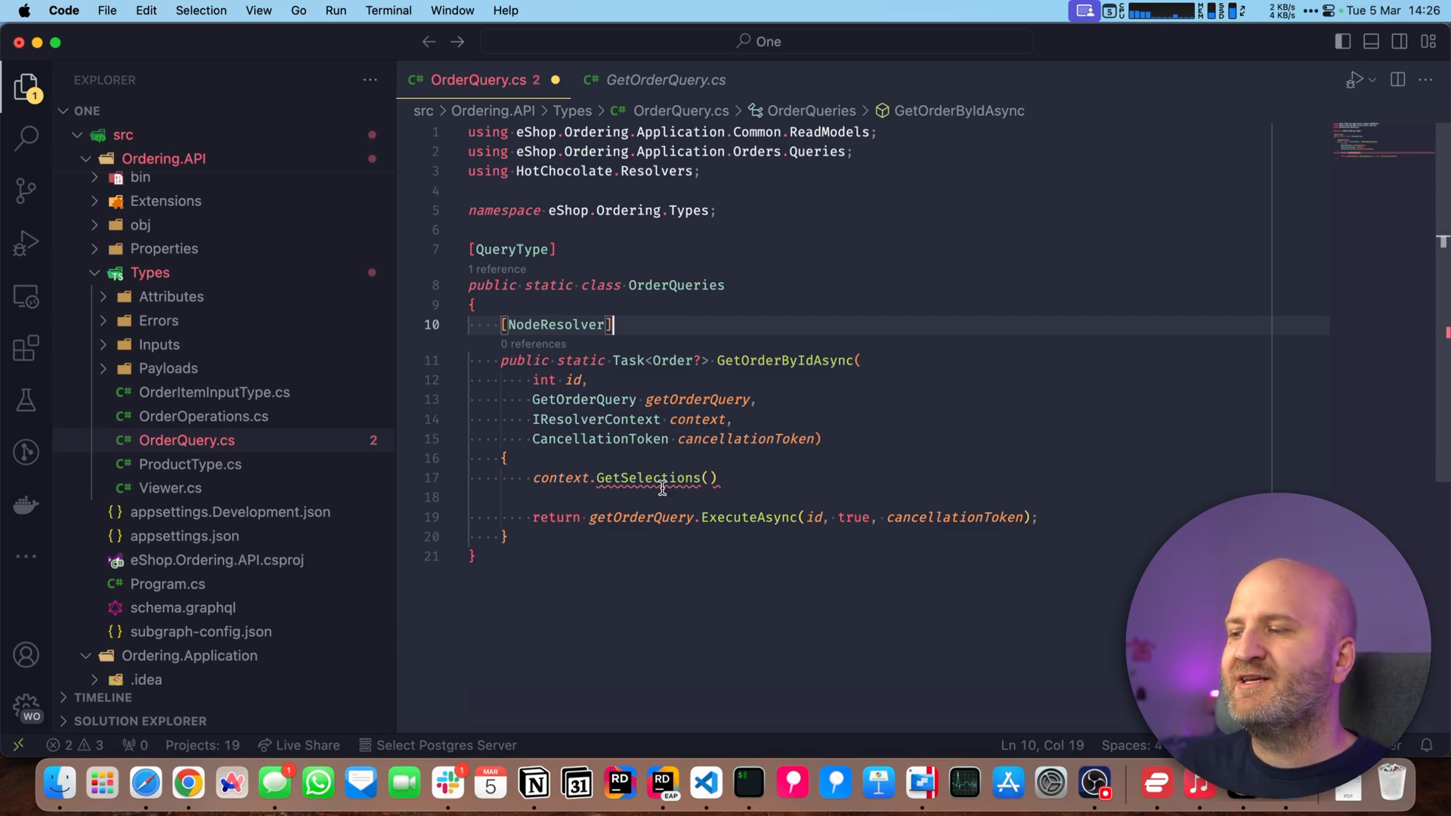
left_click(712, 477)
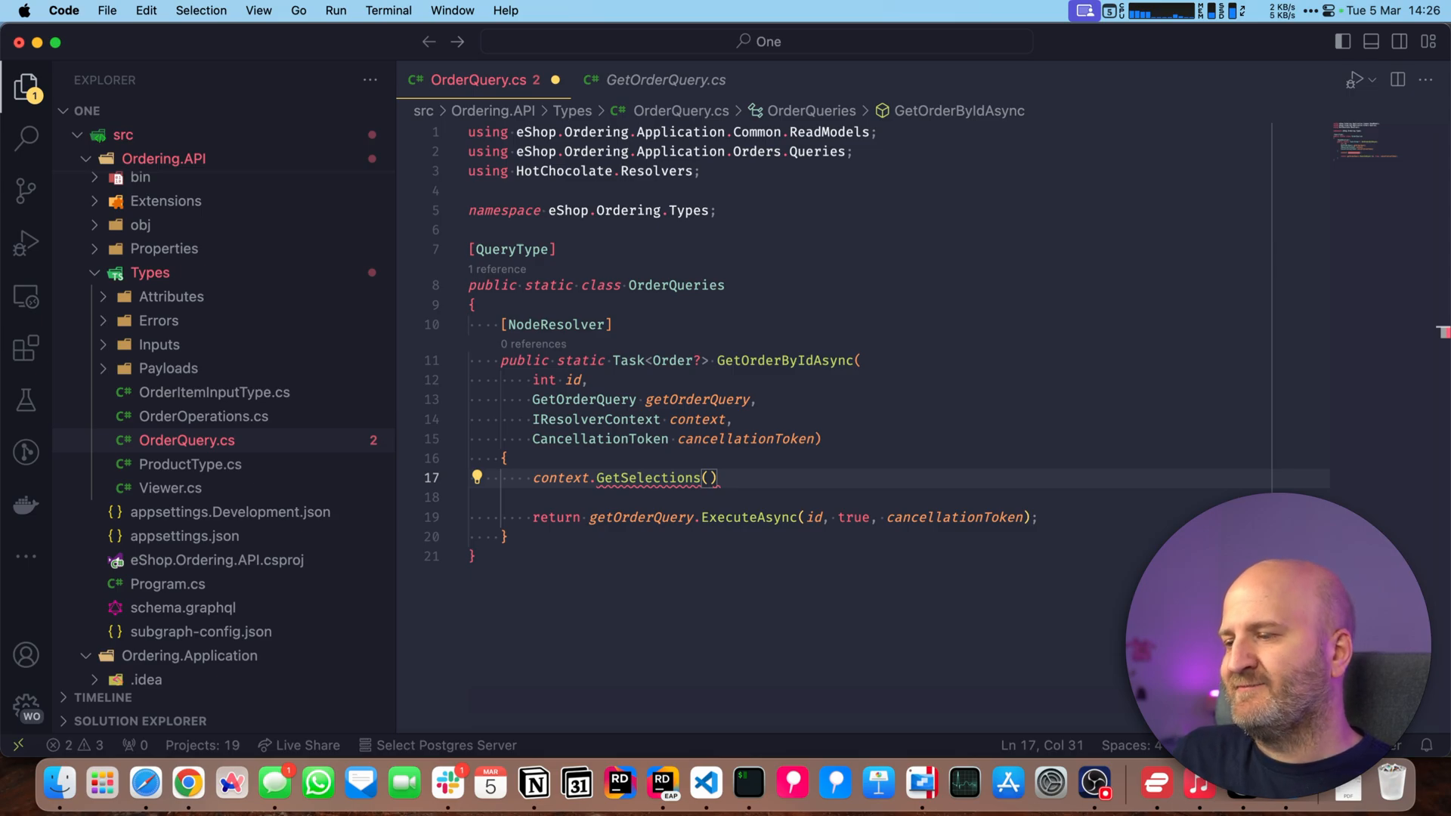
type("context.")
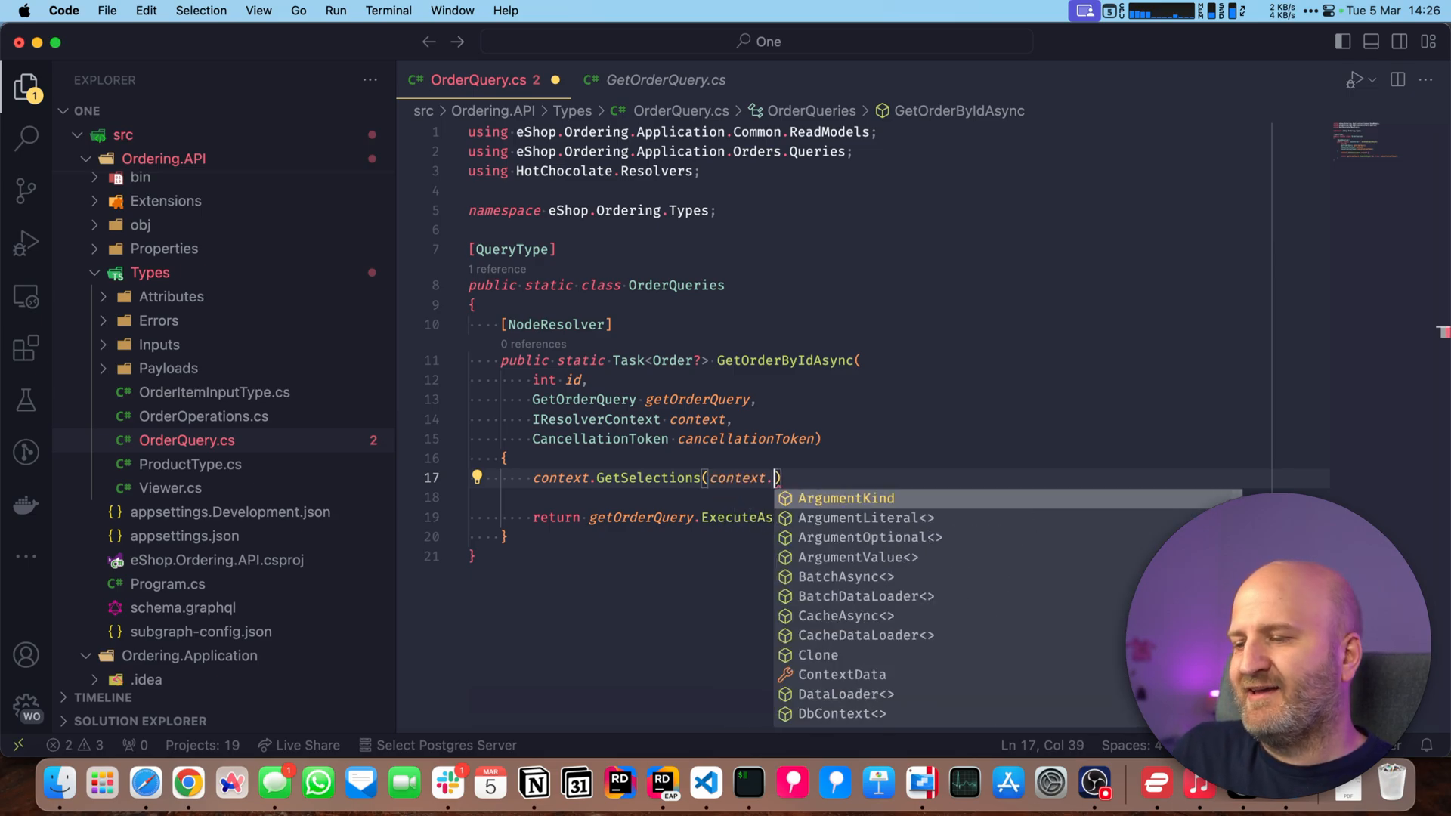
type("Selection.Type")
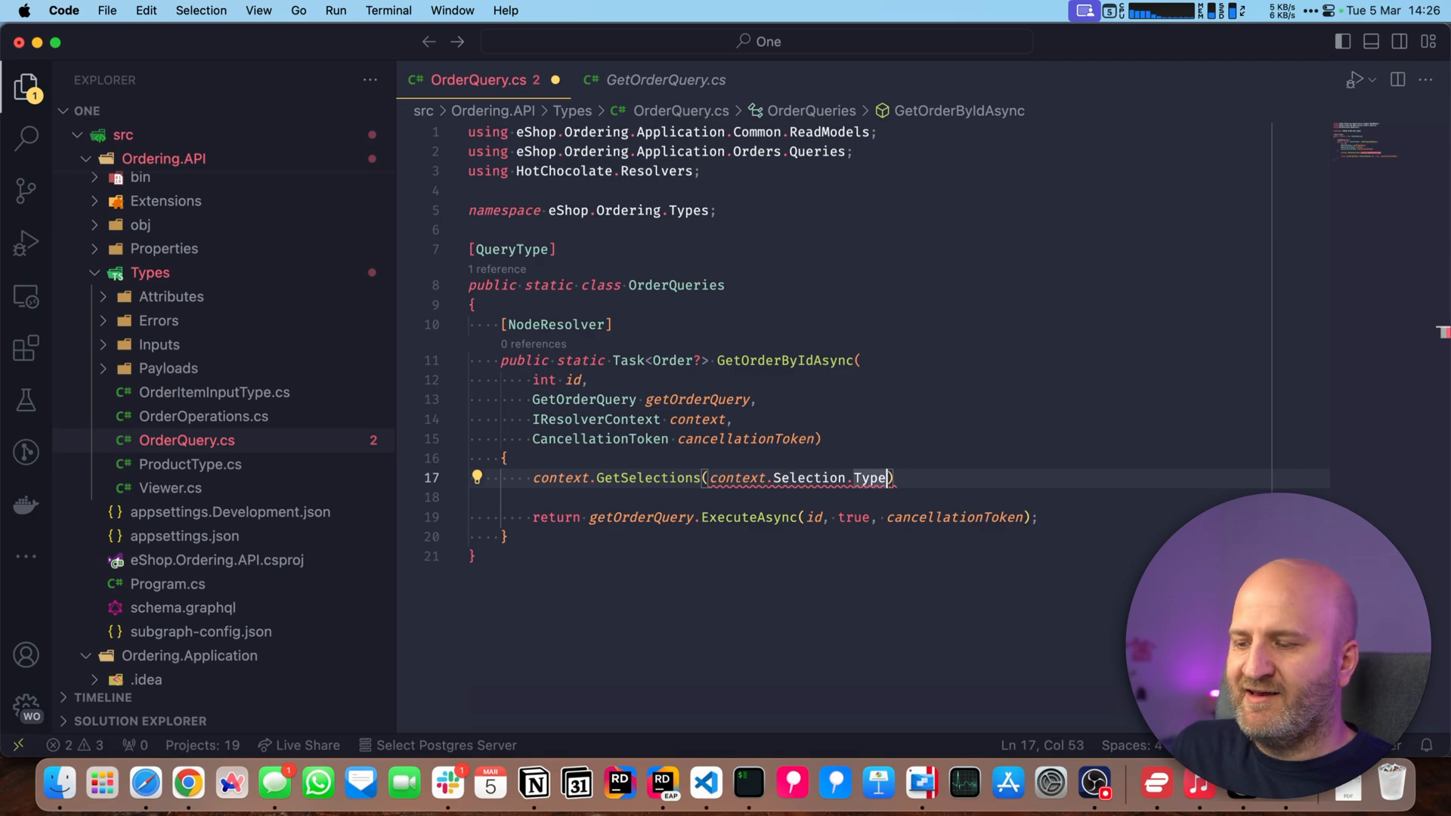
type(".NamedType()")
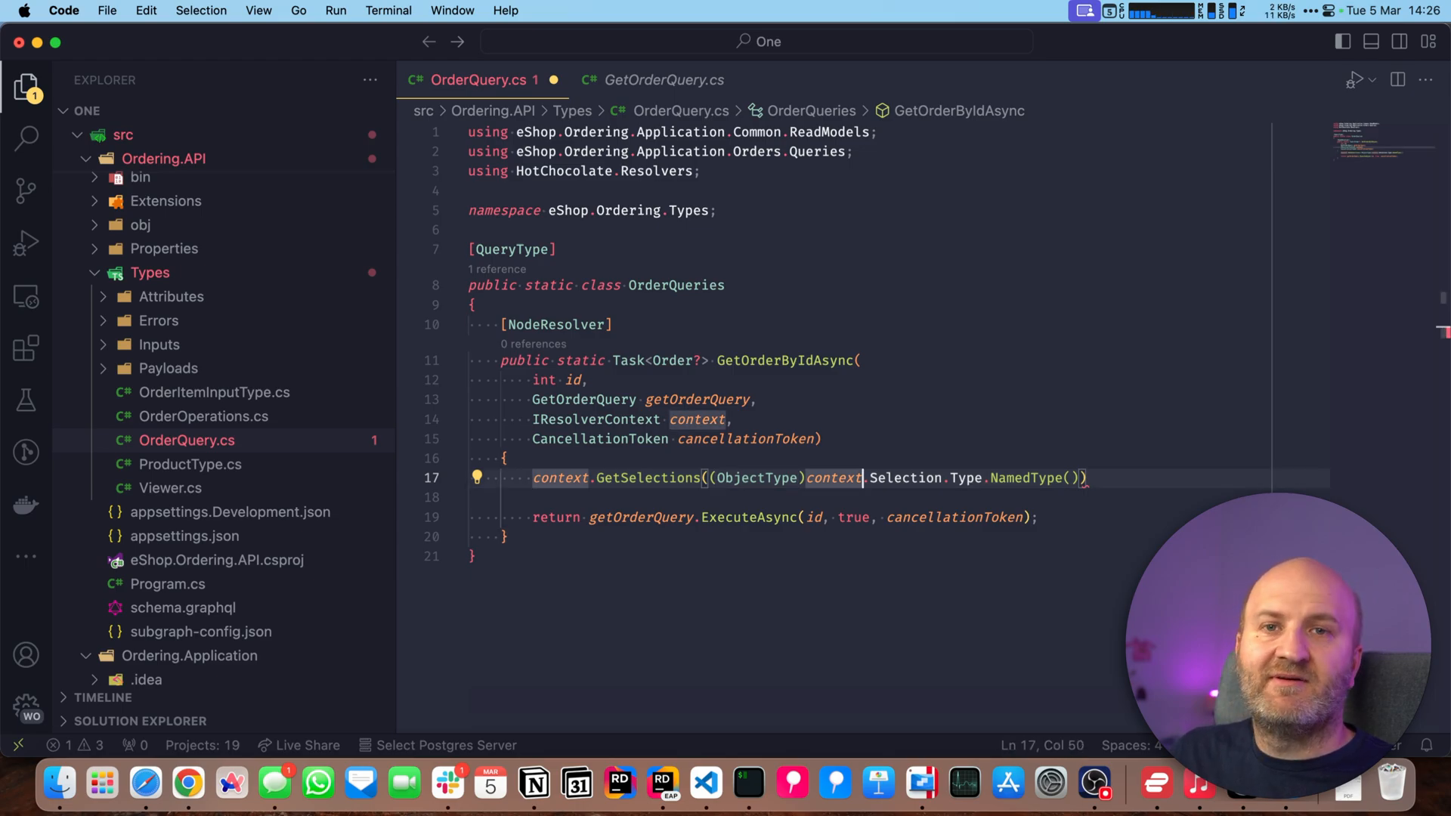
- Store the result in var selections and compute isAddressSelected using selections.Any
type("var selections =")
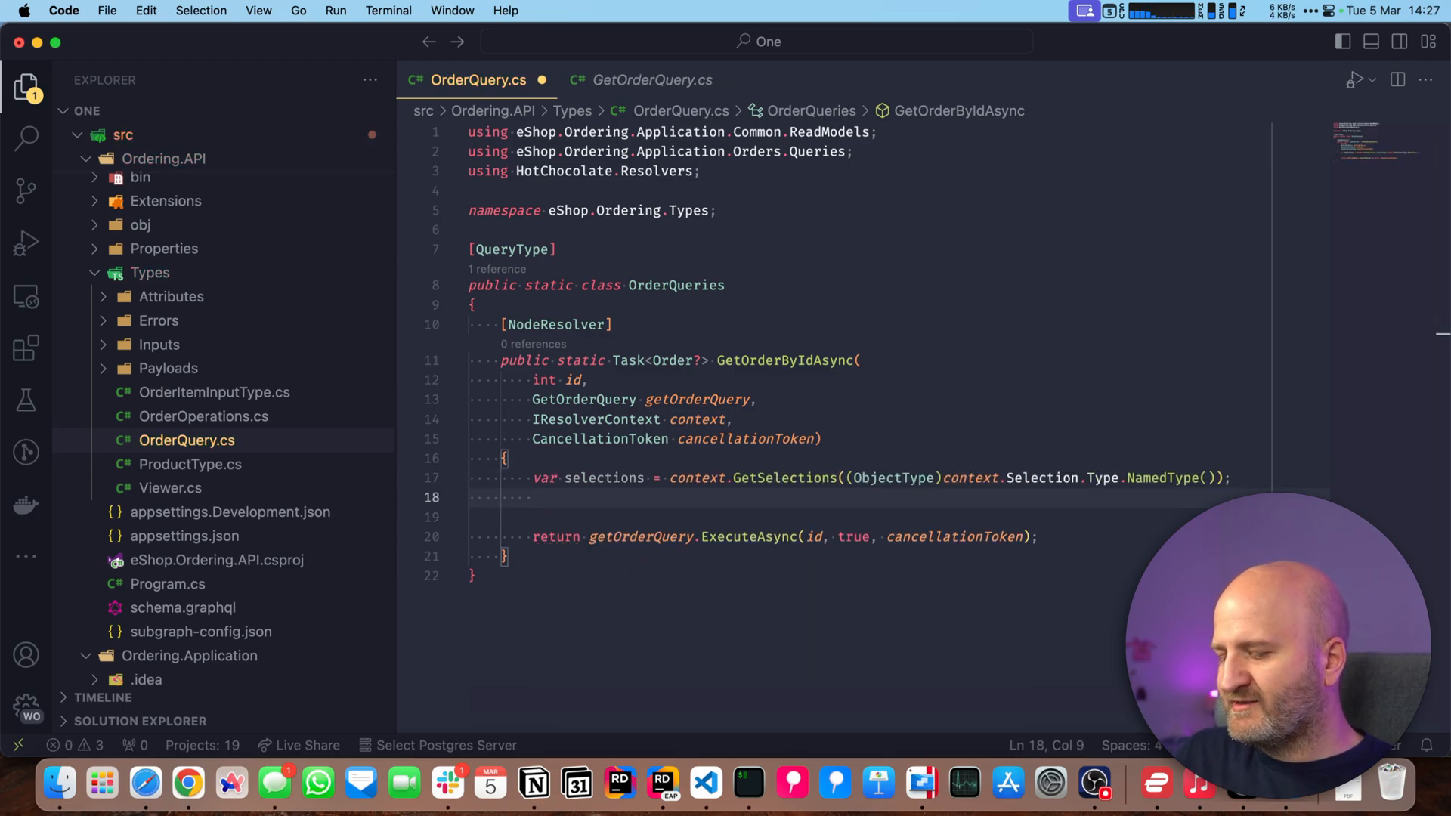
type("so")
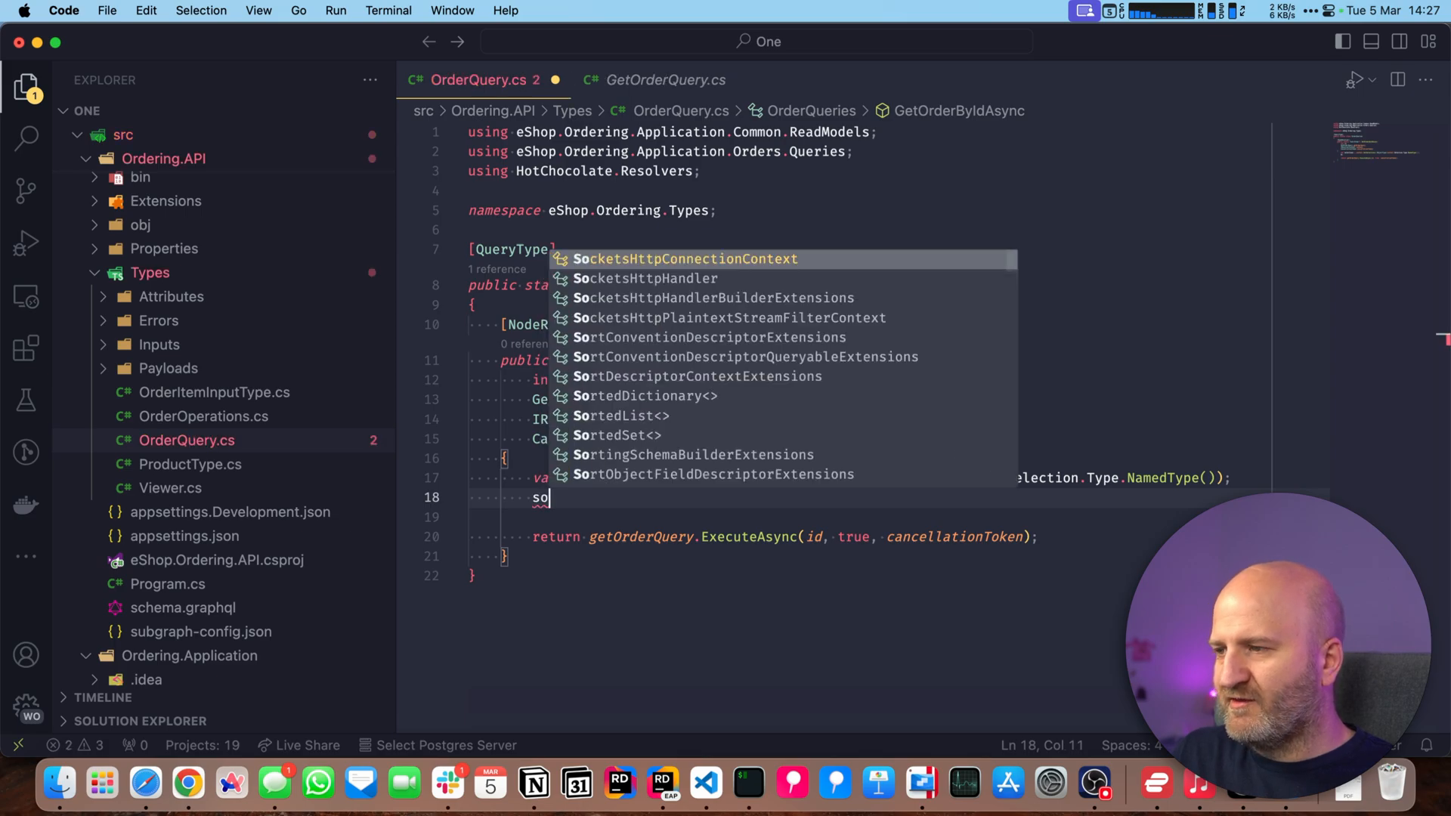
type("selections.Any(t => t")
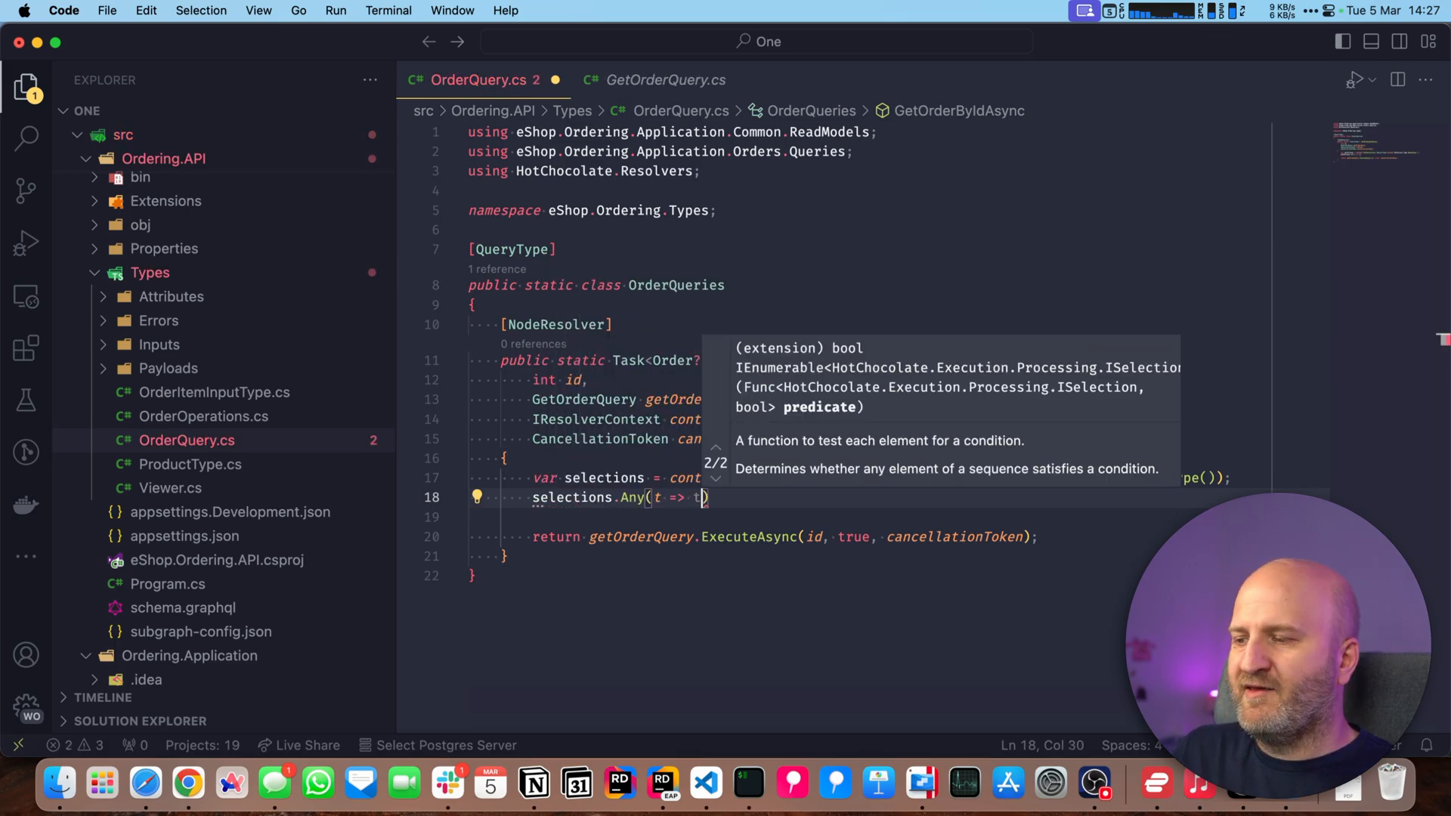
type("ted =")
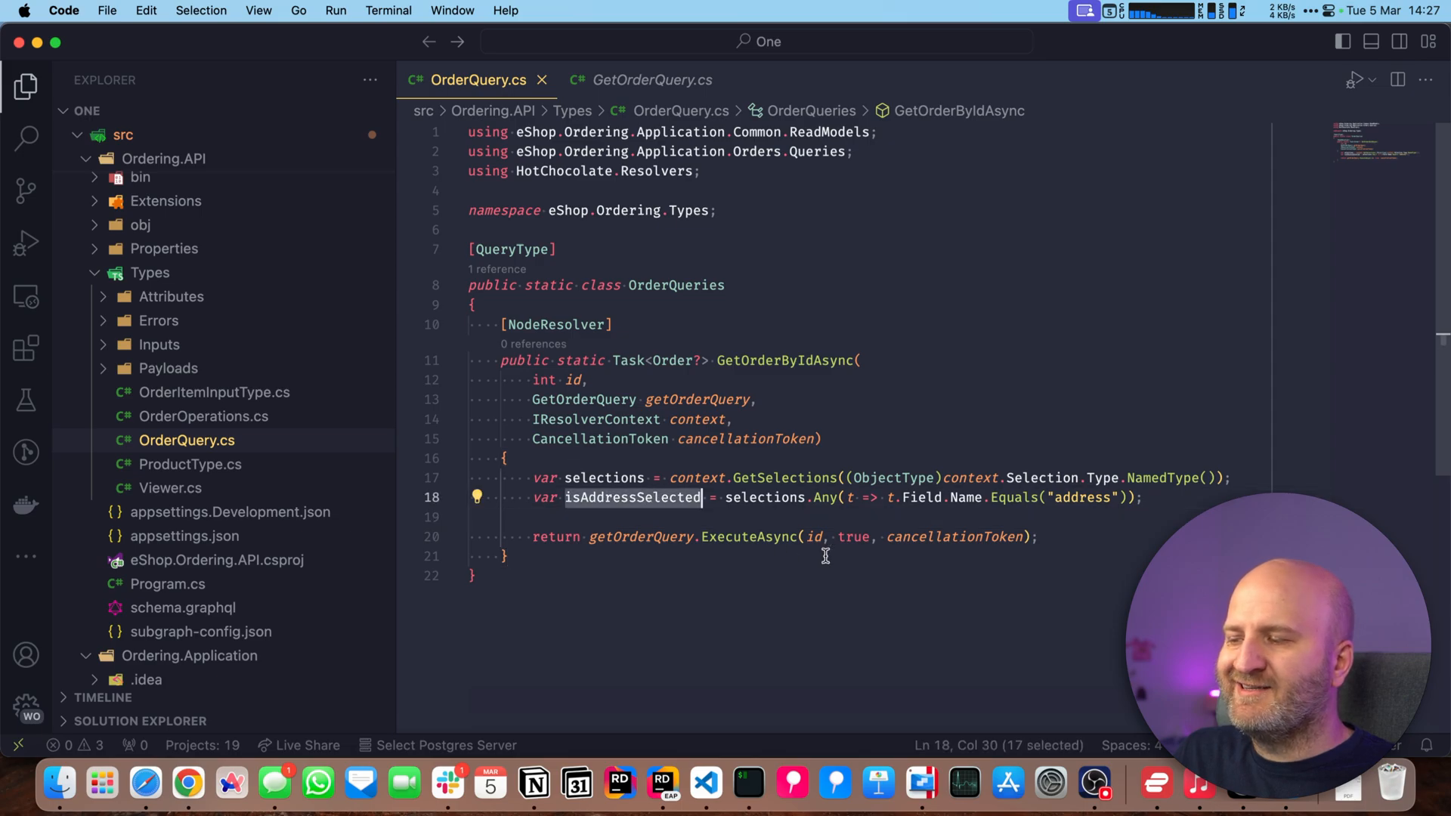
type("isAddressSelected")
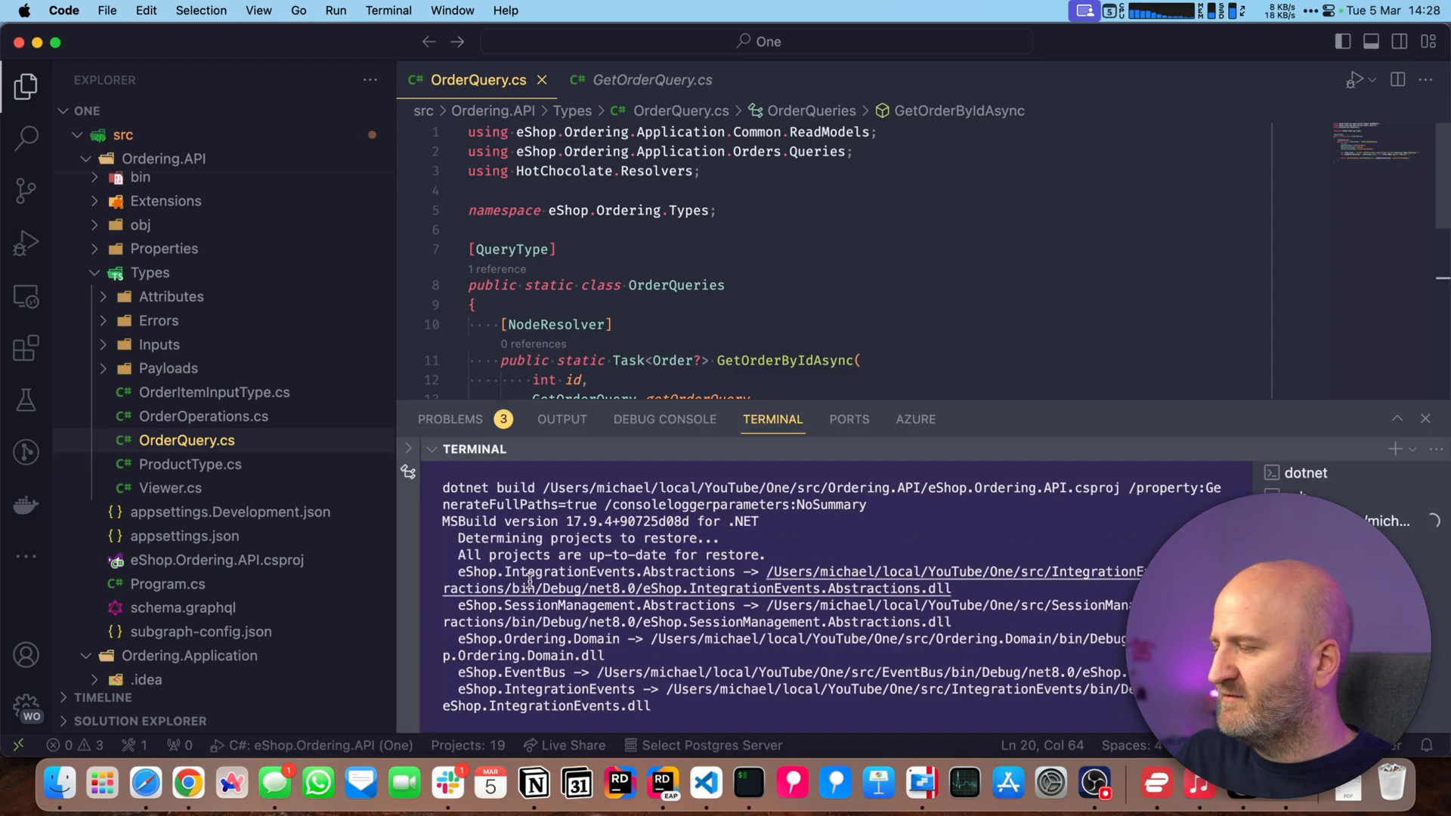
- Switch to Banana Cake Pop and run the GetOrderById query requesting only status
left_click(186, 784)
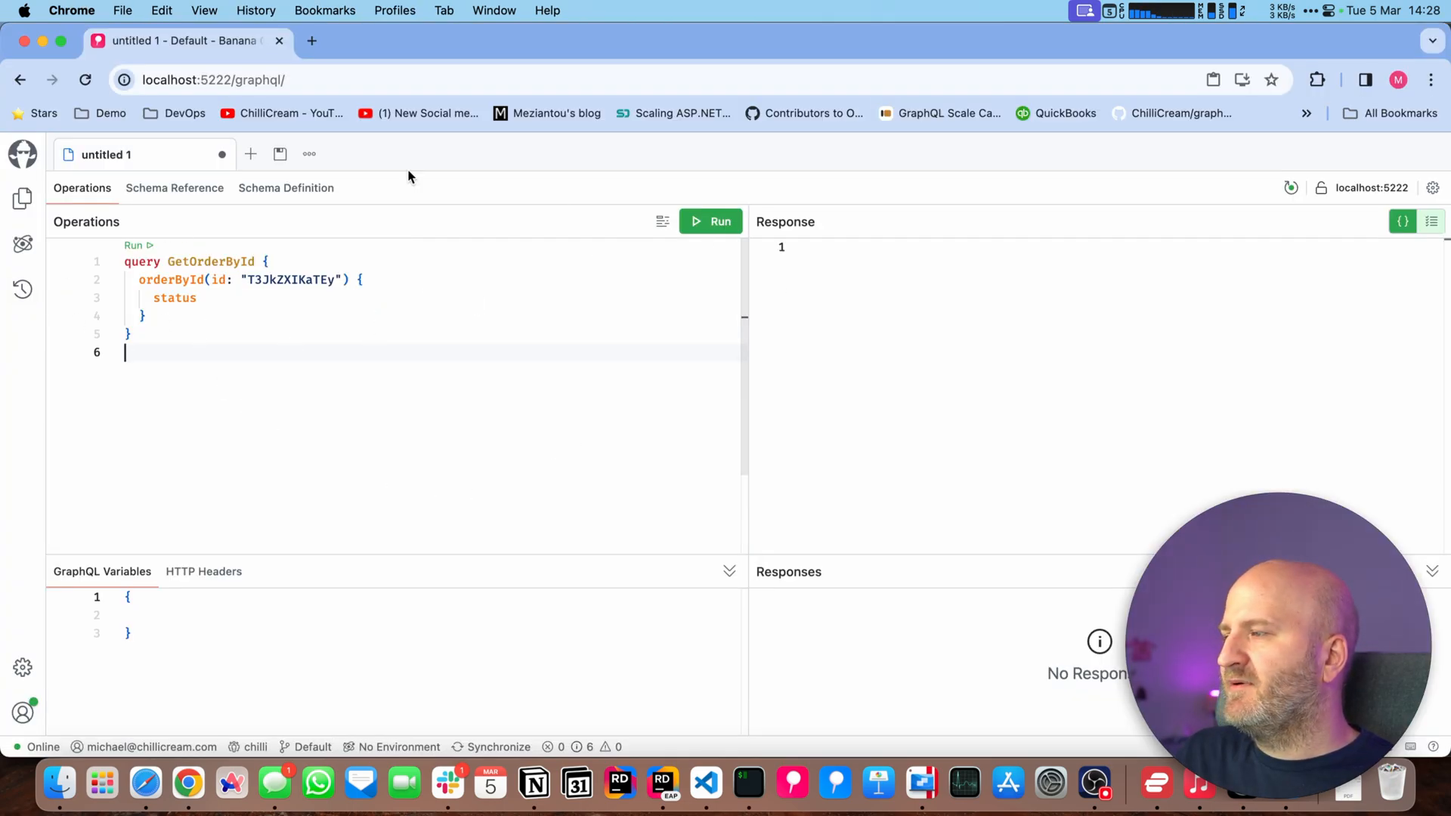
left_click(709, 222)
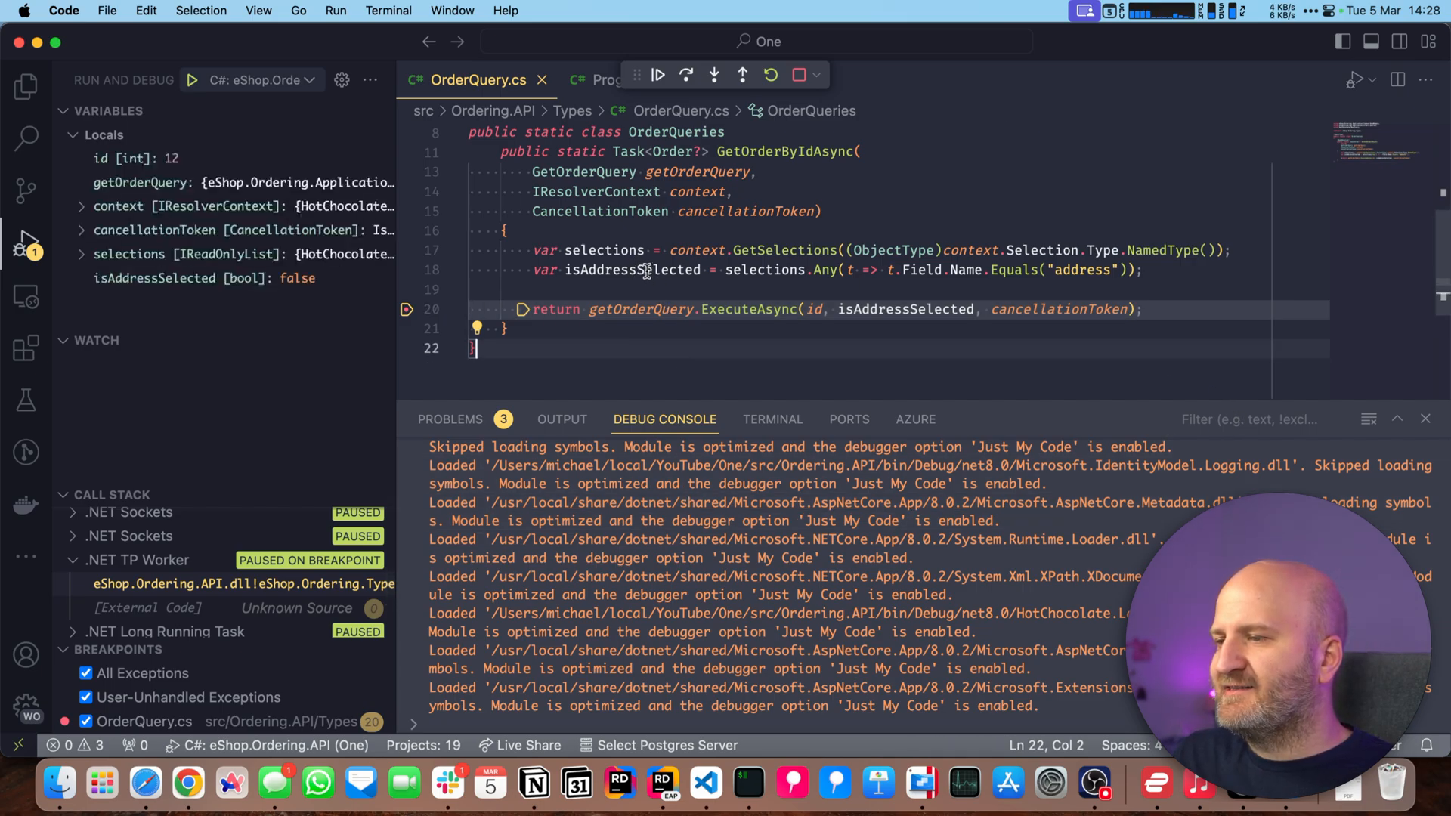
mouse_move(1110, 282)
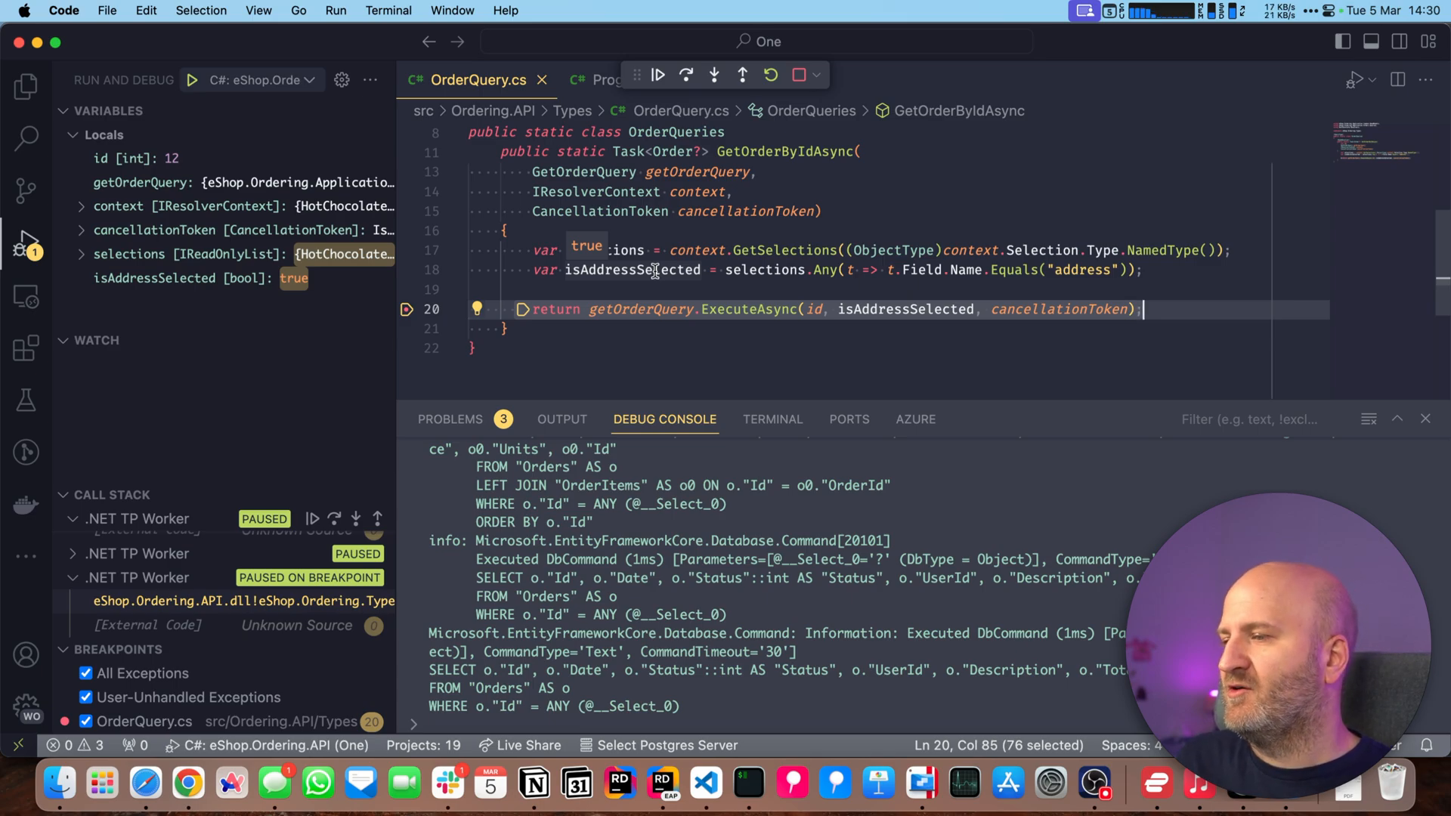
- Confirm isAddressSelected is true, then resume the paused debugger
left_click(717, 250)
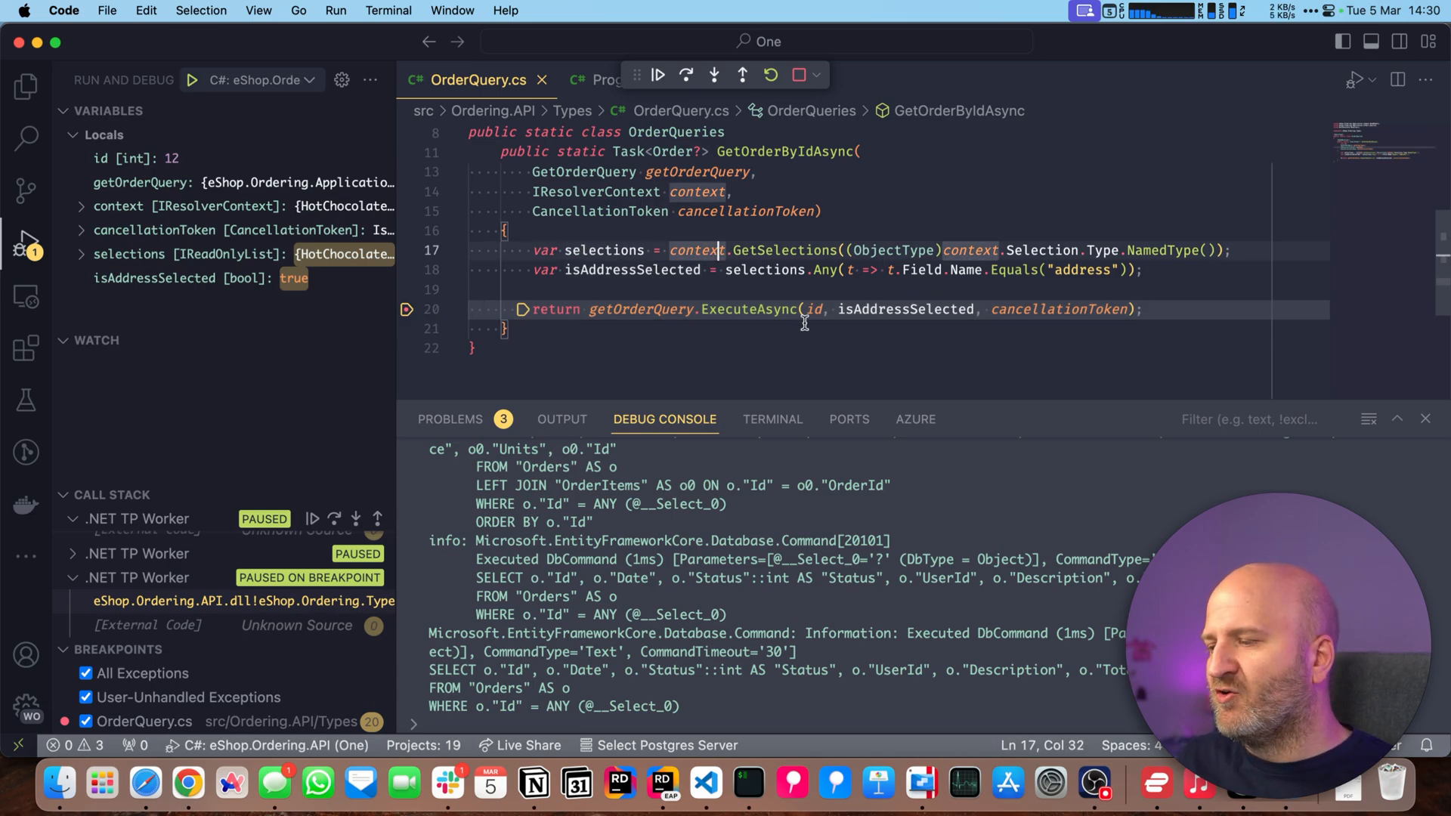
left_click(656, 74)
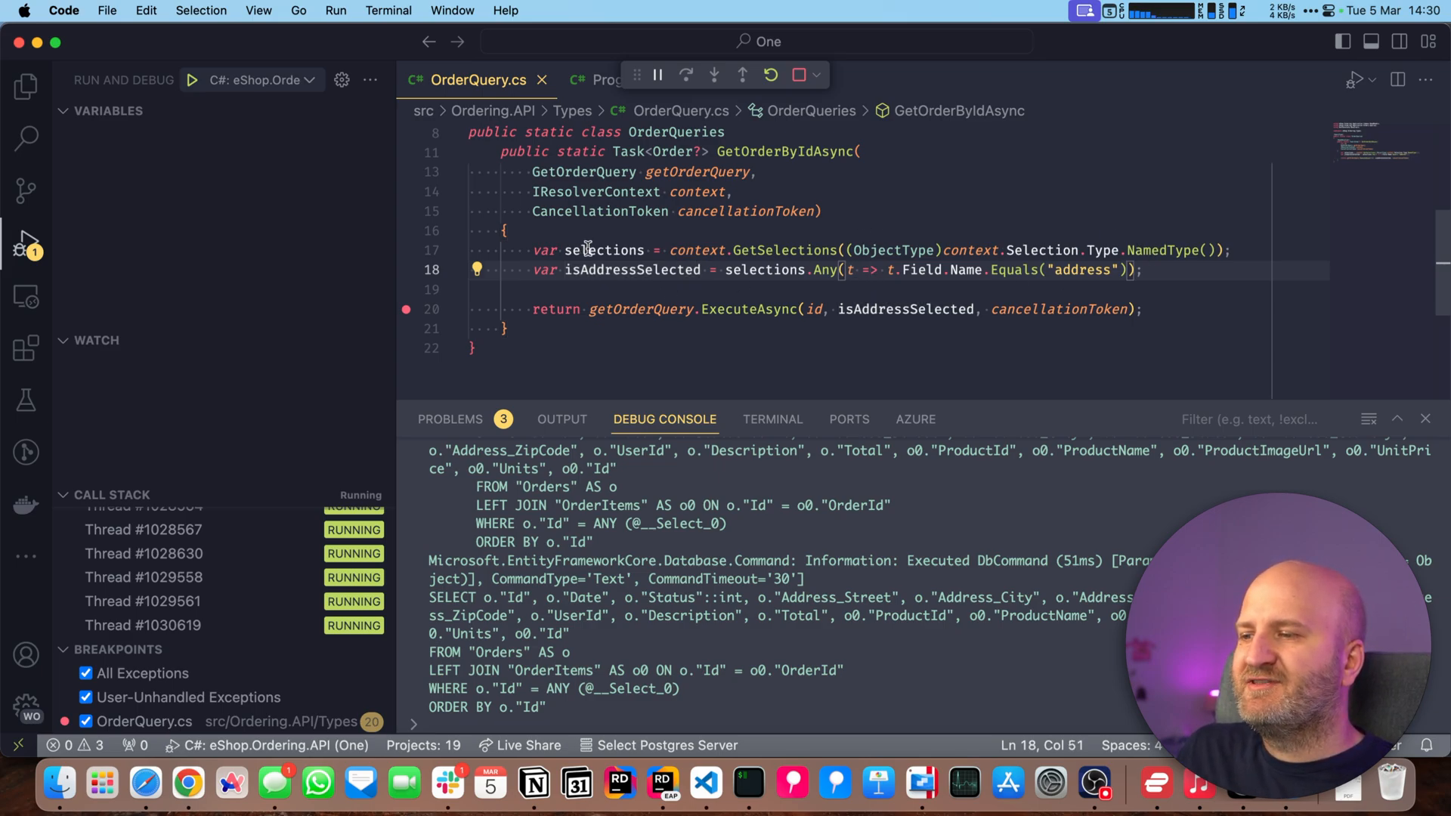
- Add var address = selections.FirstOrDefault matching field name "address" and base isAddressSelected on it
double_click(823, 269)
type("v")
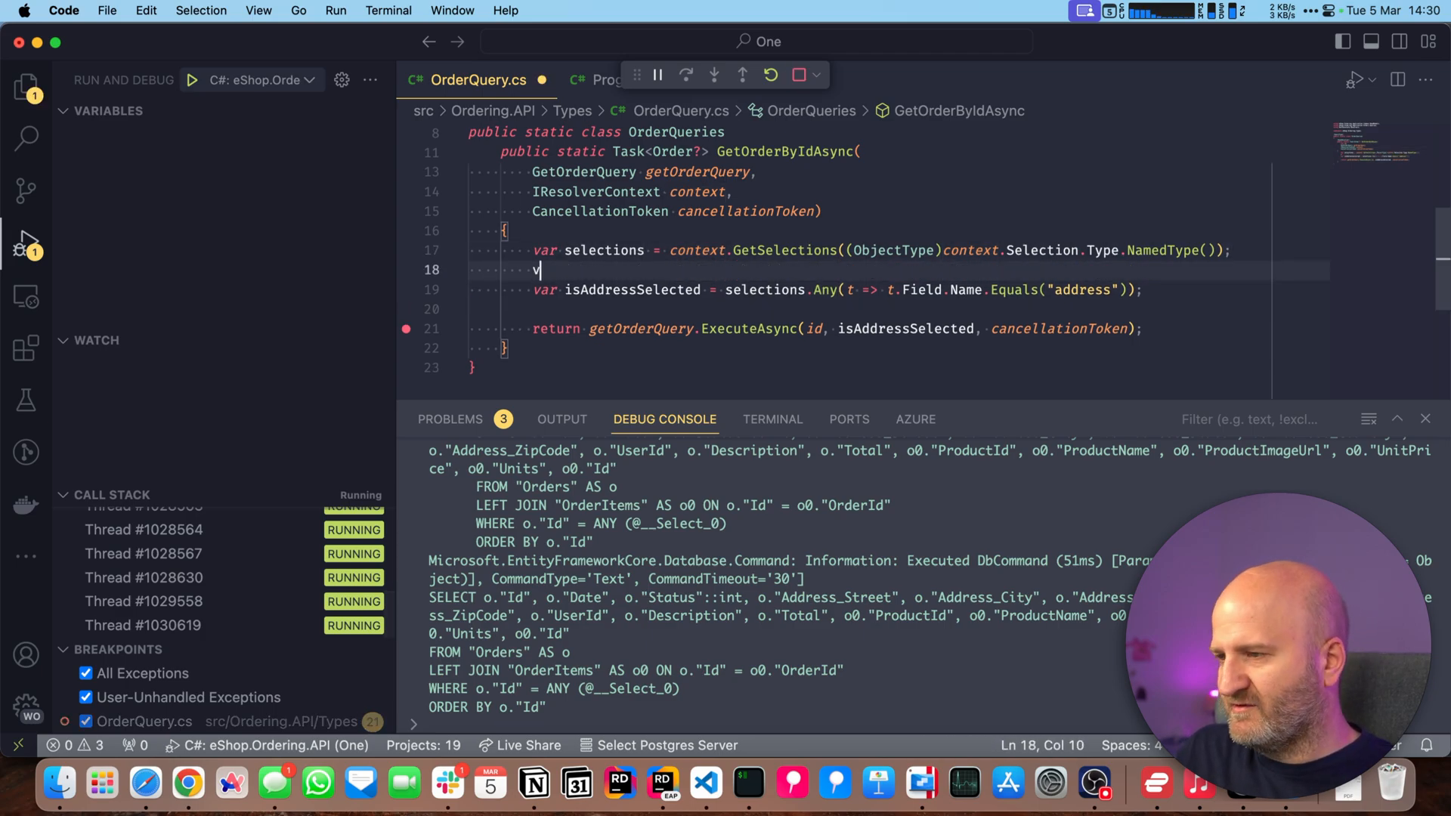
type("ar address = selections.FirstOrDefault(t => t.Field.Name.Equals(\"address\"));")
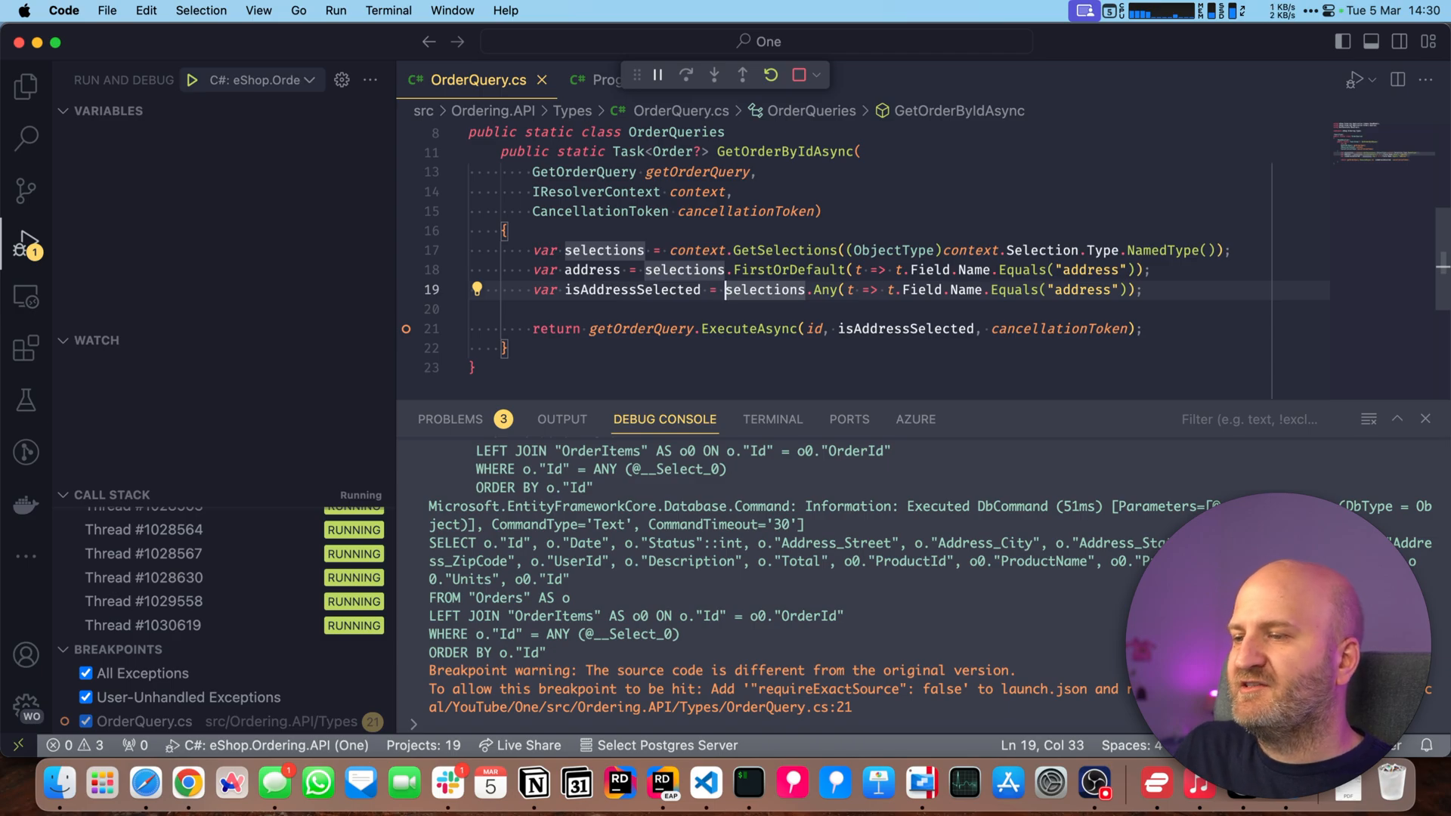
type("address is not null;")
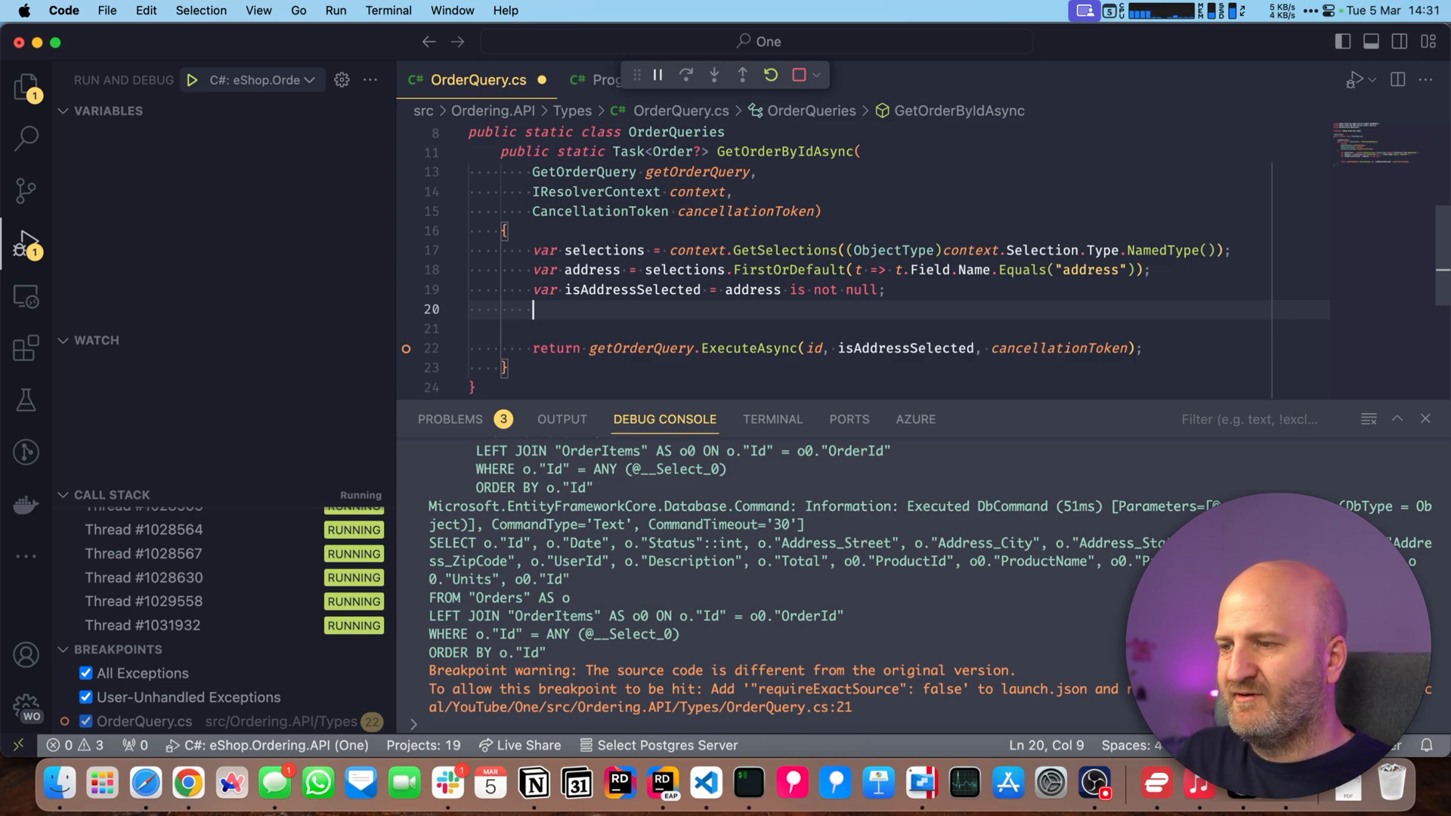
- Start a nested context.GetSelections(address.Type.NamedType()) call
type("context.")
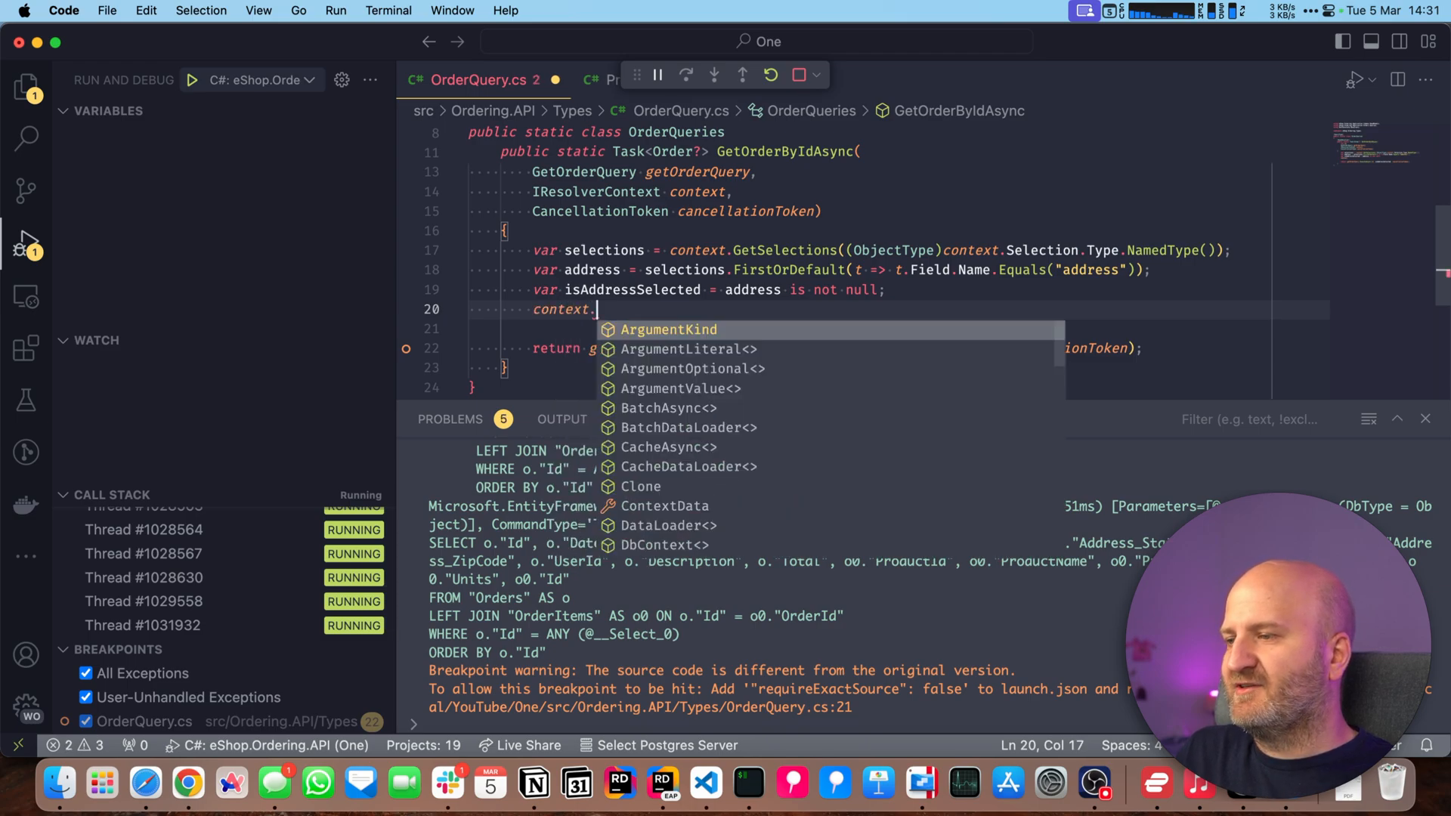
type("GetSelections()")
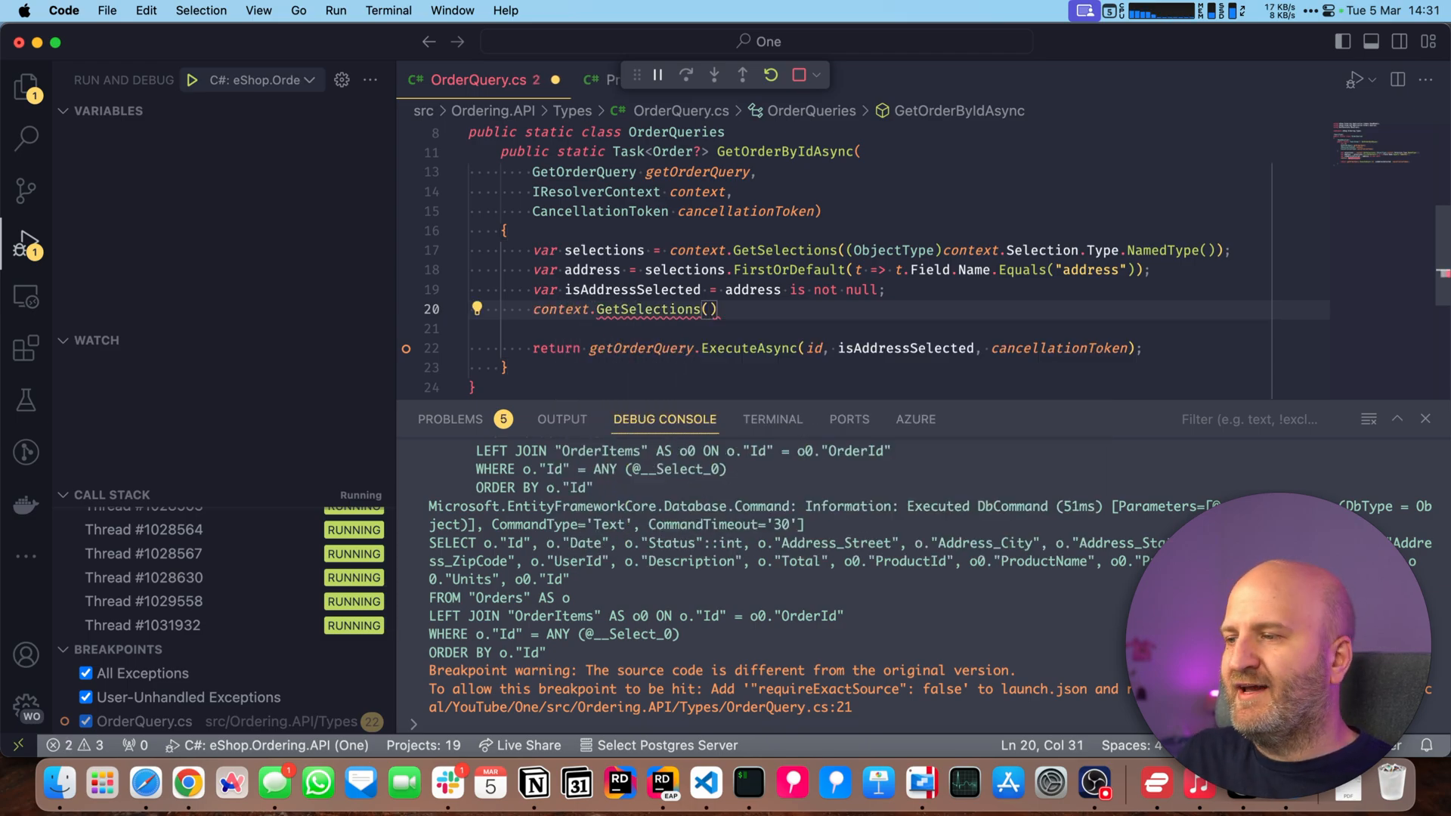
double_click(591, 269)
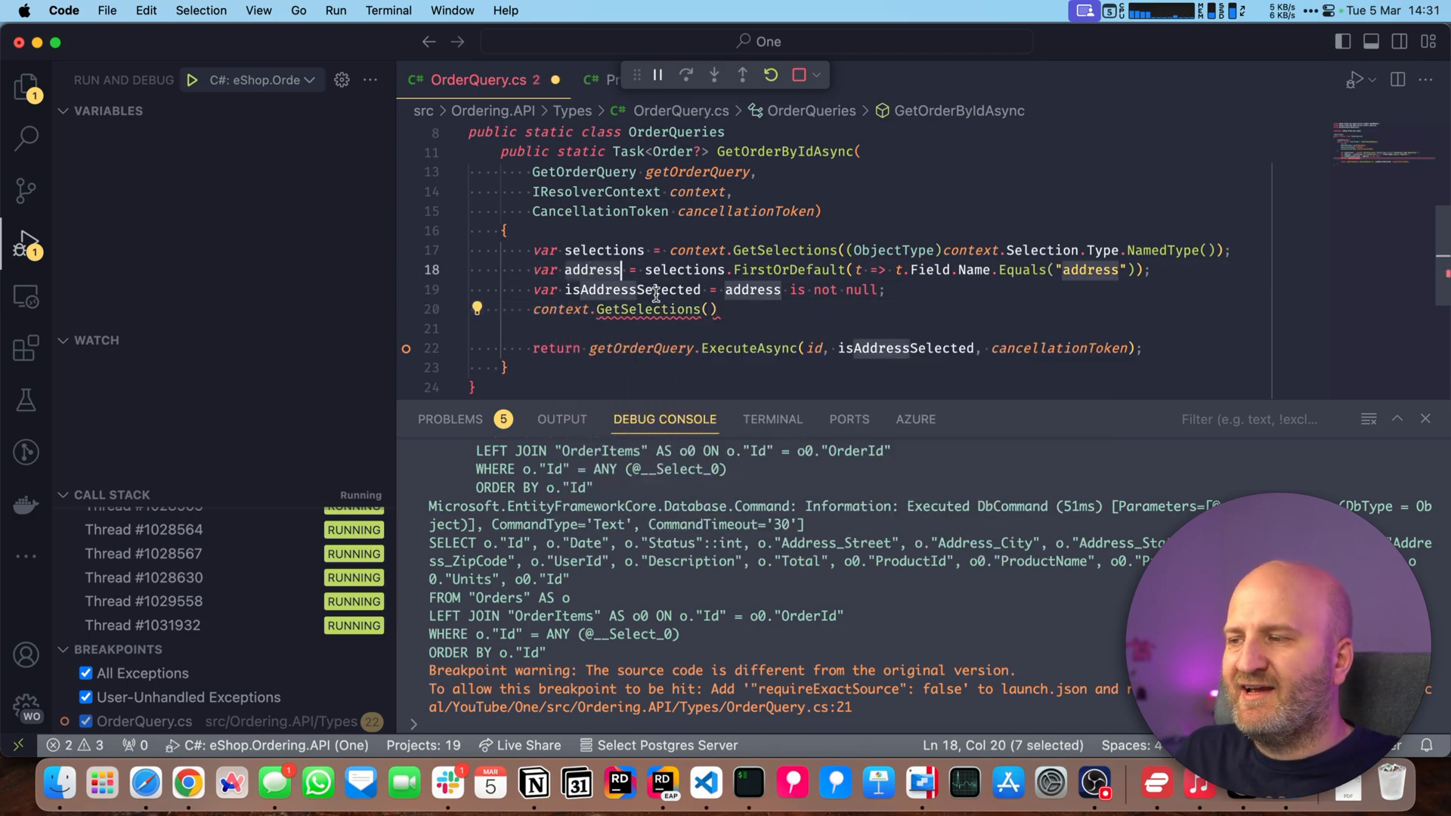
type("address")
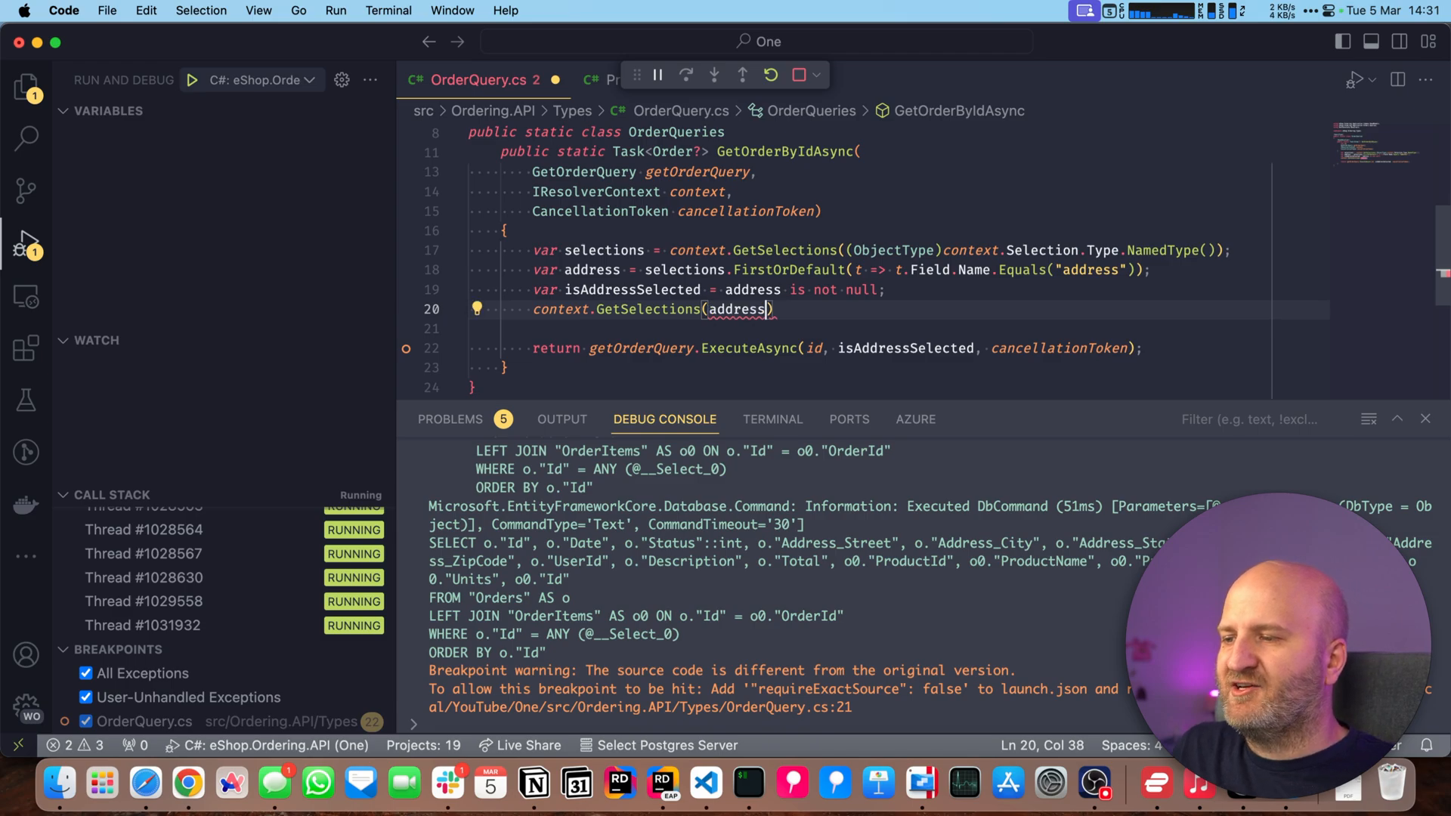
type(".Type")
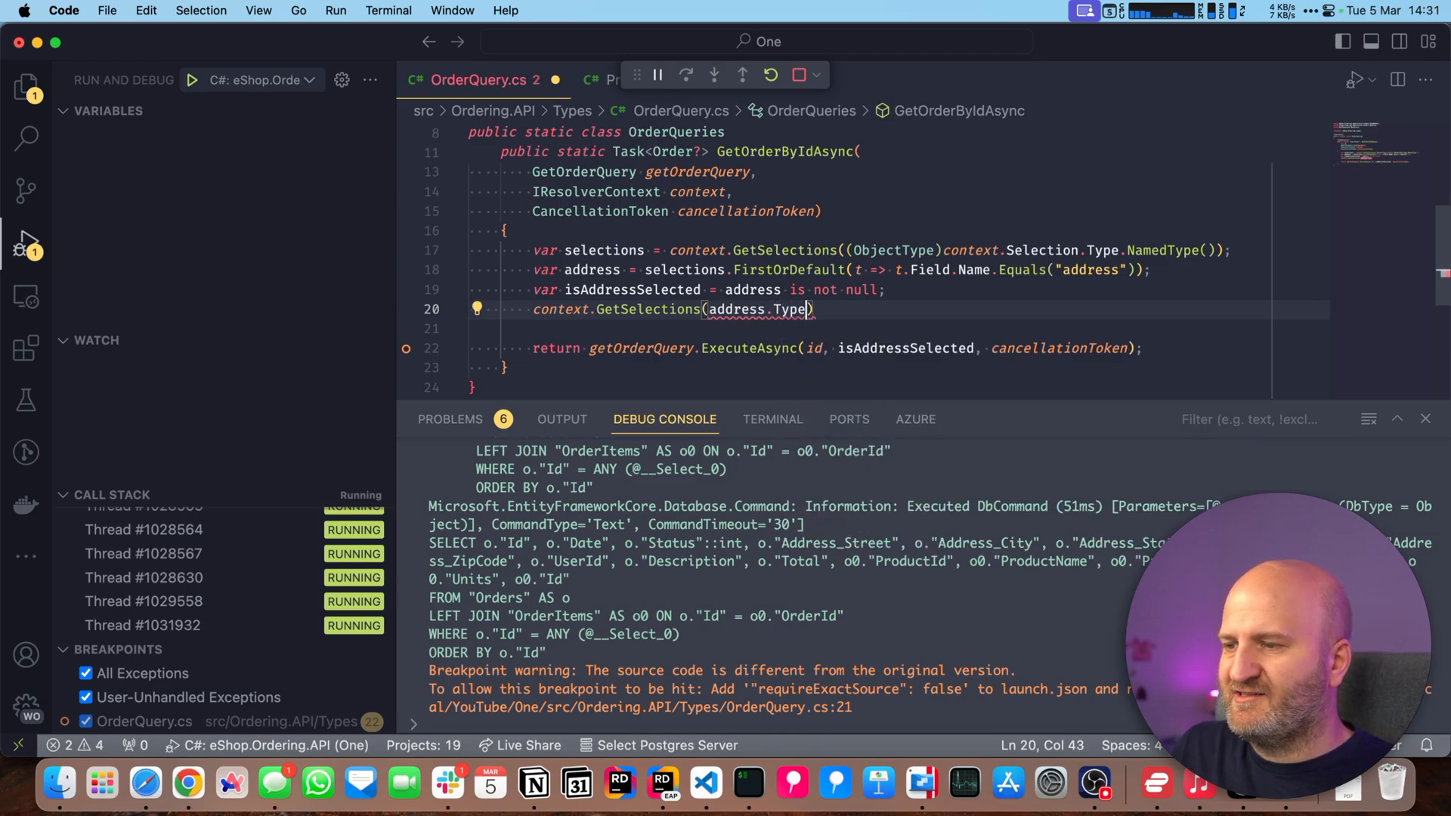
type(".NamedType()")
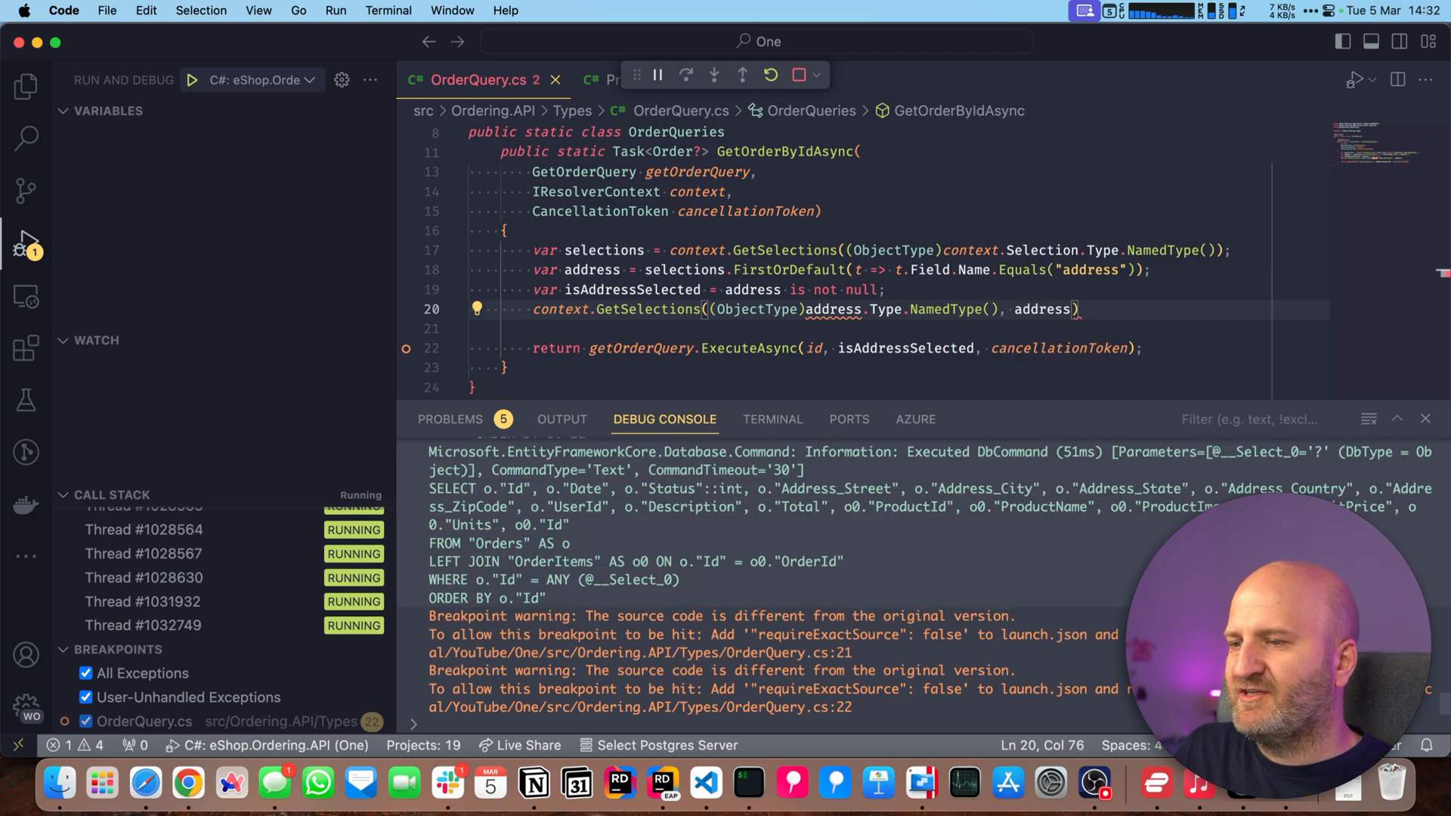
- Finish the GetSelections call and delete the selection lines, leaving only the return statement
type(";")
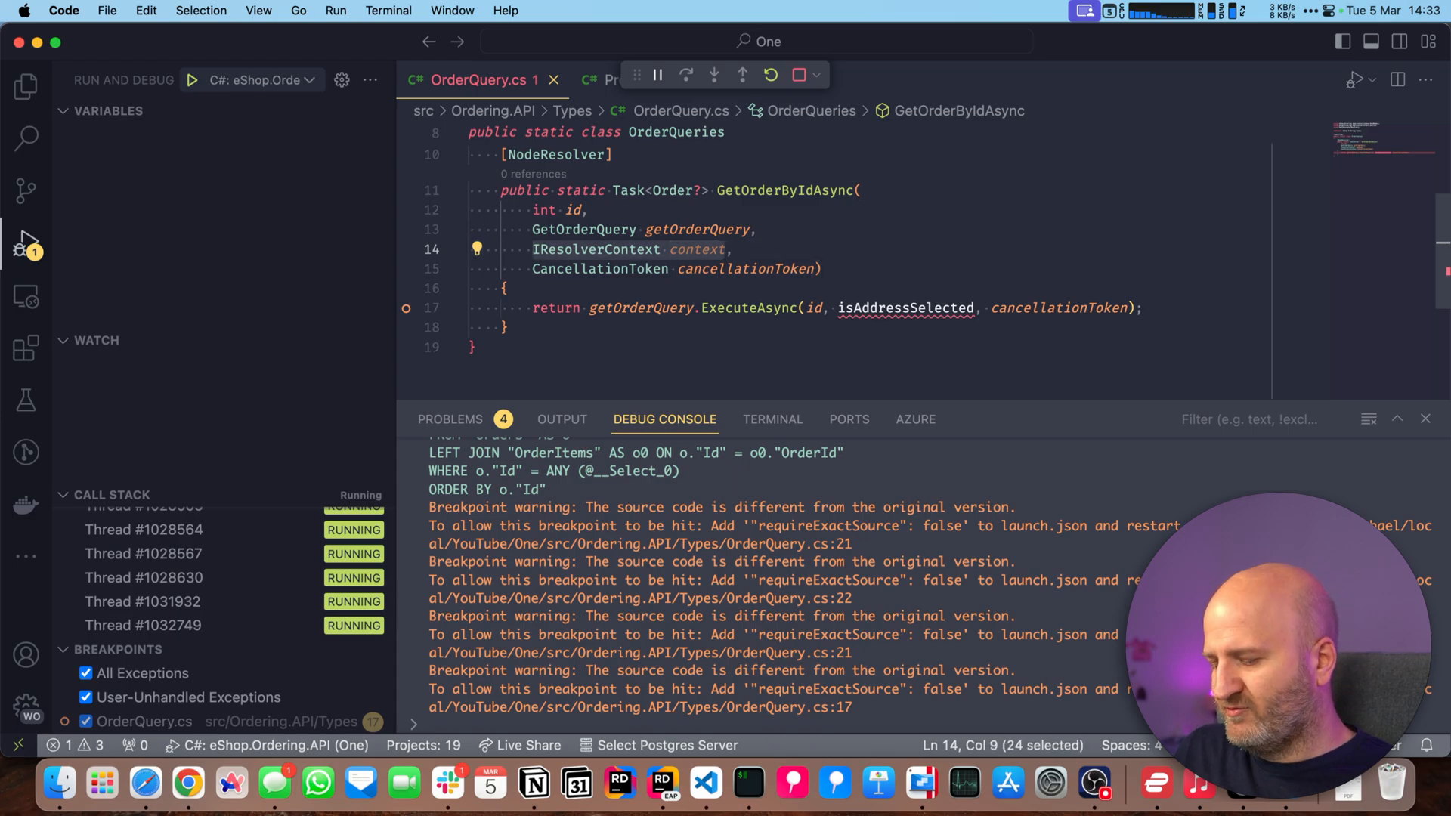
- Replace the context parameter with [IsSelected("address")] bool withDetails and pass withDetails to the query
type("bool withDetails,")
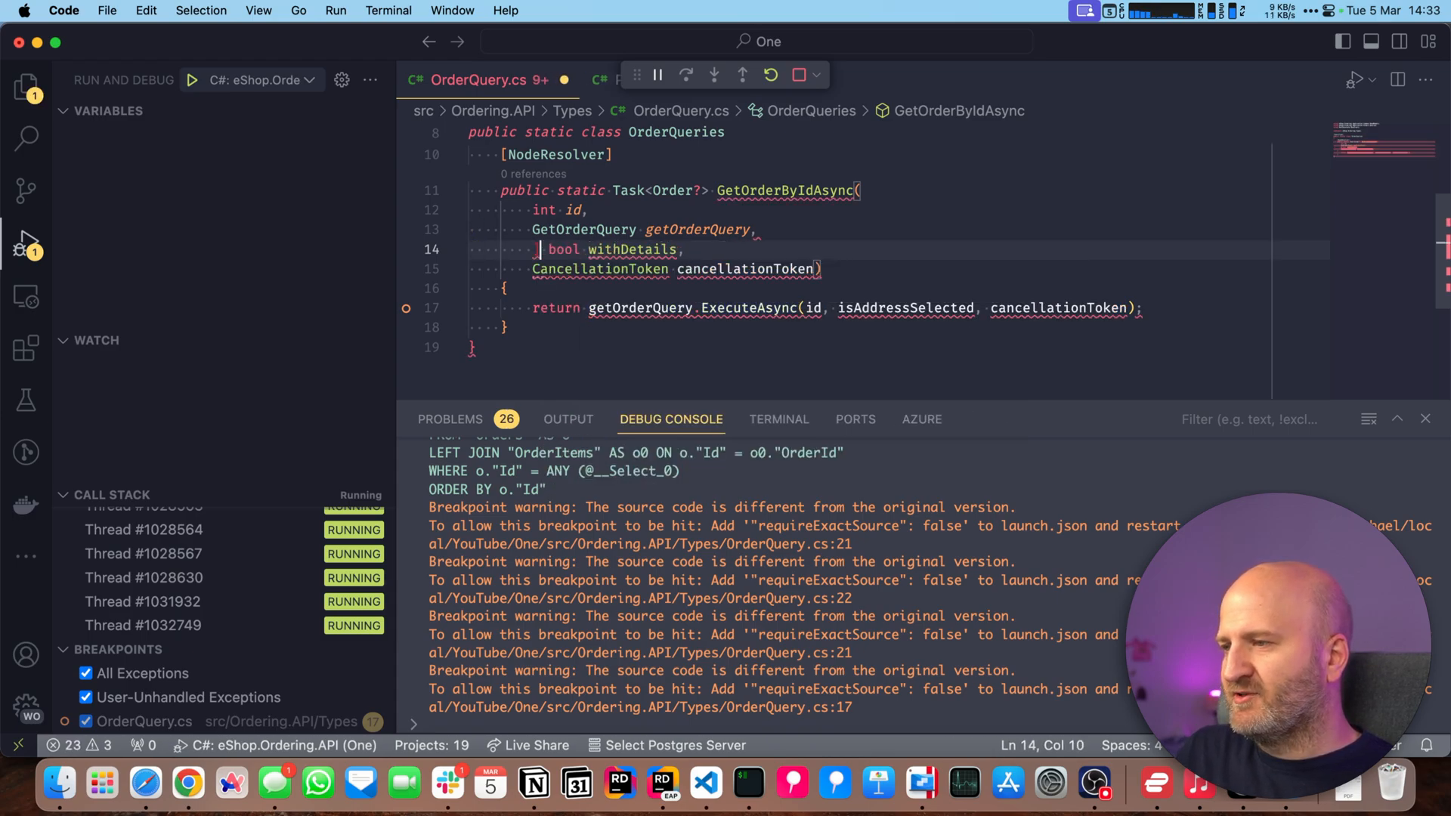
type("IsSelected(\"address")
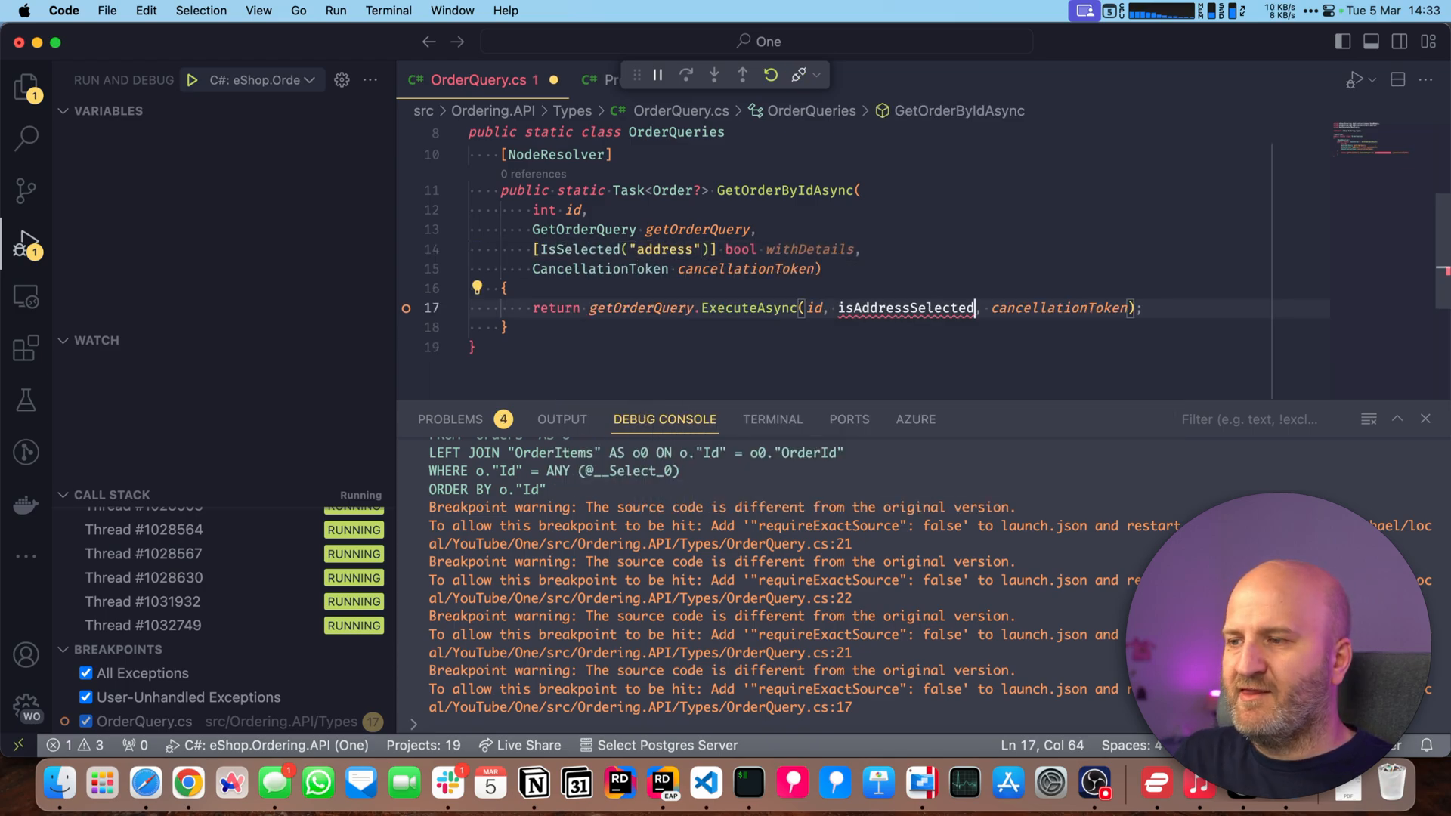
type("withDetail")
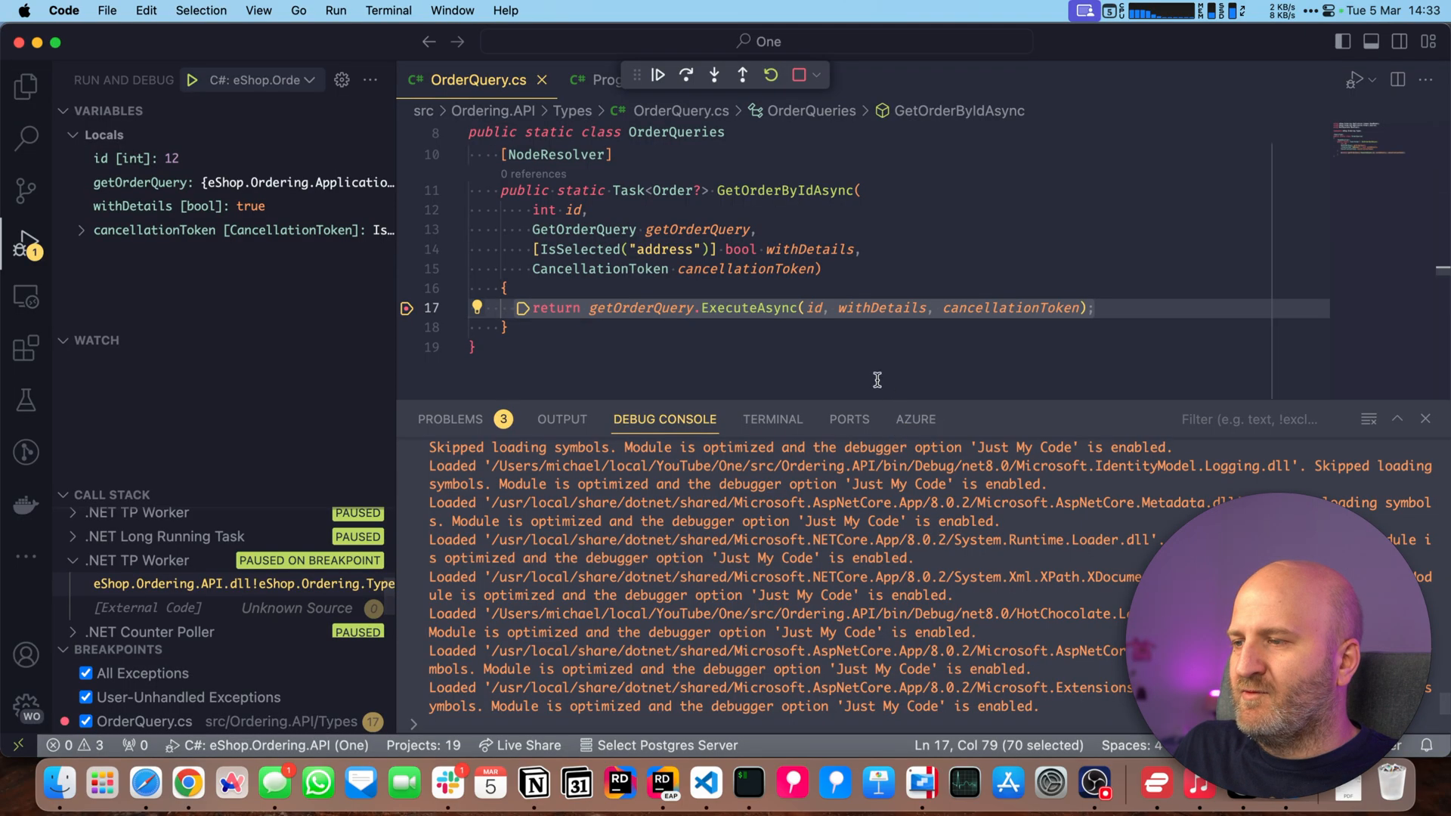
mouse_move(879, 308)
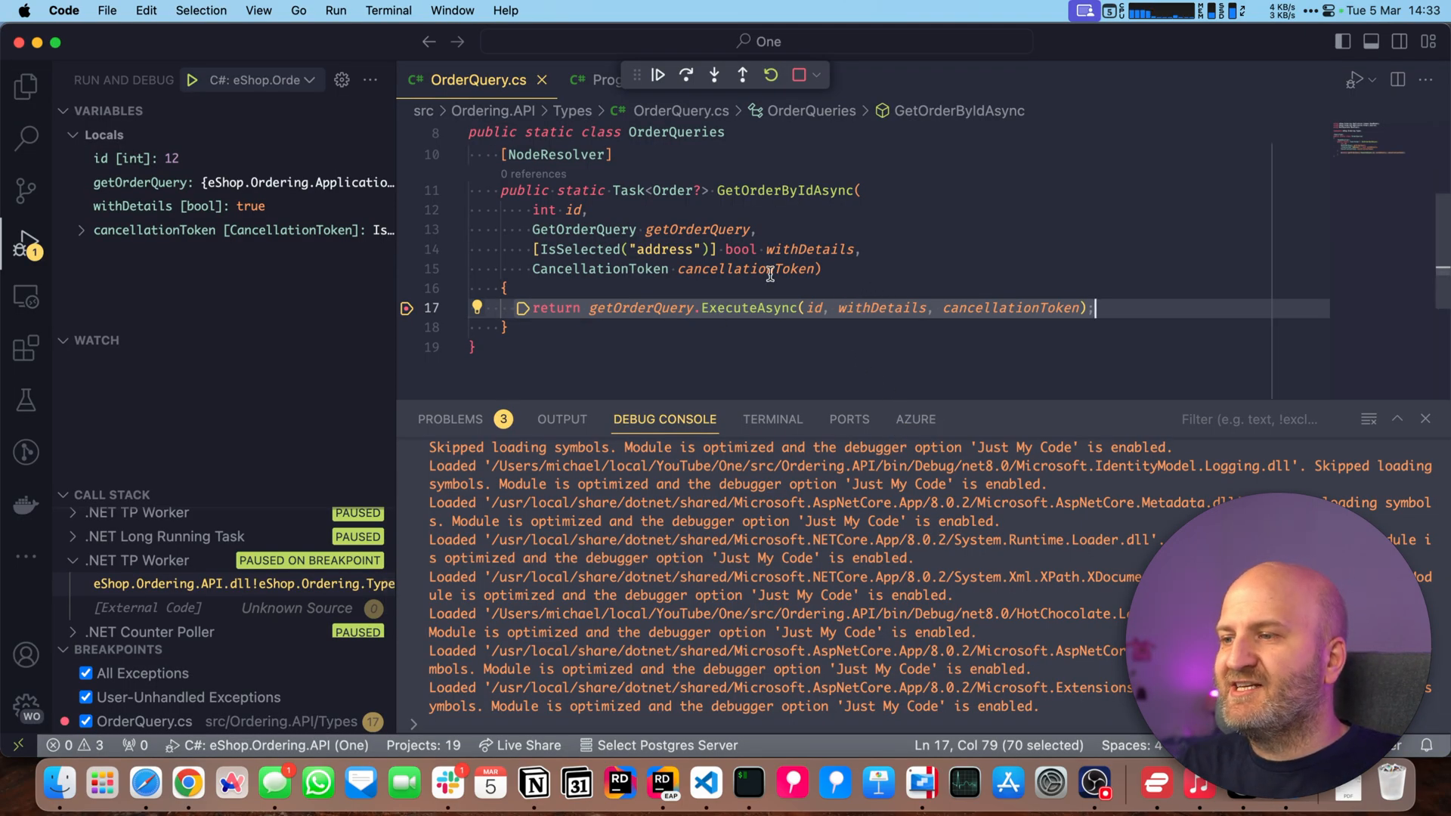
- Continue past both breakpoint hits, withDetails true then false, and return to Banana Cake Pop
left_click(685, 75)
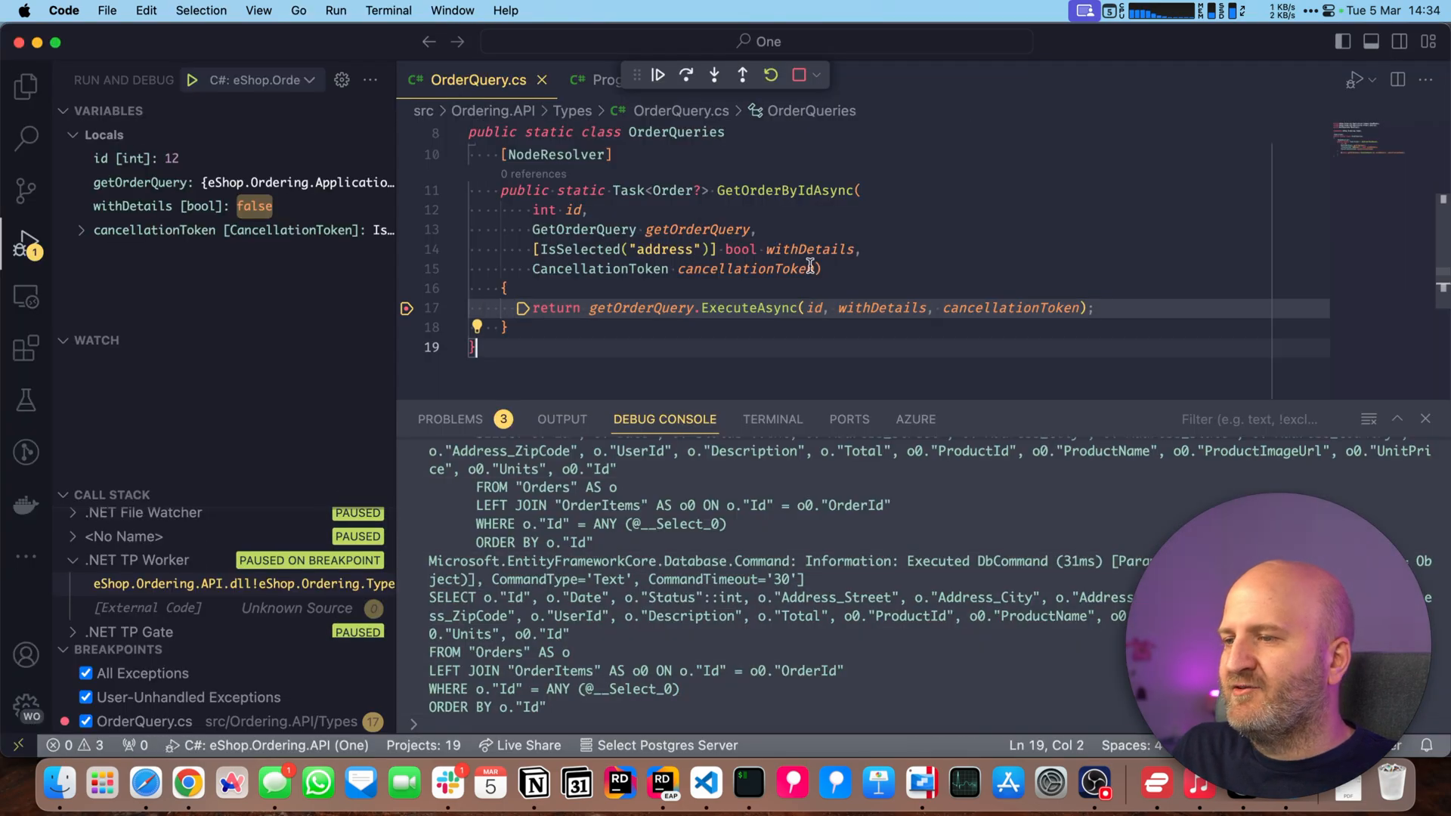
mouse_move(812, 249)
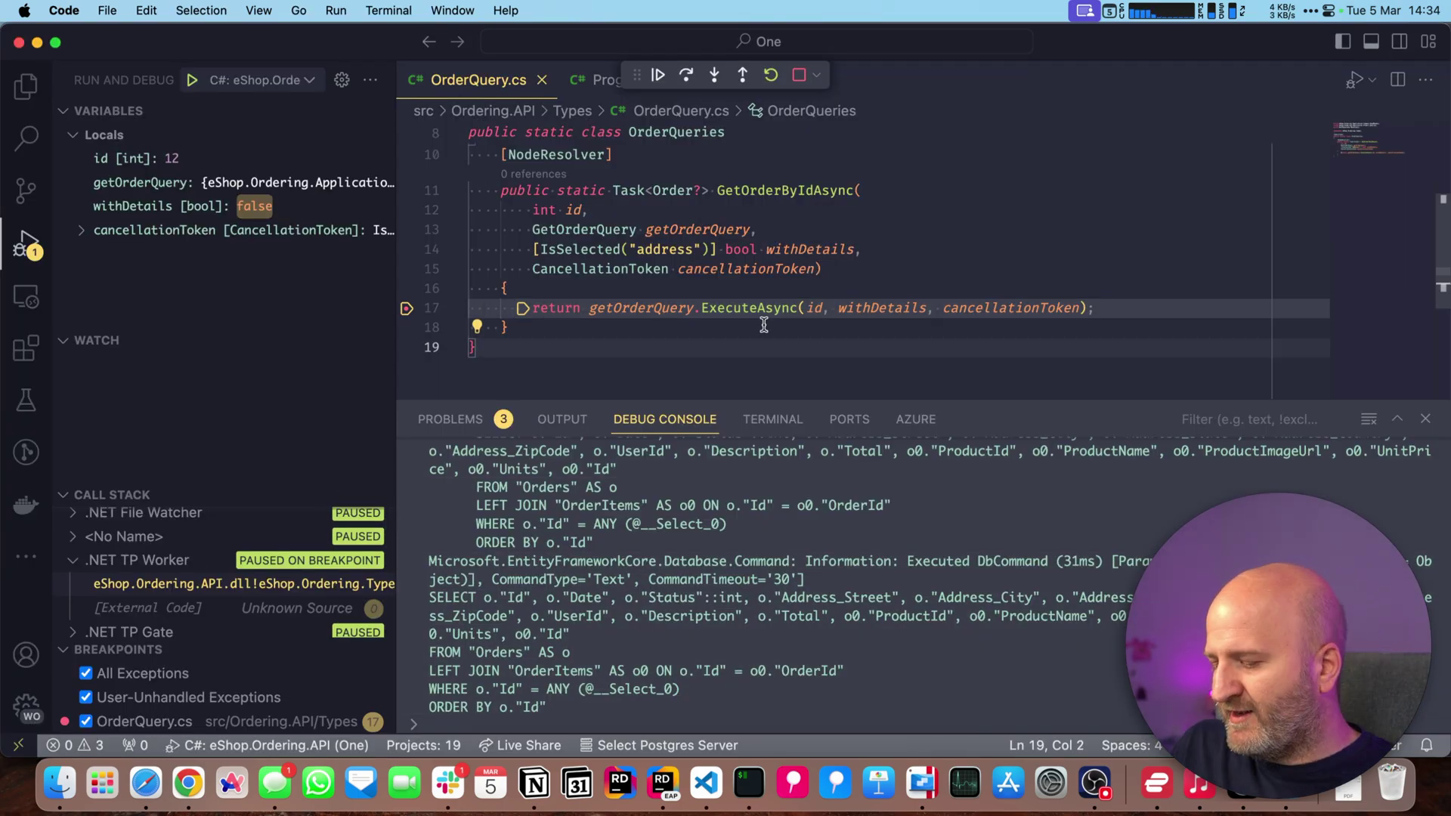
left_click(656, 75)
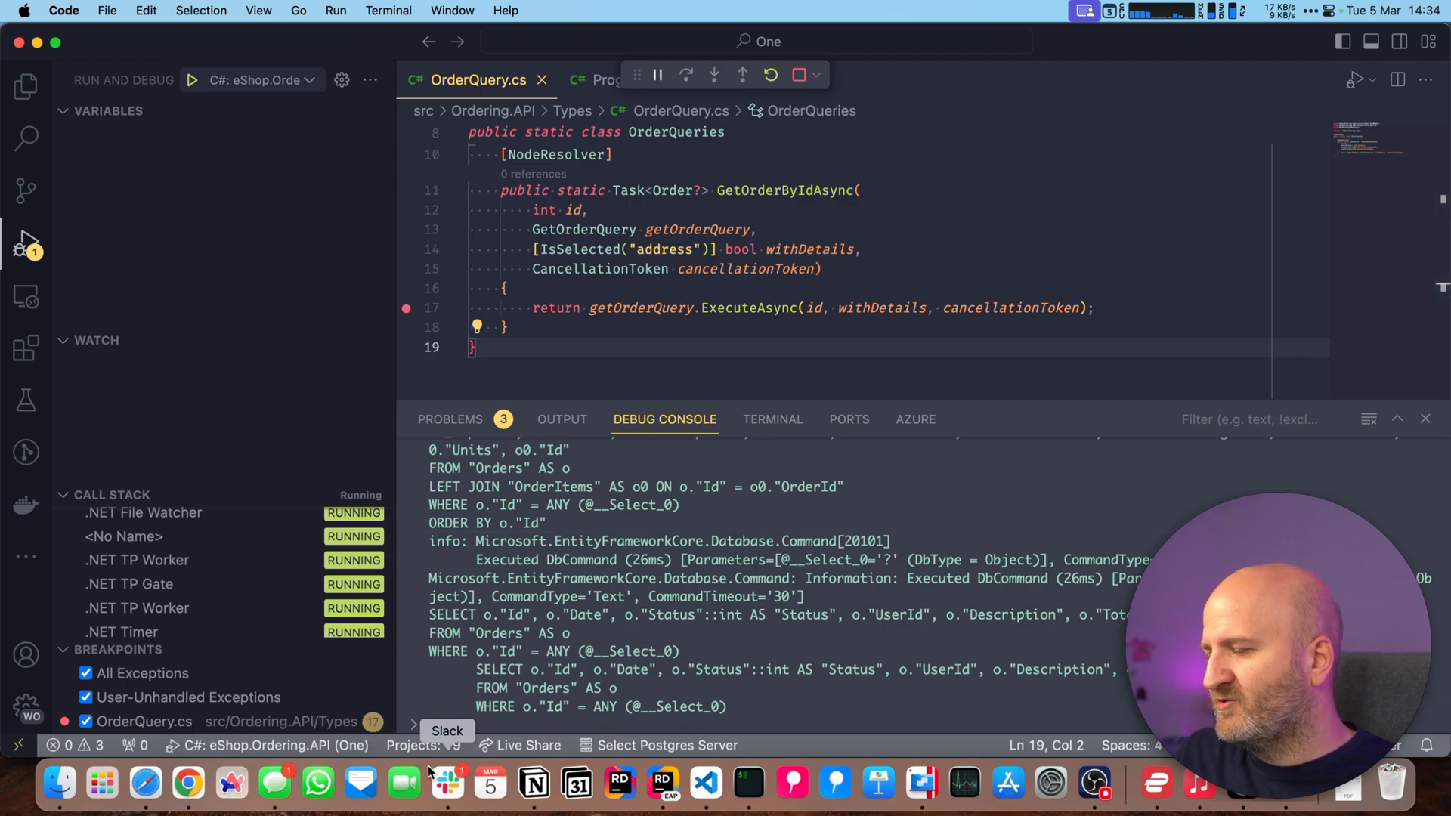
left_click(185, 784)
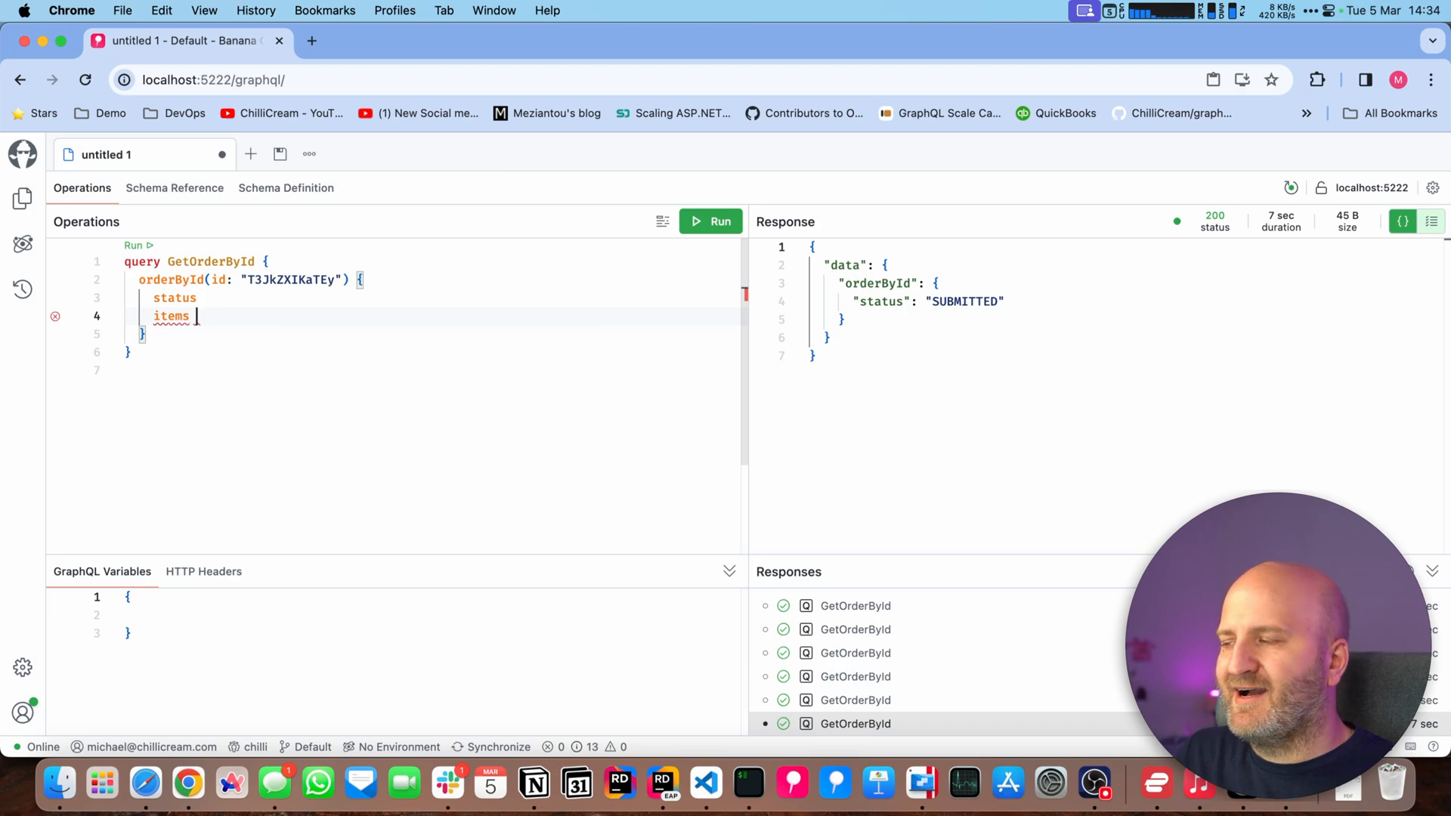
- Add items { product { name } } to the query, then extend IsSelected with "items"
type("{")
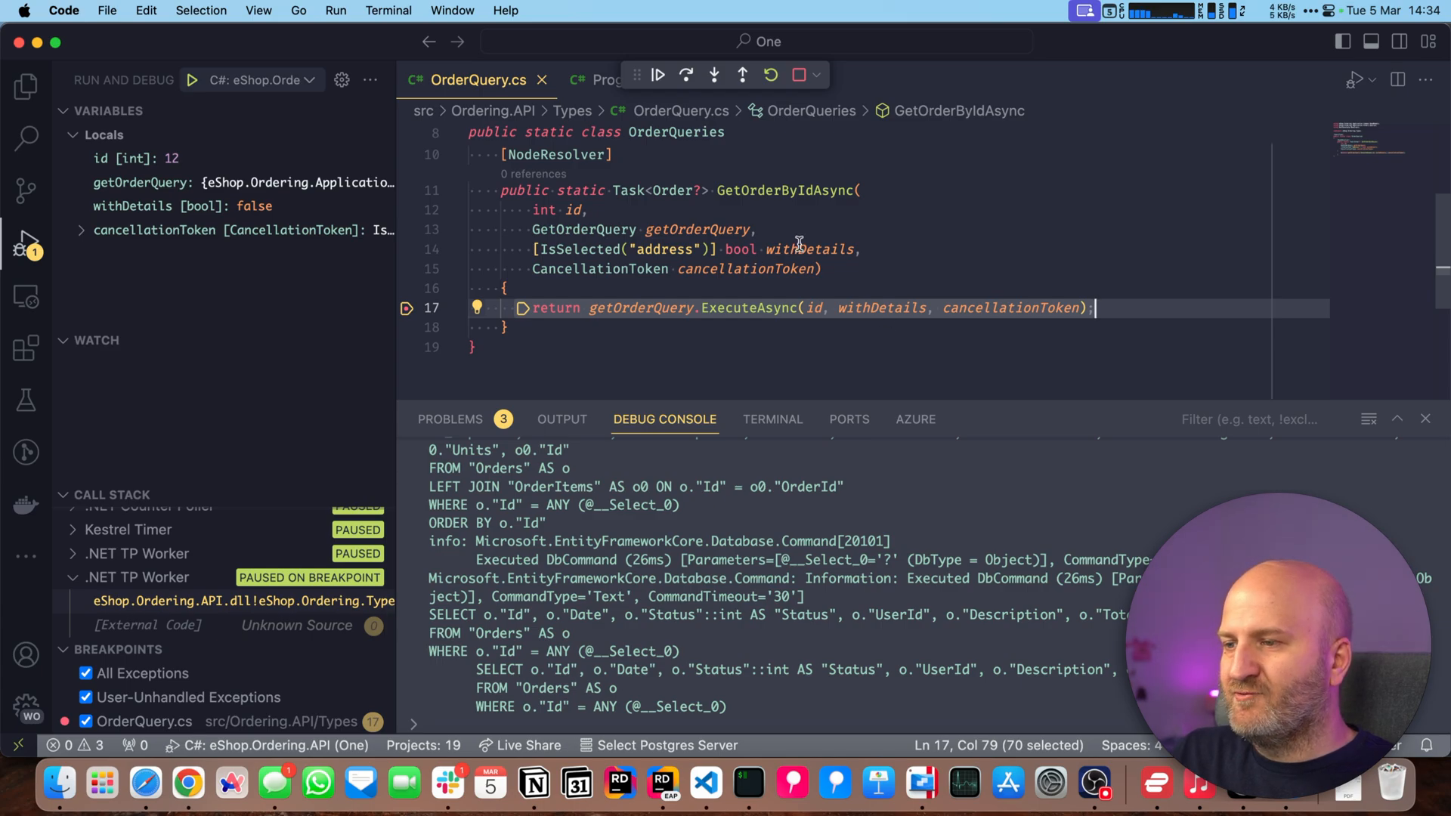
mouse_move(791, 229)
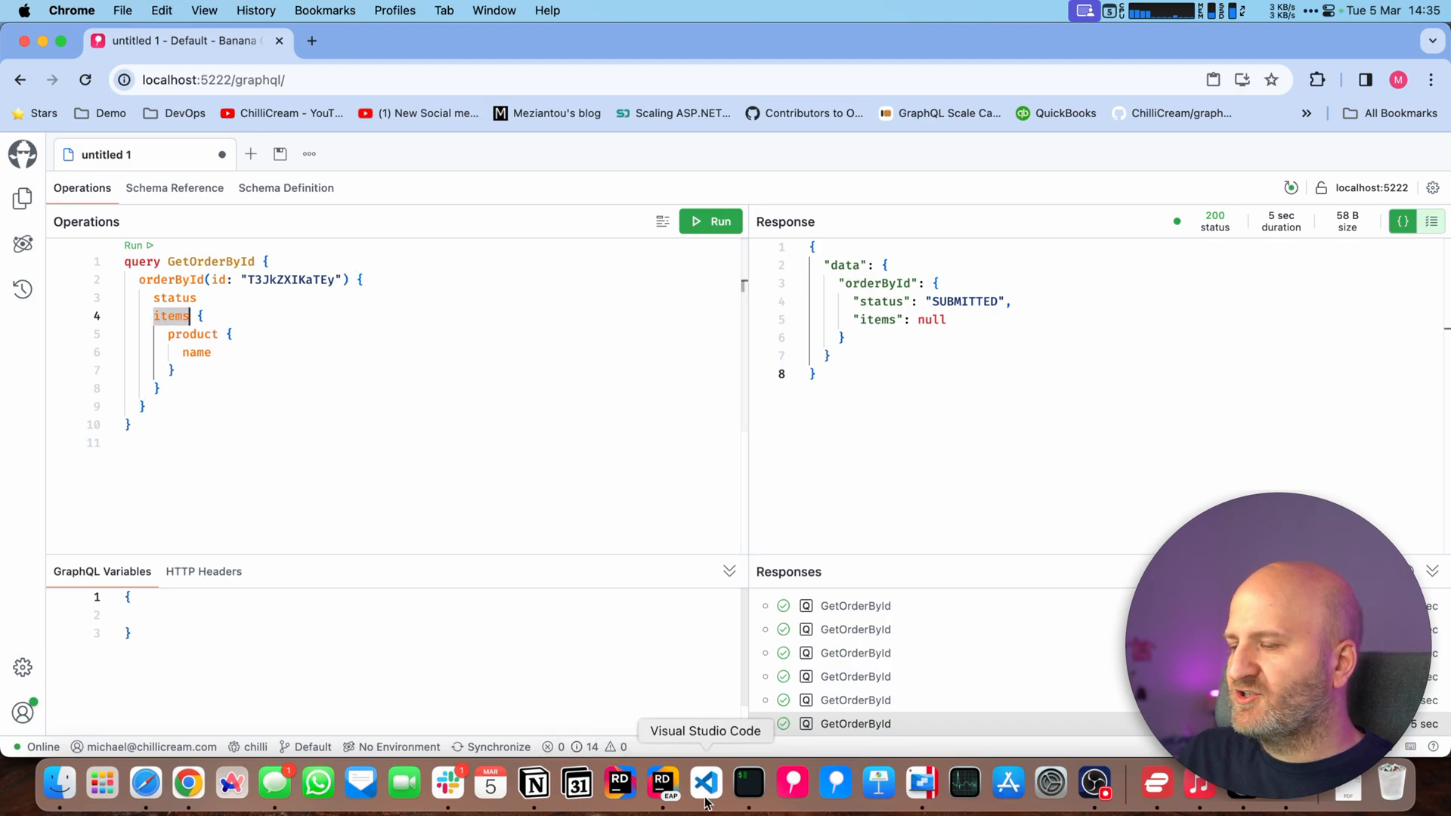
left_click(705, 786)
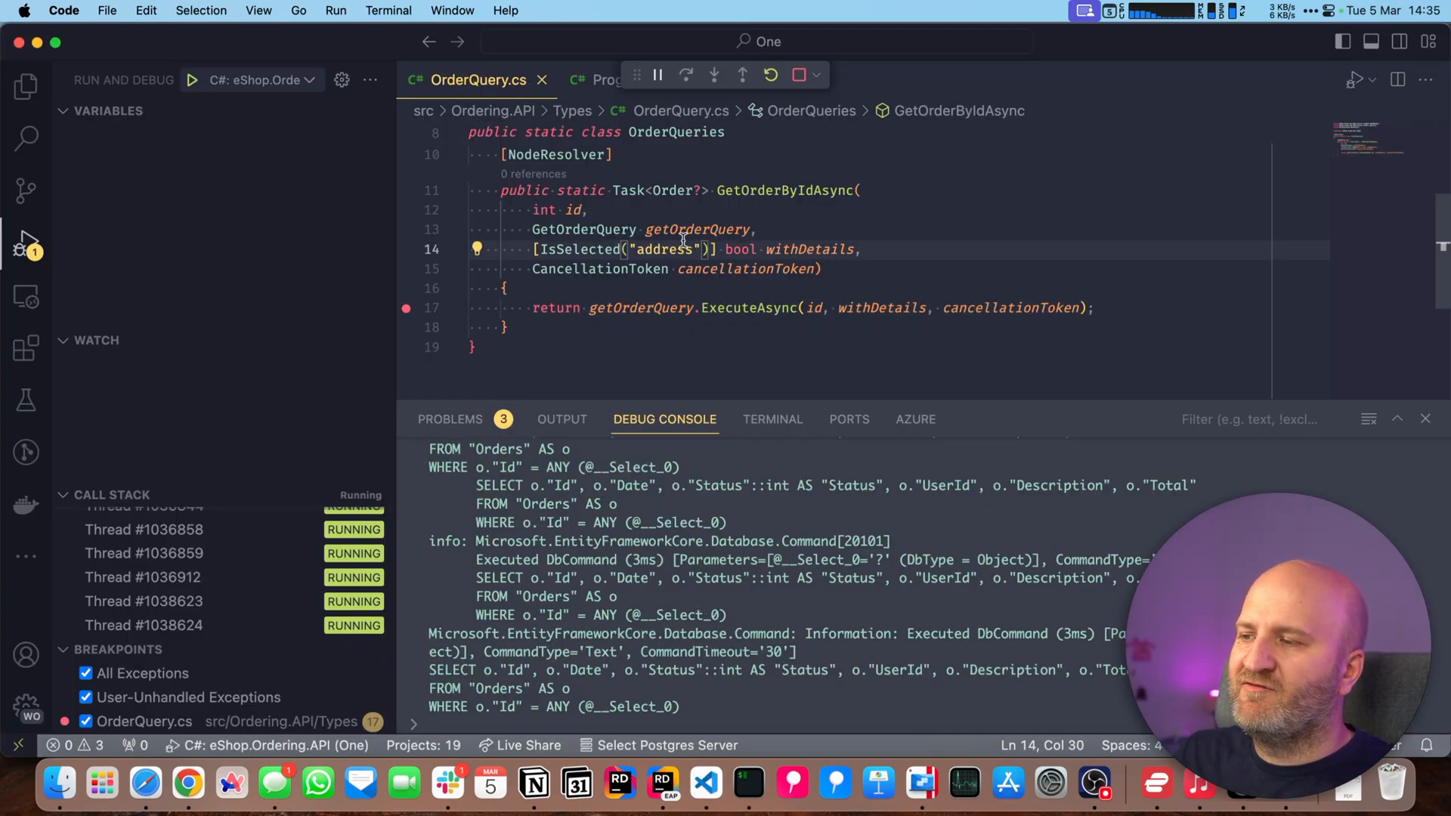
type(", \"items\"")
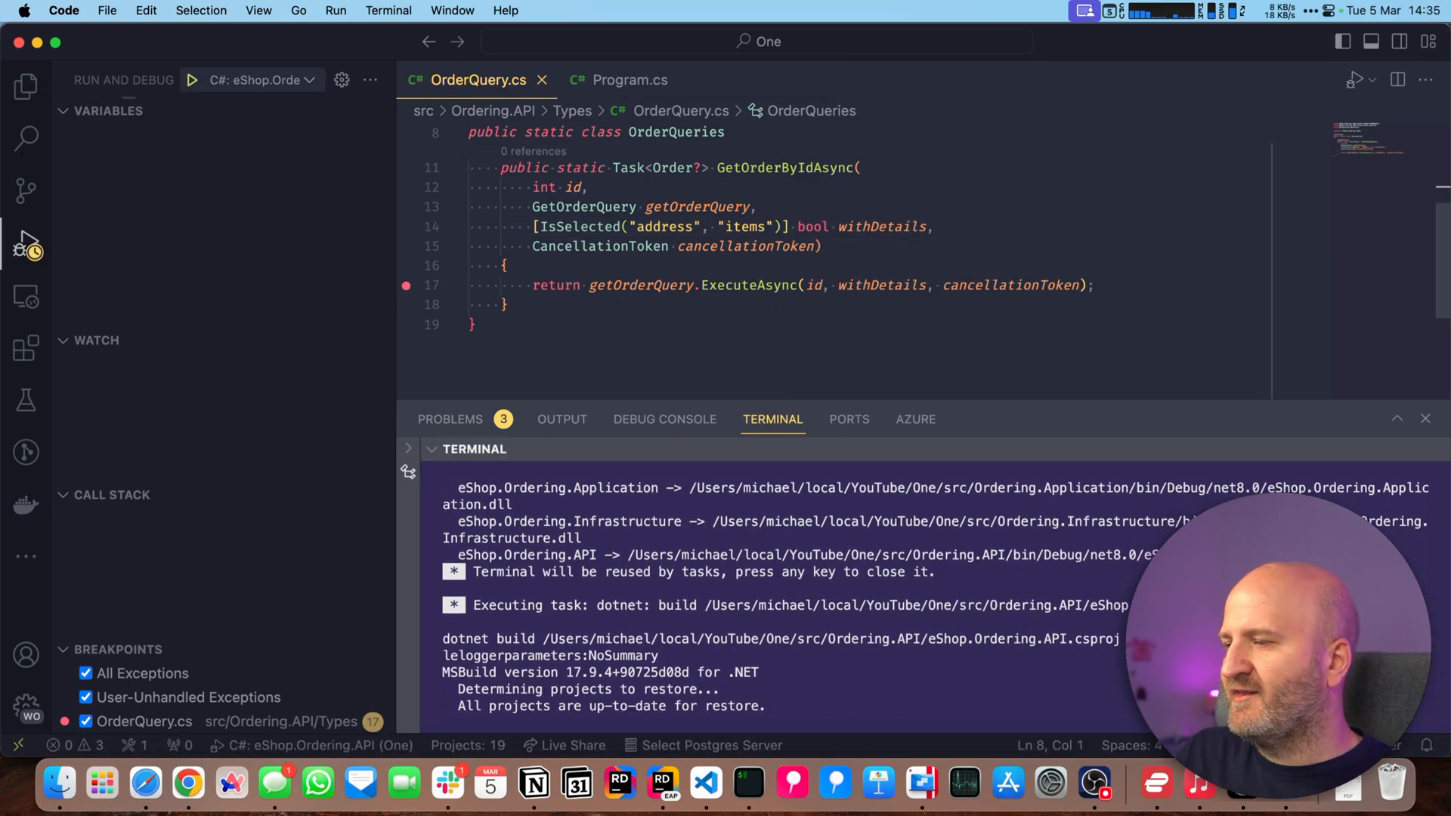
- Confirm the query returned the Mustache Developer T-Shirt item, then stop the Ordering.API debug session
left_click(191, 79)
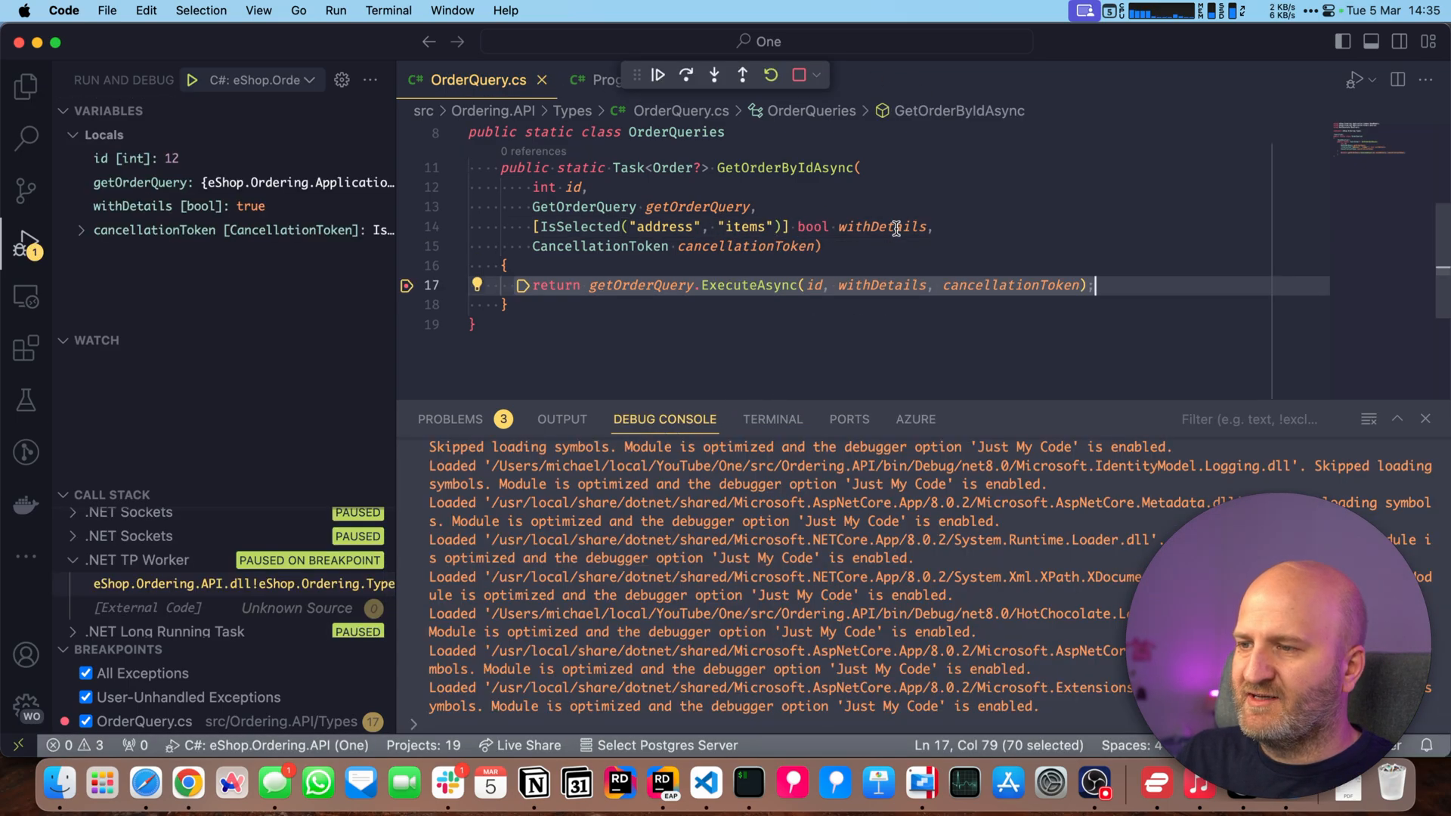
left_click(896, 227)
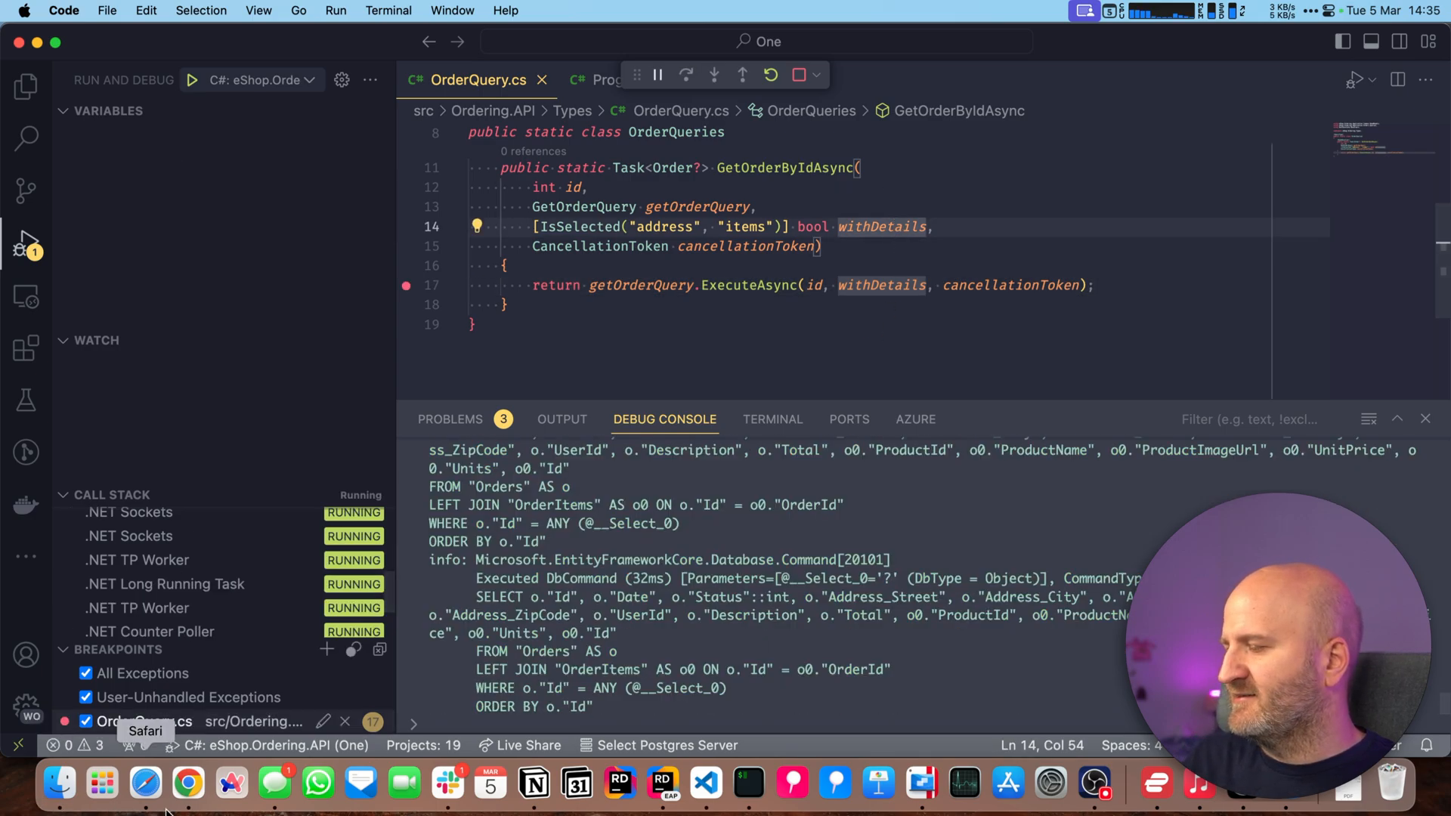
left_click(187, 784)
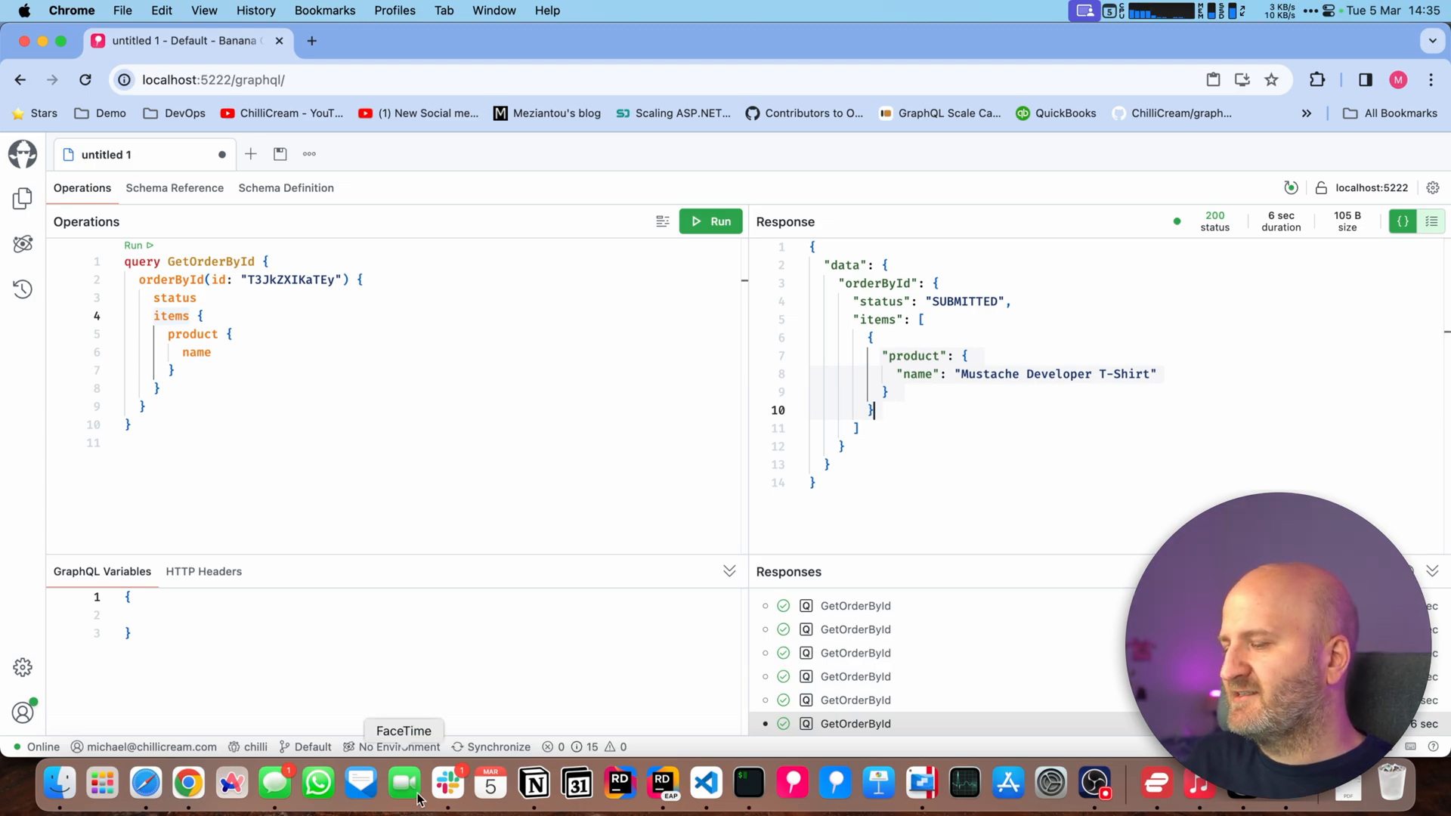
left_click(704, 785)
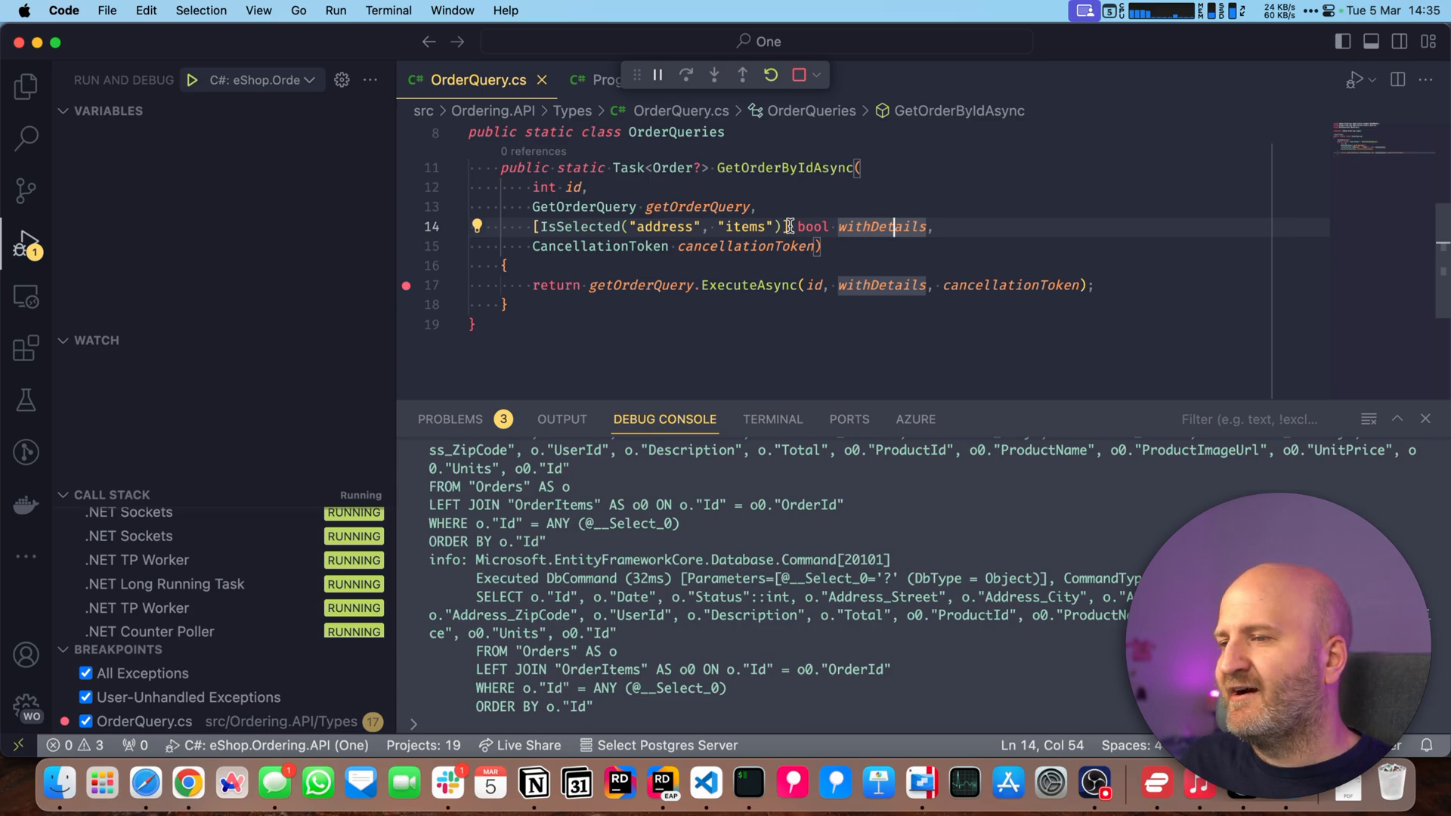
mouse_move(812, 226)
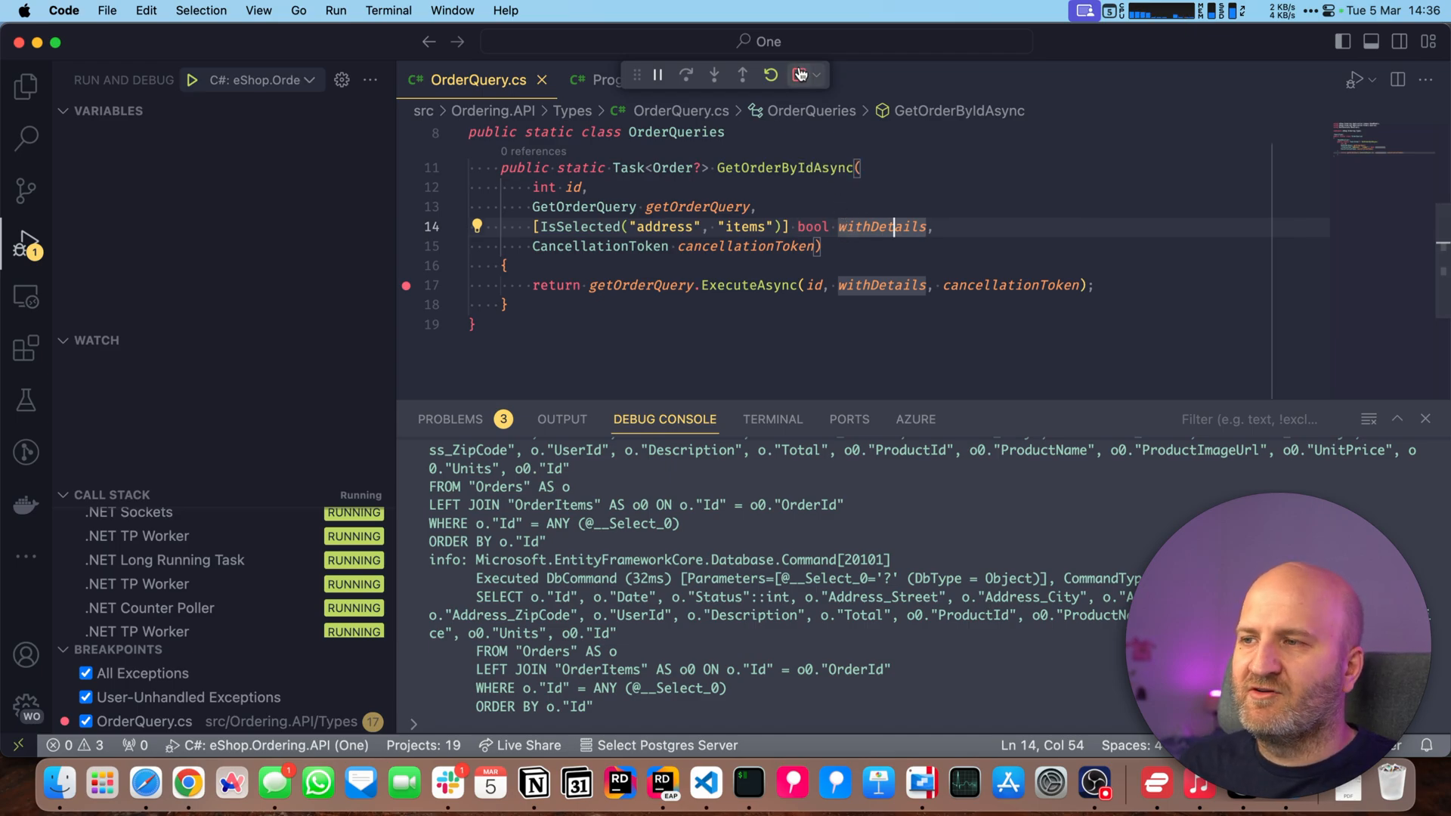
left_click(799, 74)
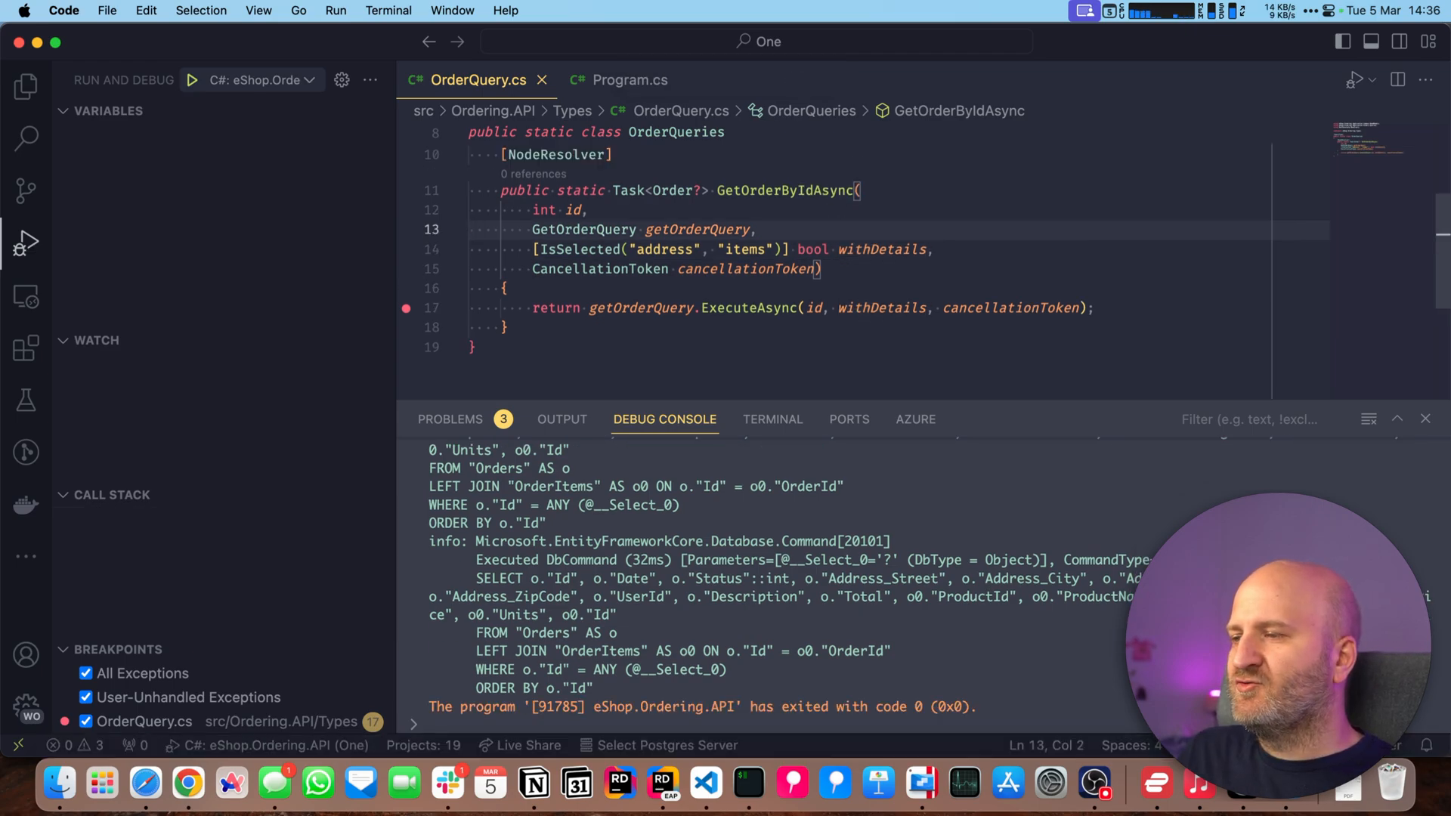
- Add an IResolverContext context parameter and set isProductSelected = context.Select("items").IsSelected("product")
type("IResolverContext context,")
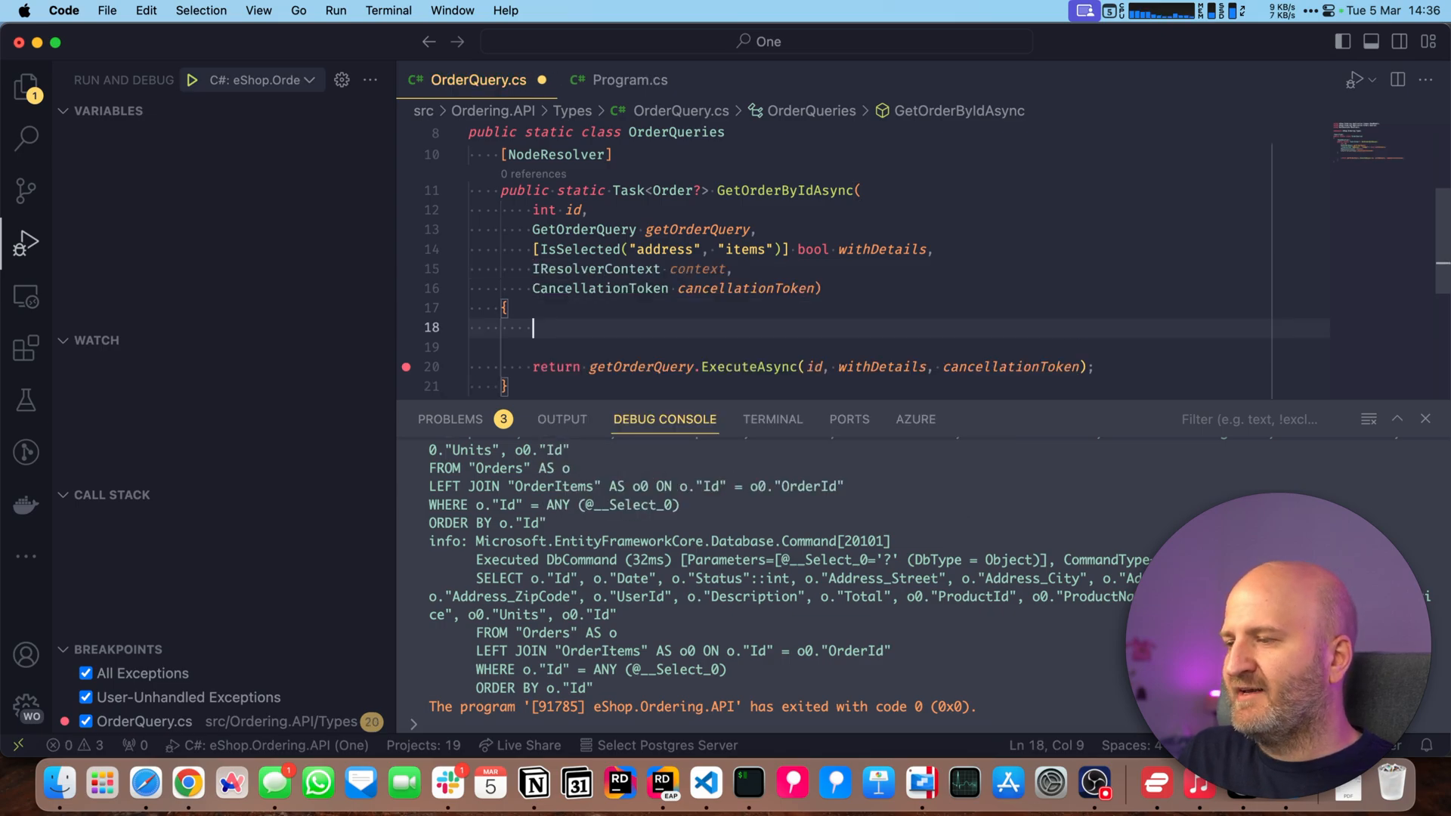
type("context.")
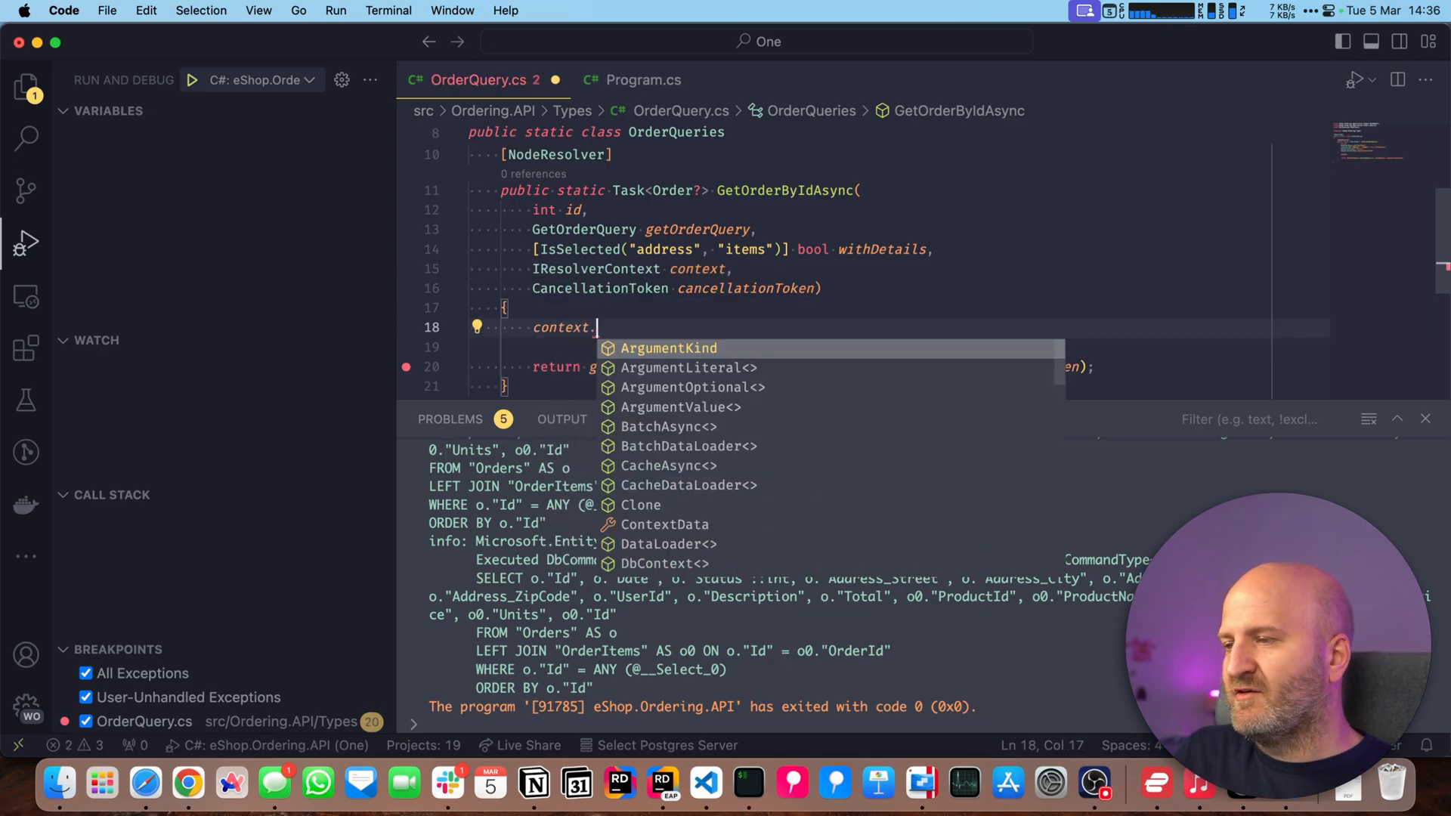
type("IsSelected(")
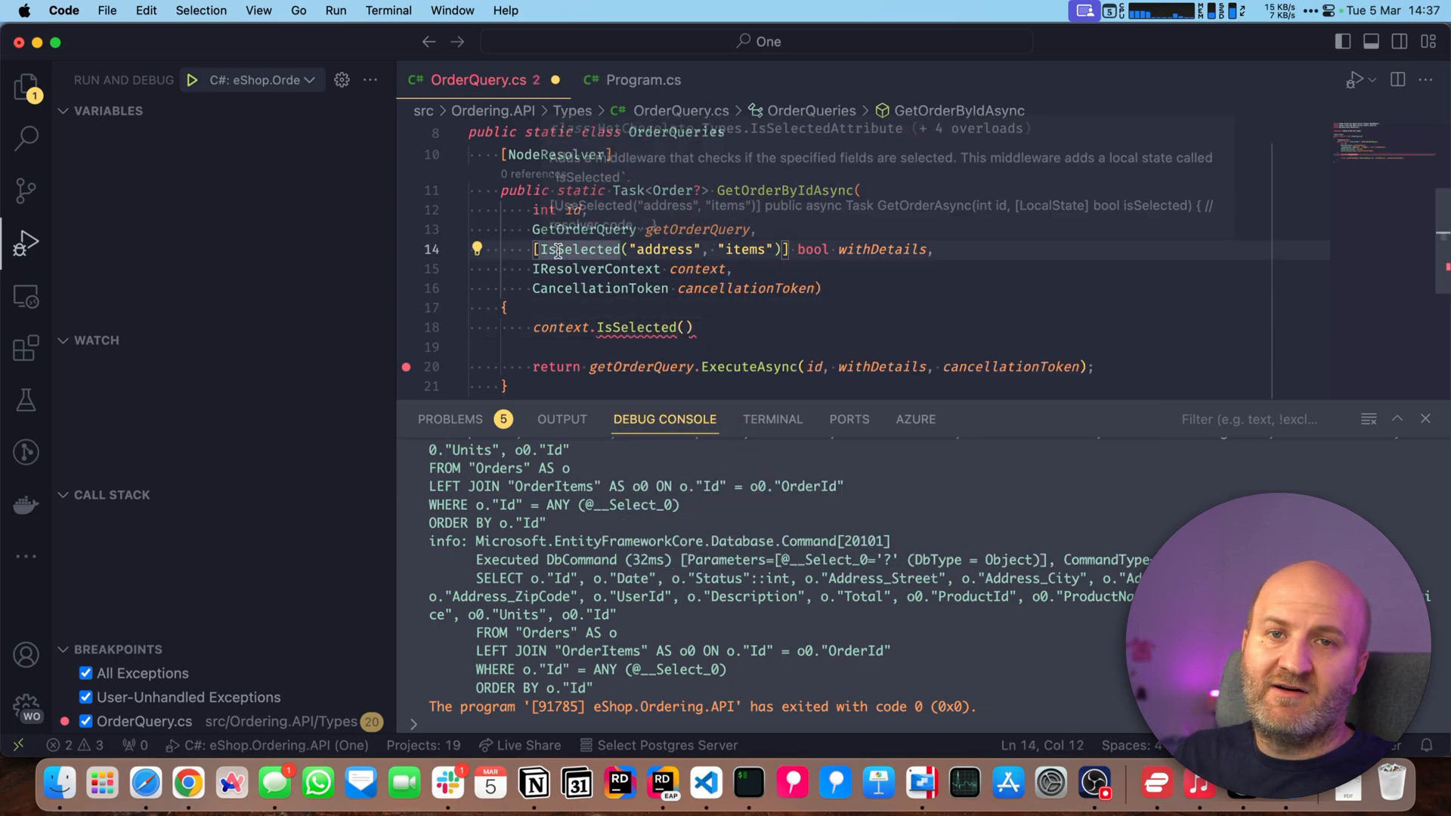
mouse_move(932, 269)
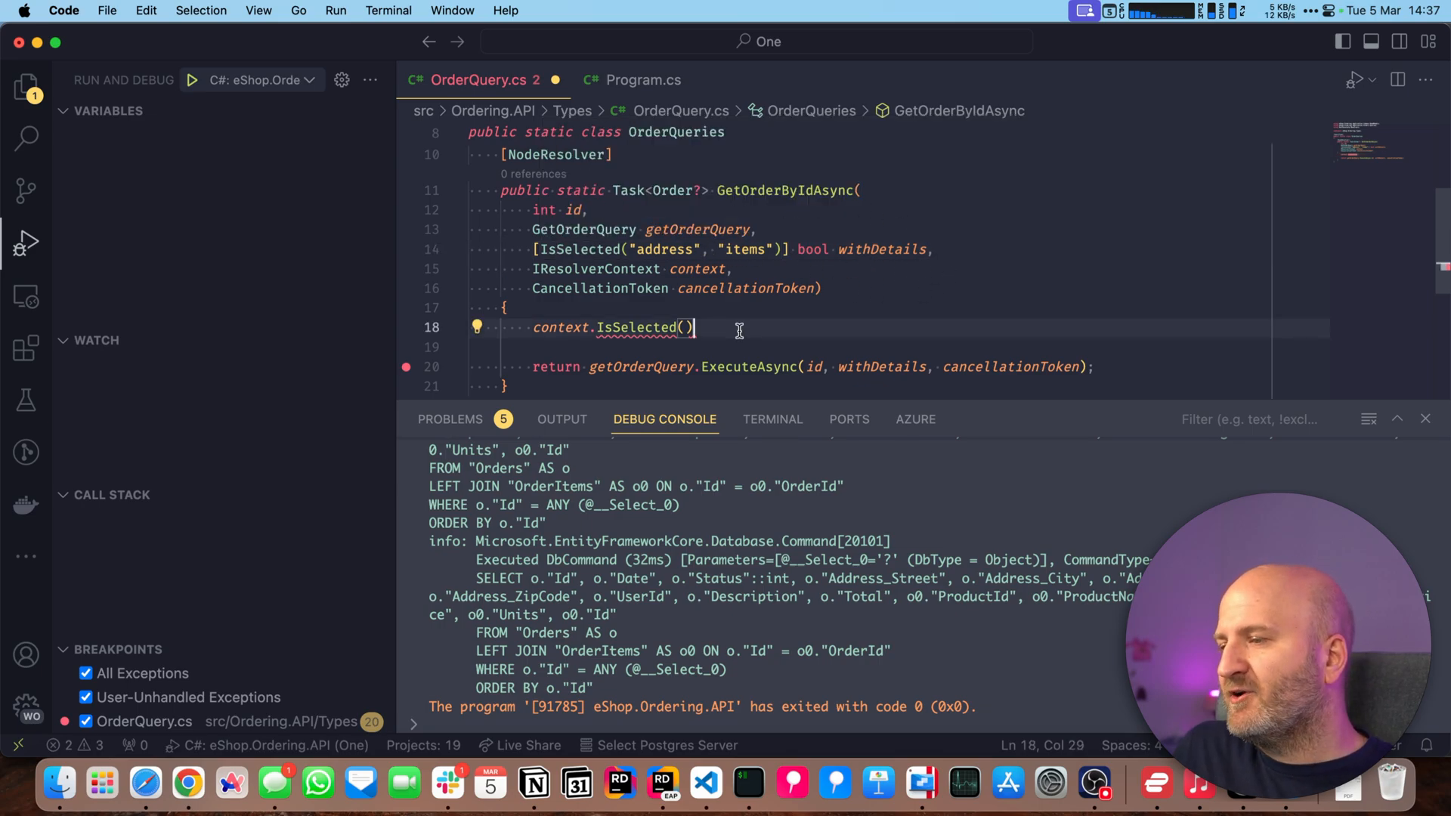
type("Se")
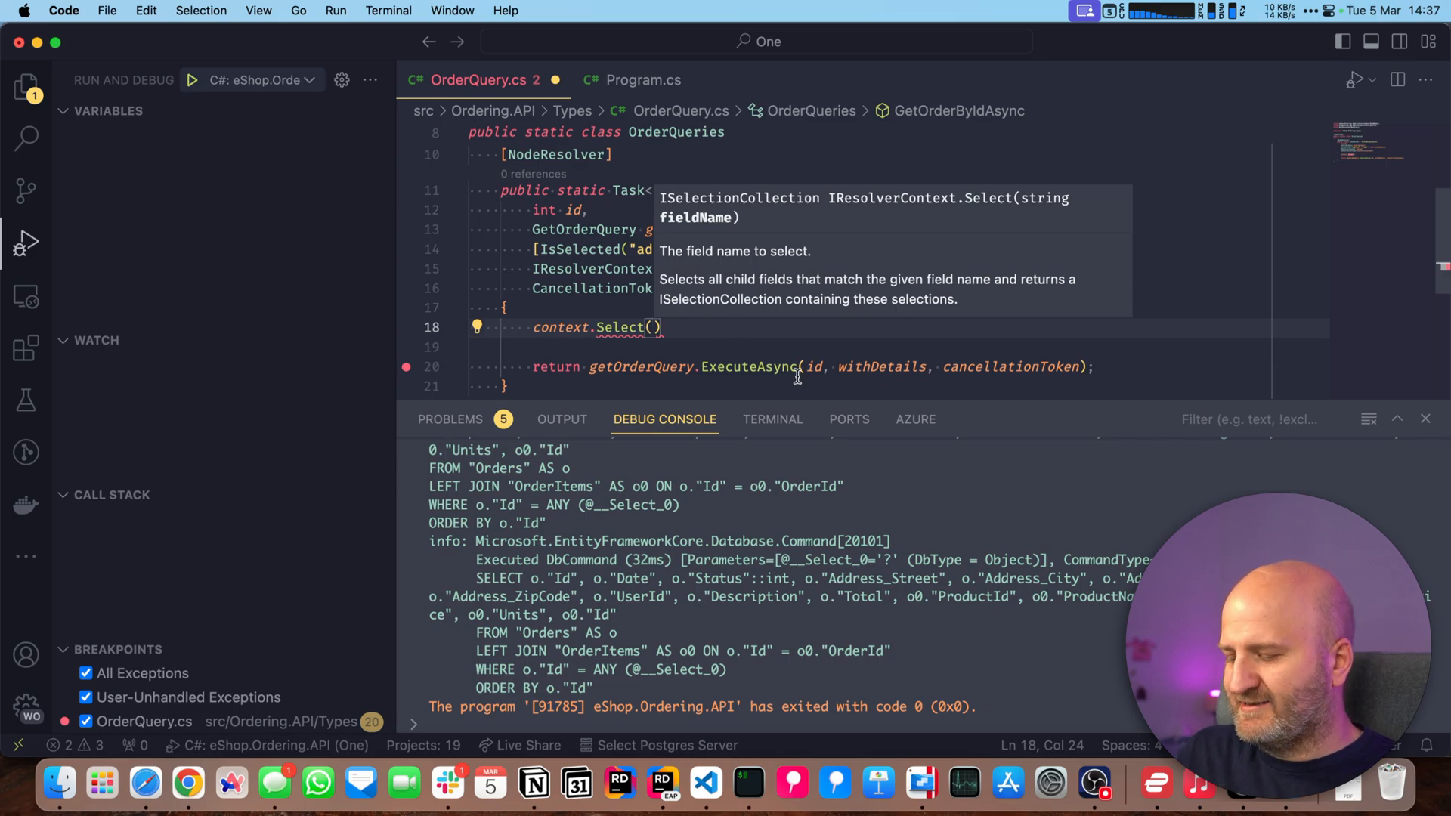
type("\"items\").IsSelected(\"product\");")
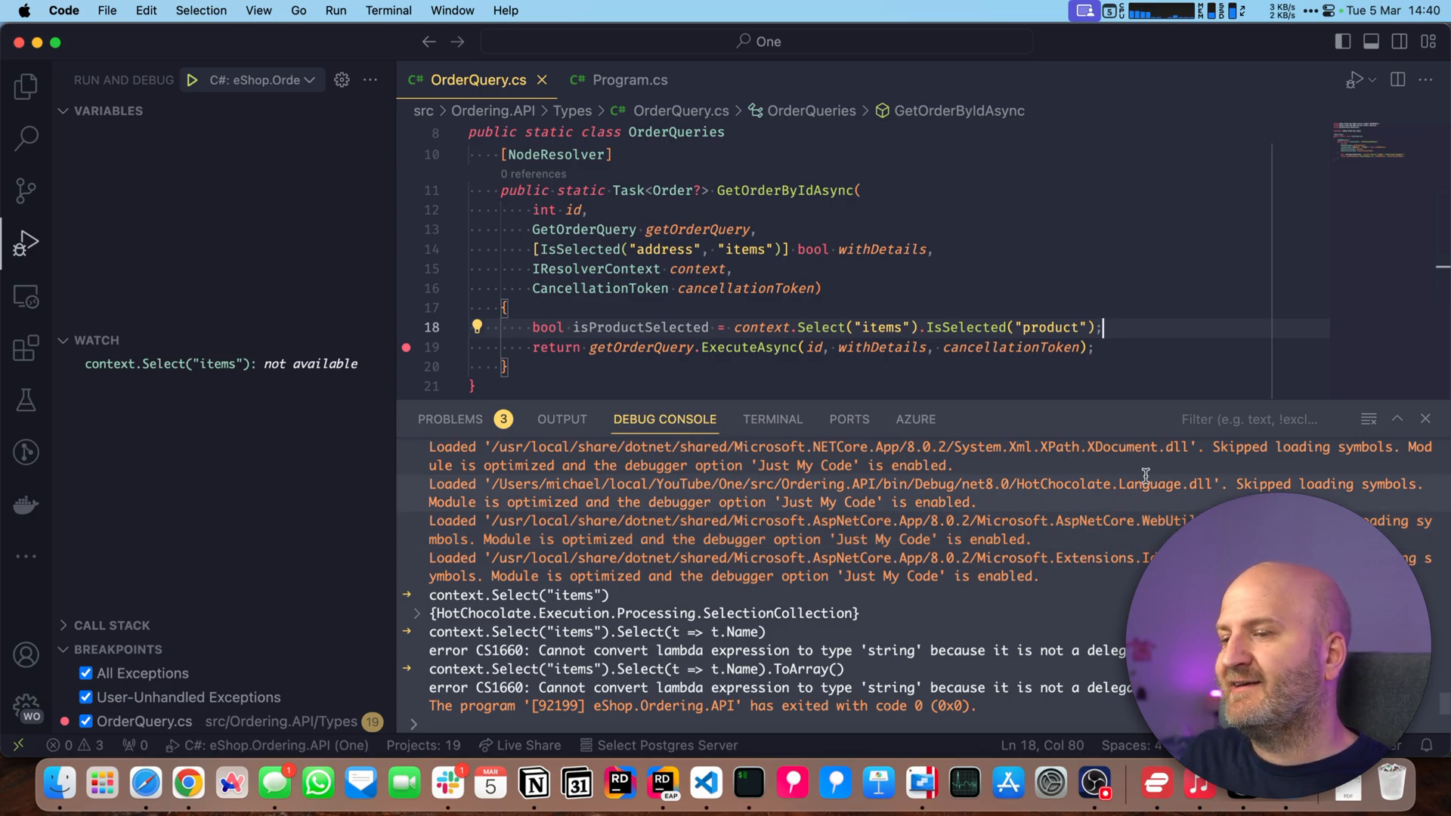
- Rewrite line 18 as context.Select("items").Select("product").Select(t => t.Field.Member).ToArray()
double_click(819, 327)
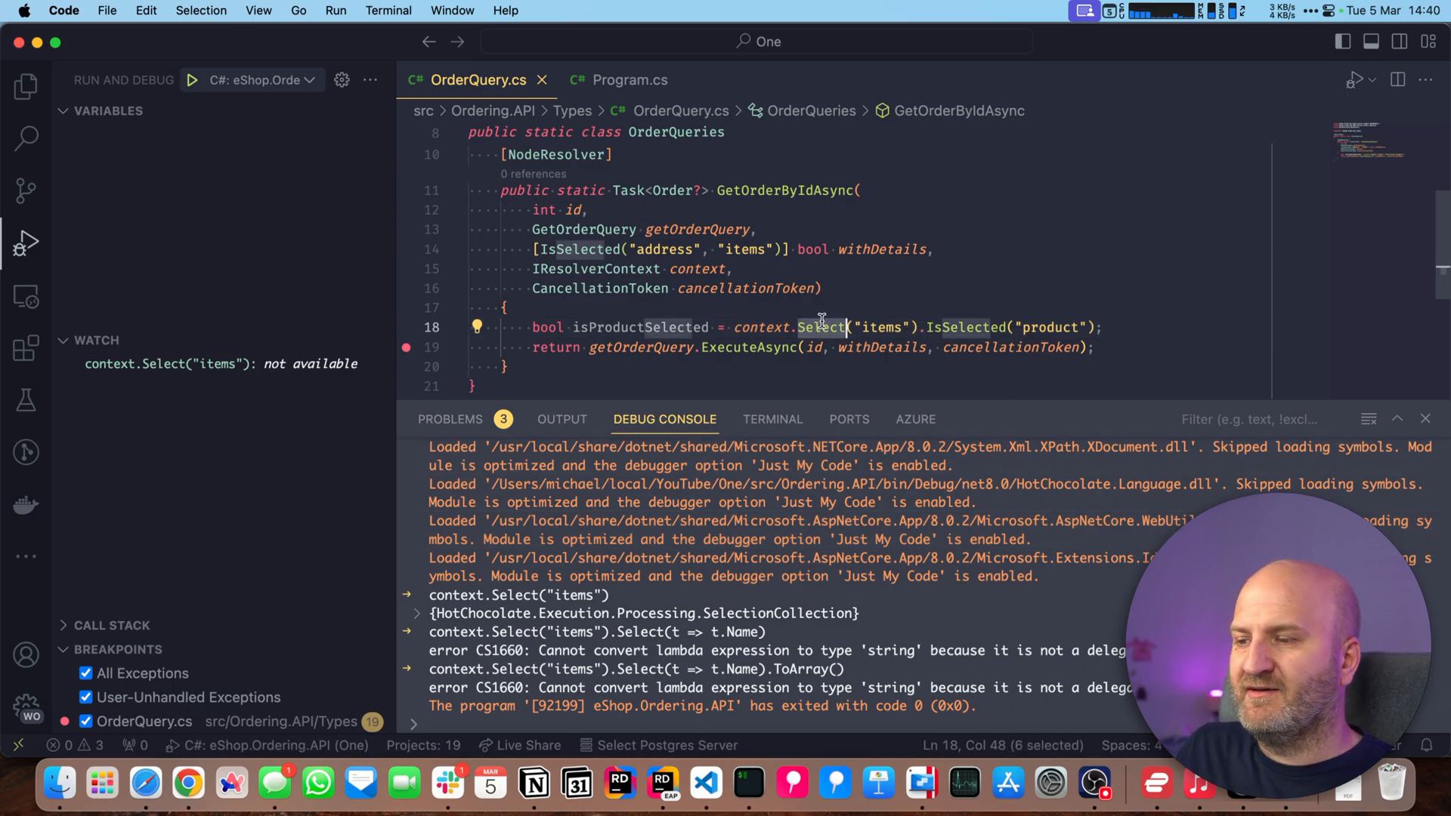
left_click(966, 326)
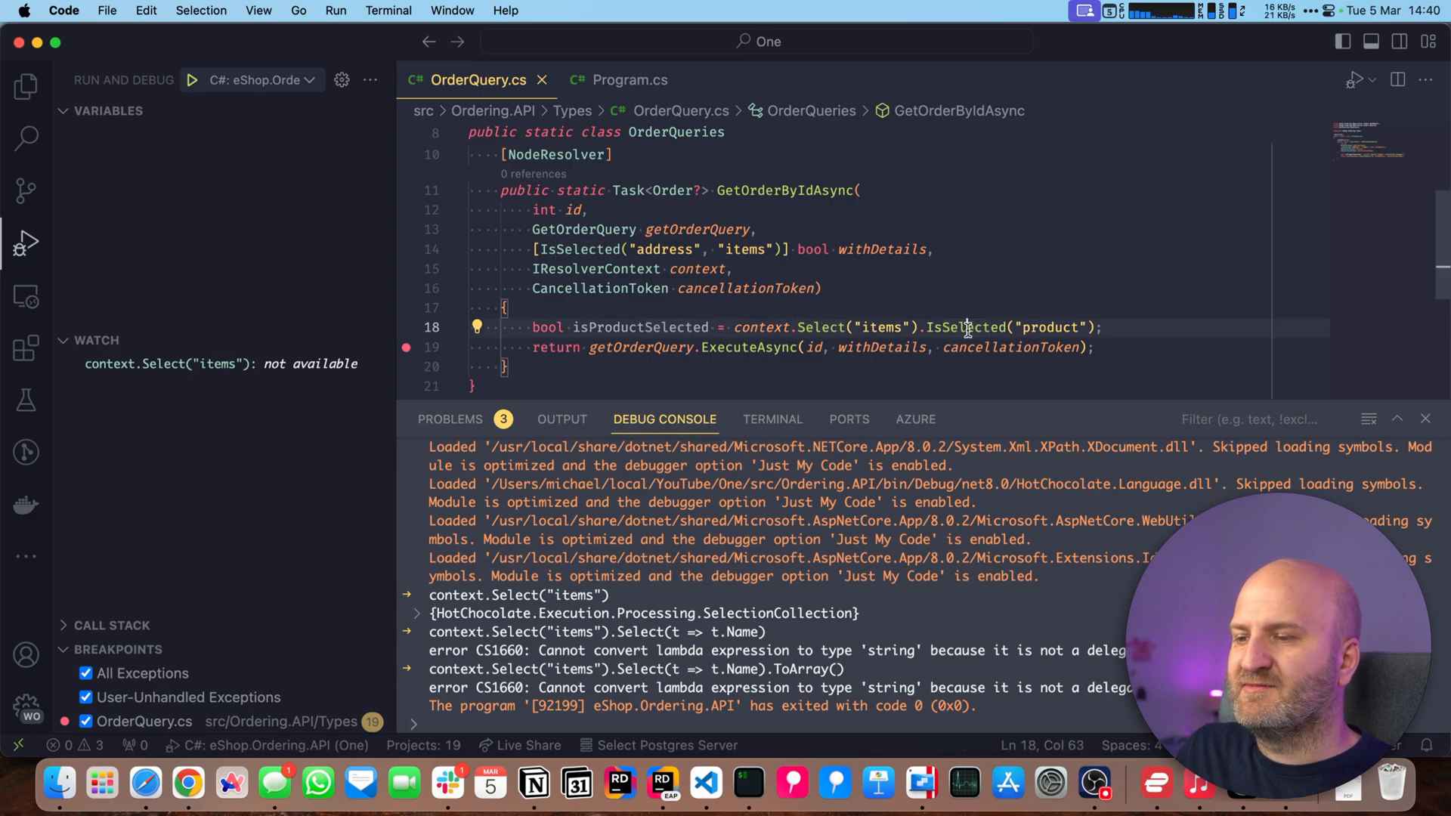
type(".Select(\"product\").")
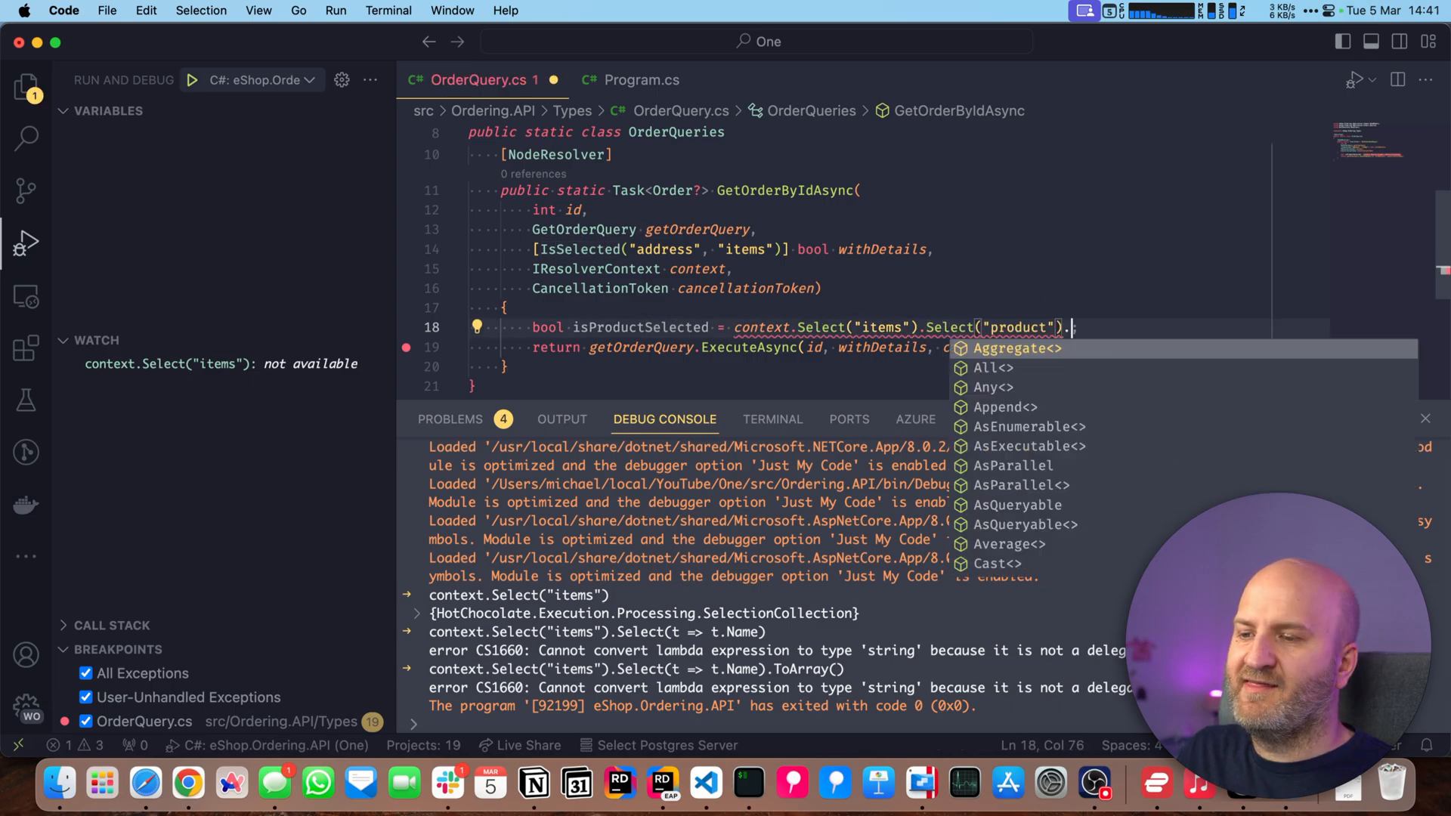
type("IsSelected")
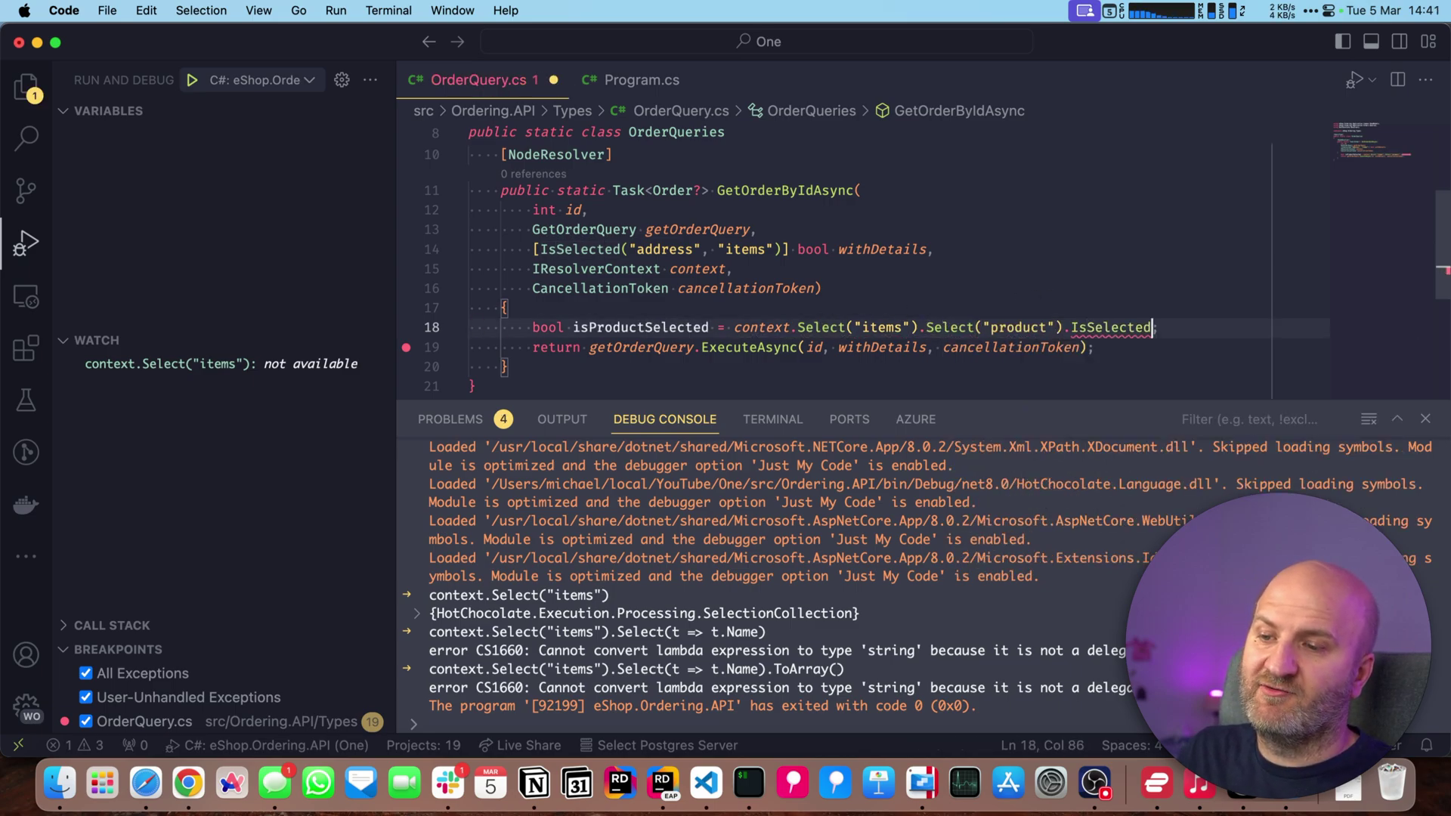
type("(")
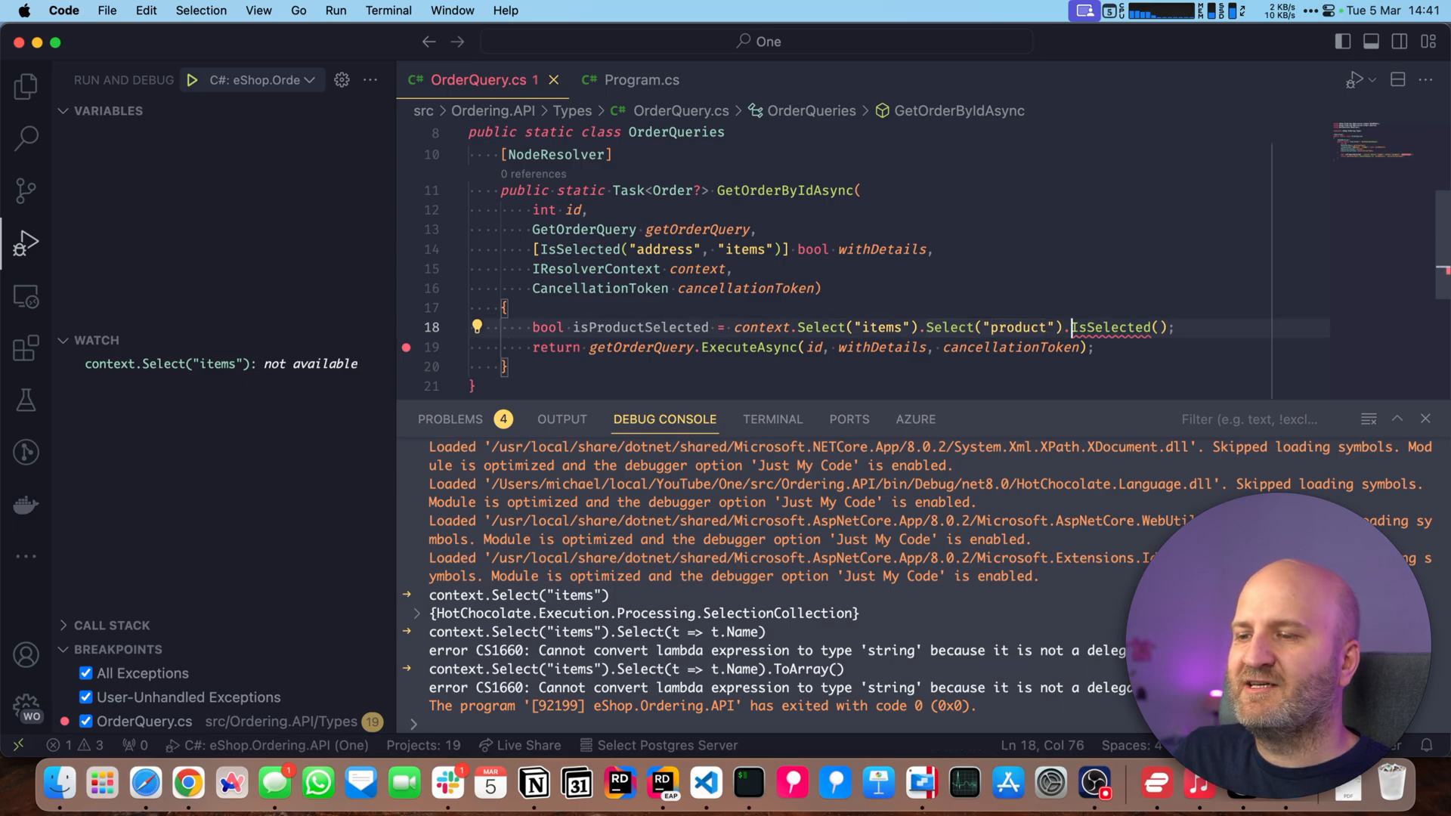
key("Backspace")
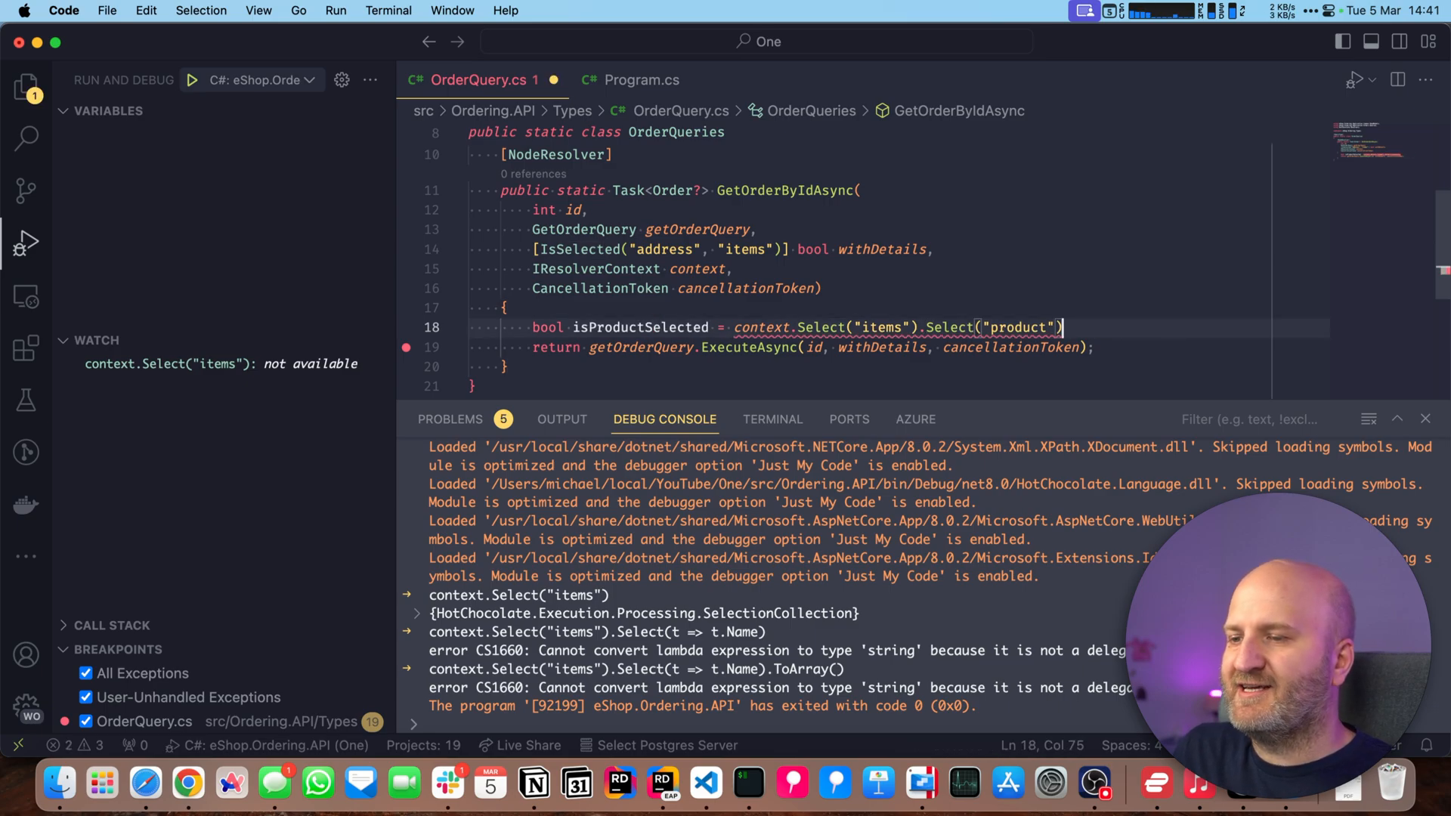
type(".Select(t")
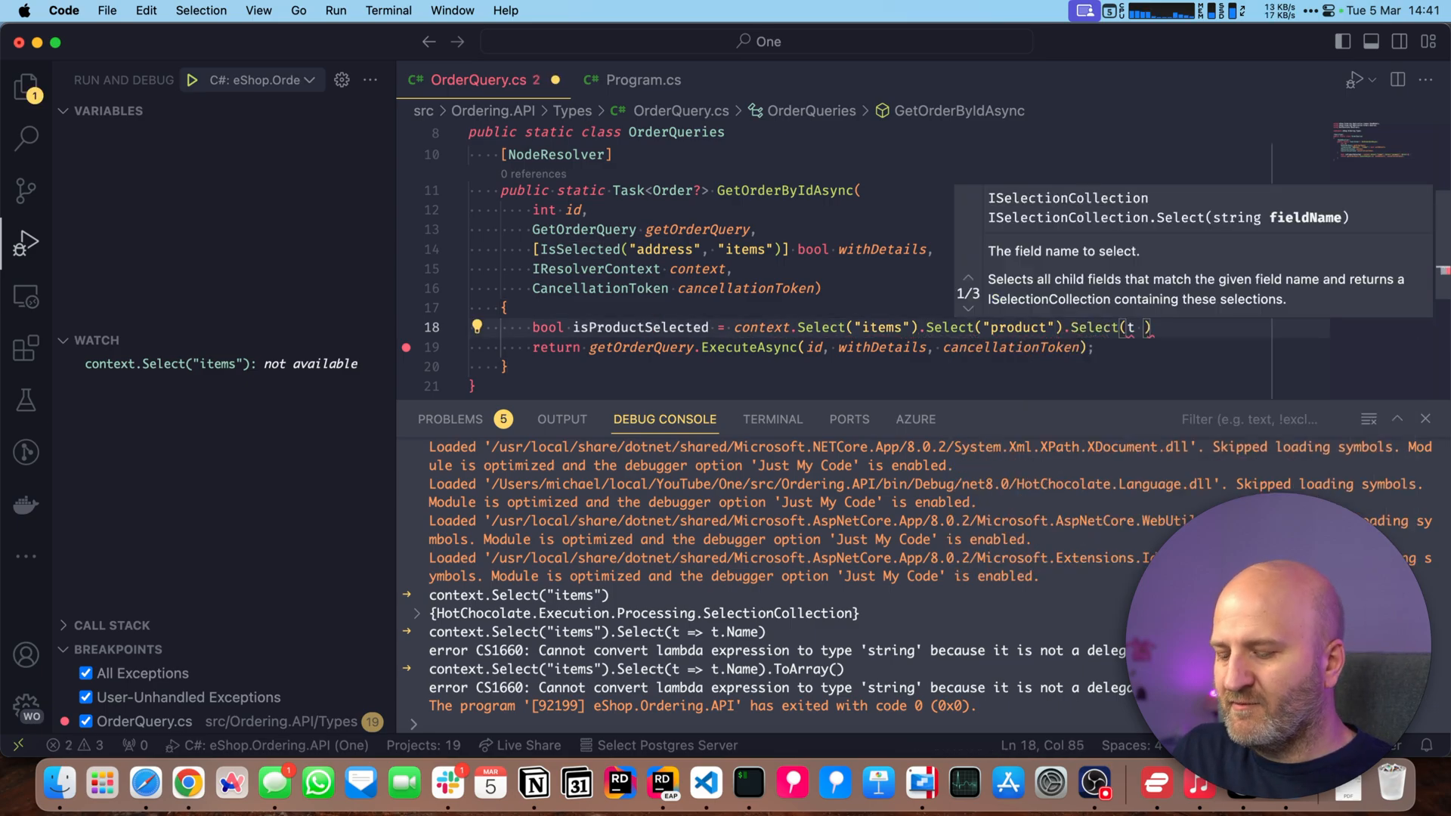
type("=> t.Field")
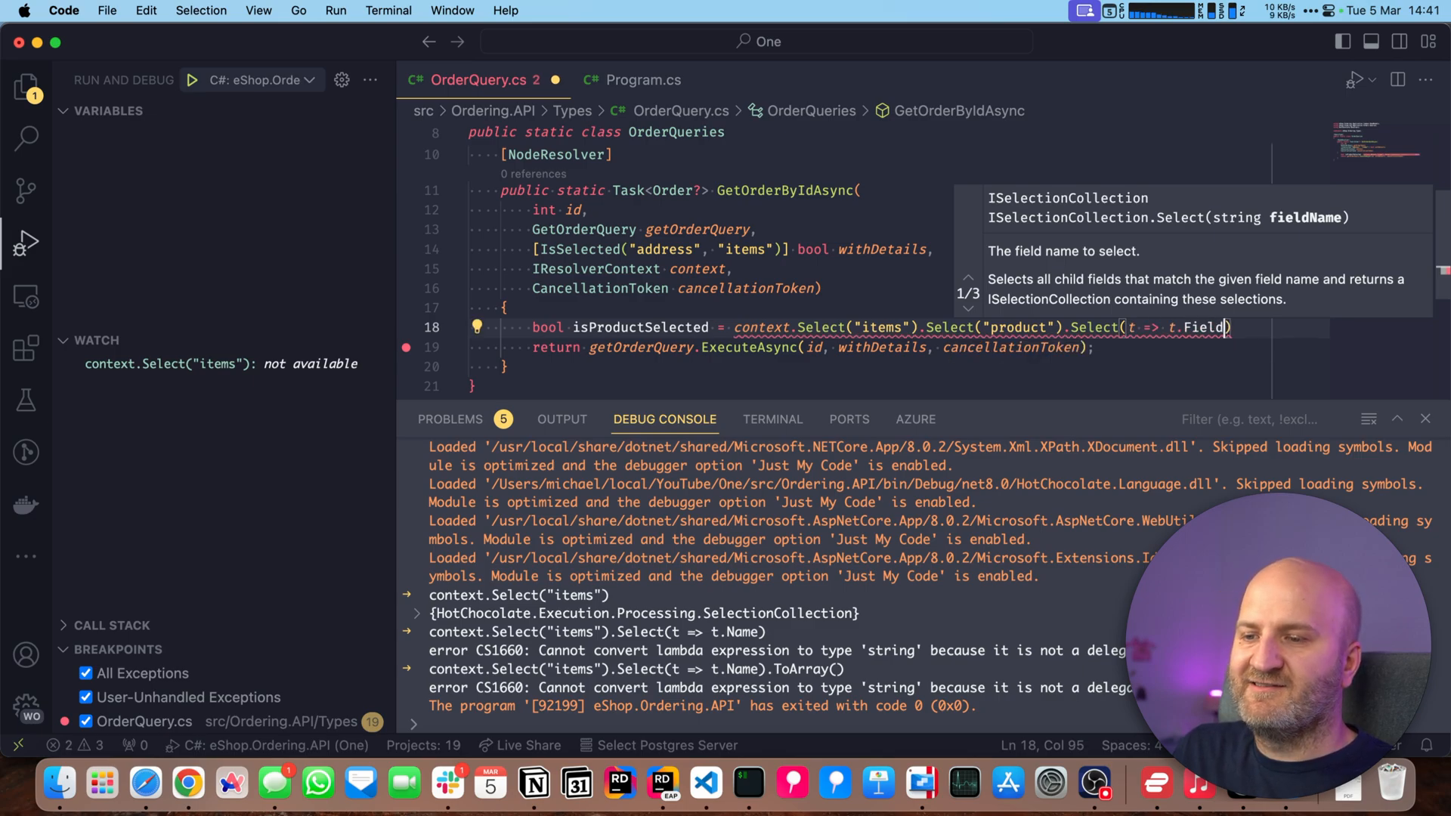
type(".Member")
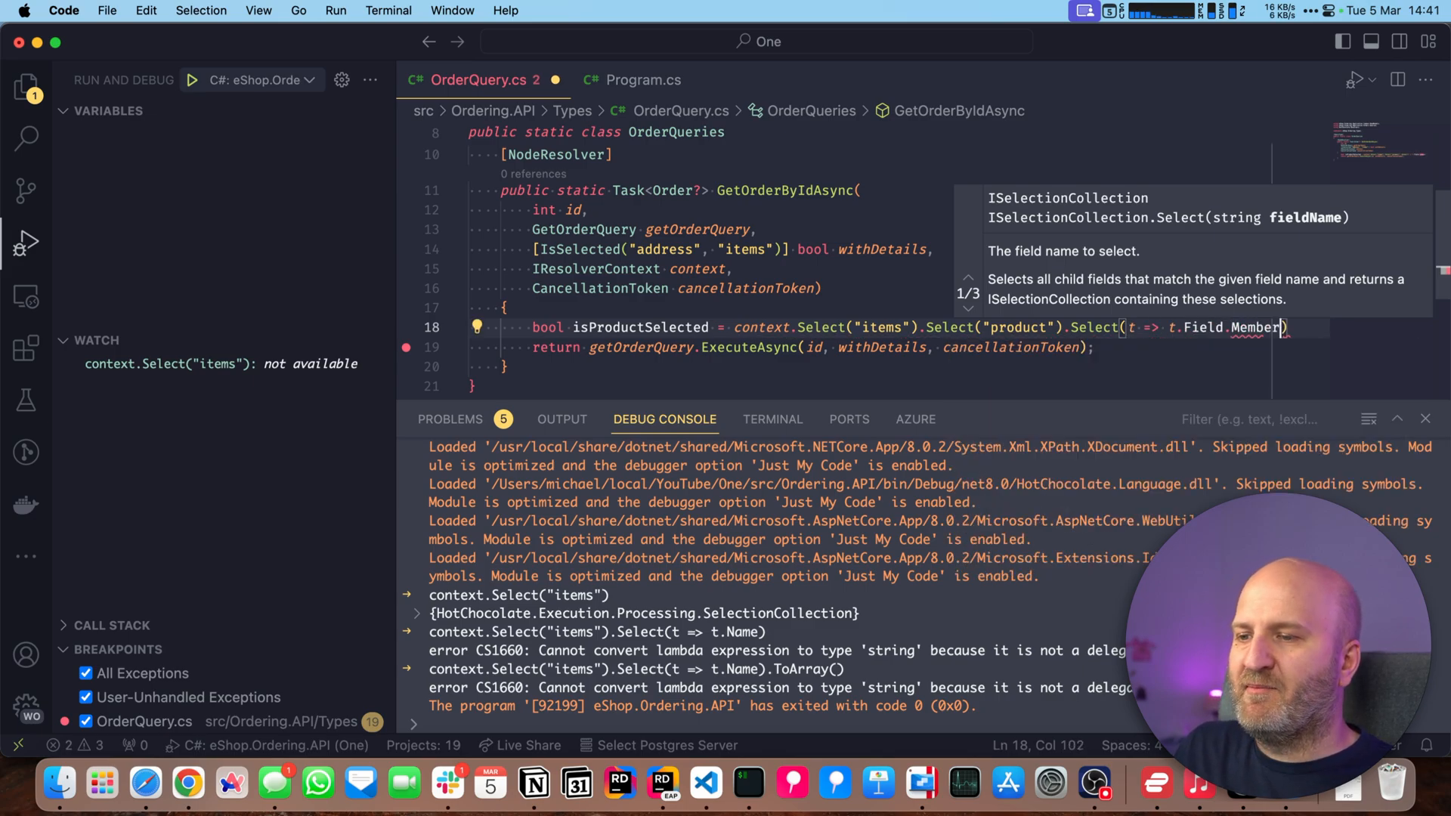
type(".ToArray();")
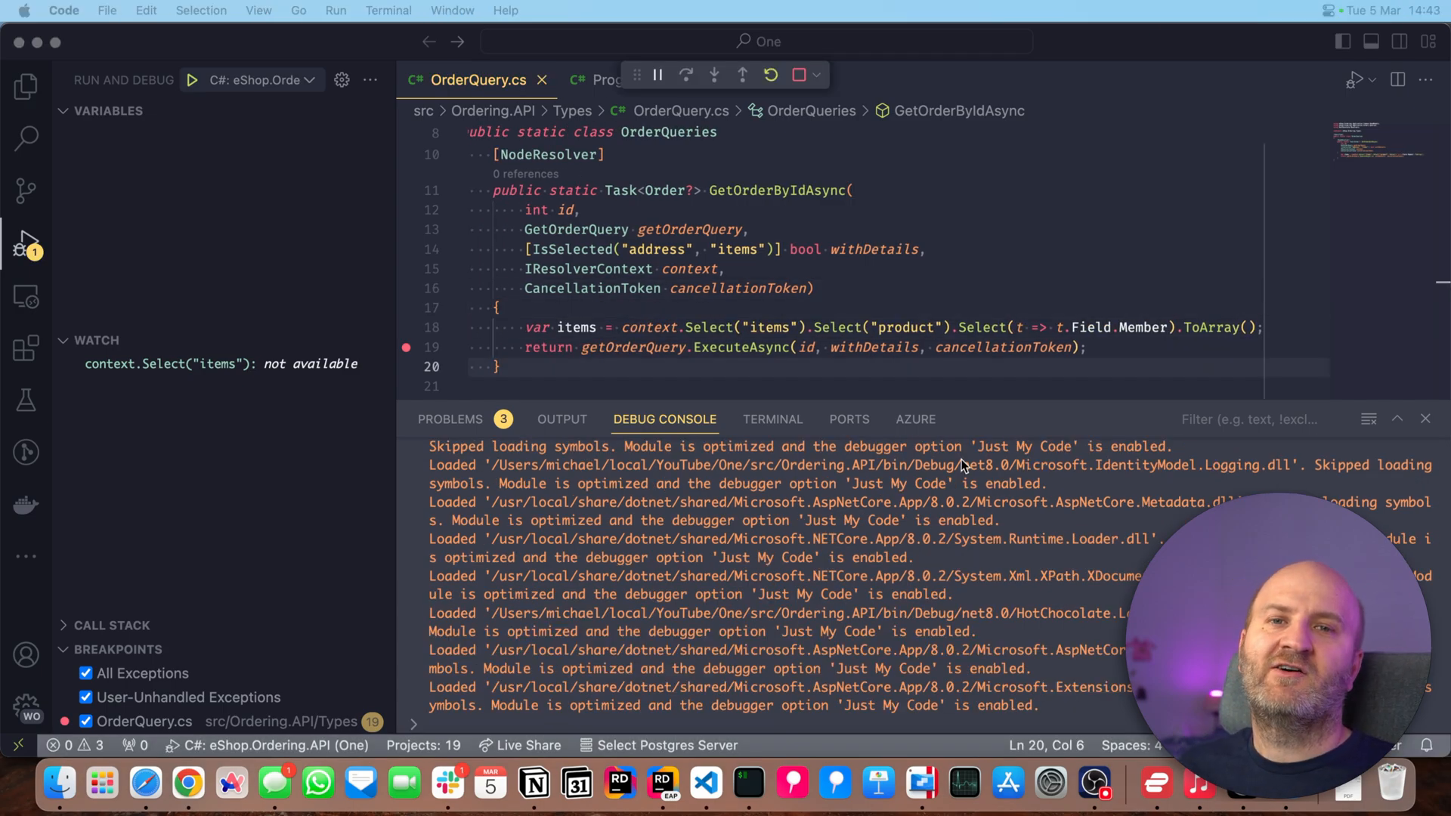
mouse_move(825, 144)
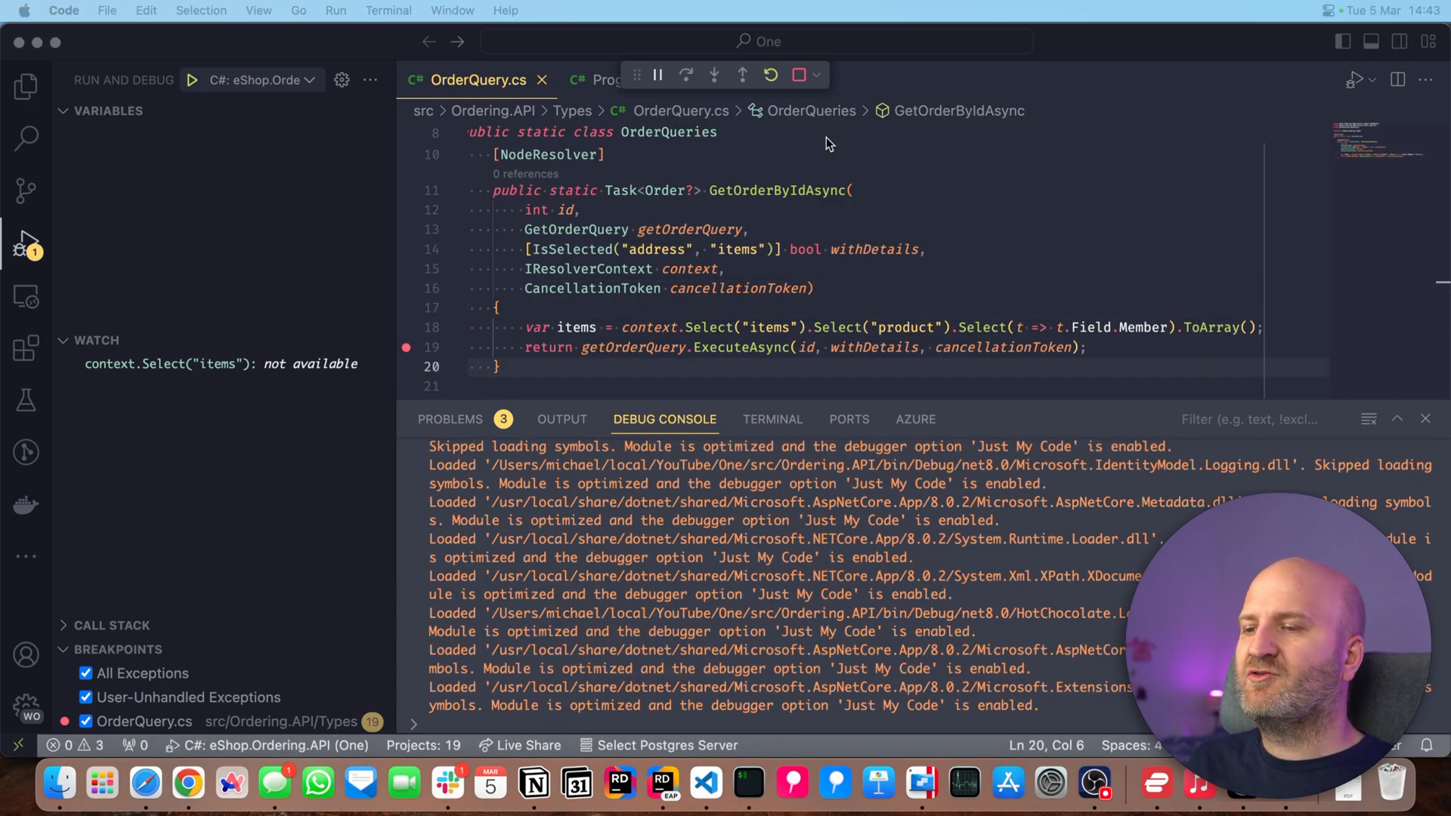
mouse_move(1166, 393)
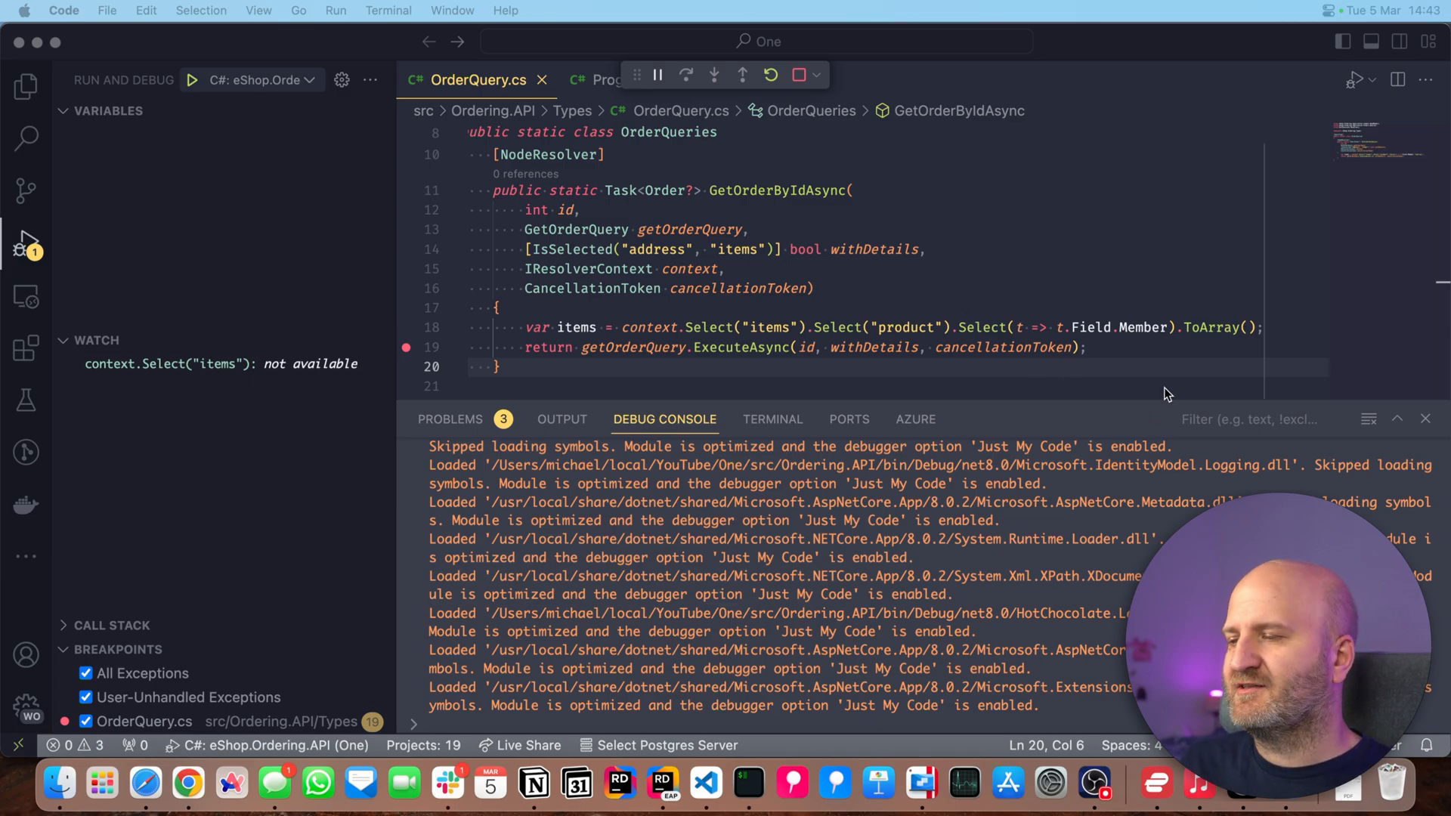
mouse_move(1215, 357)
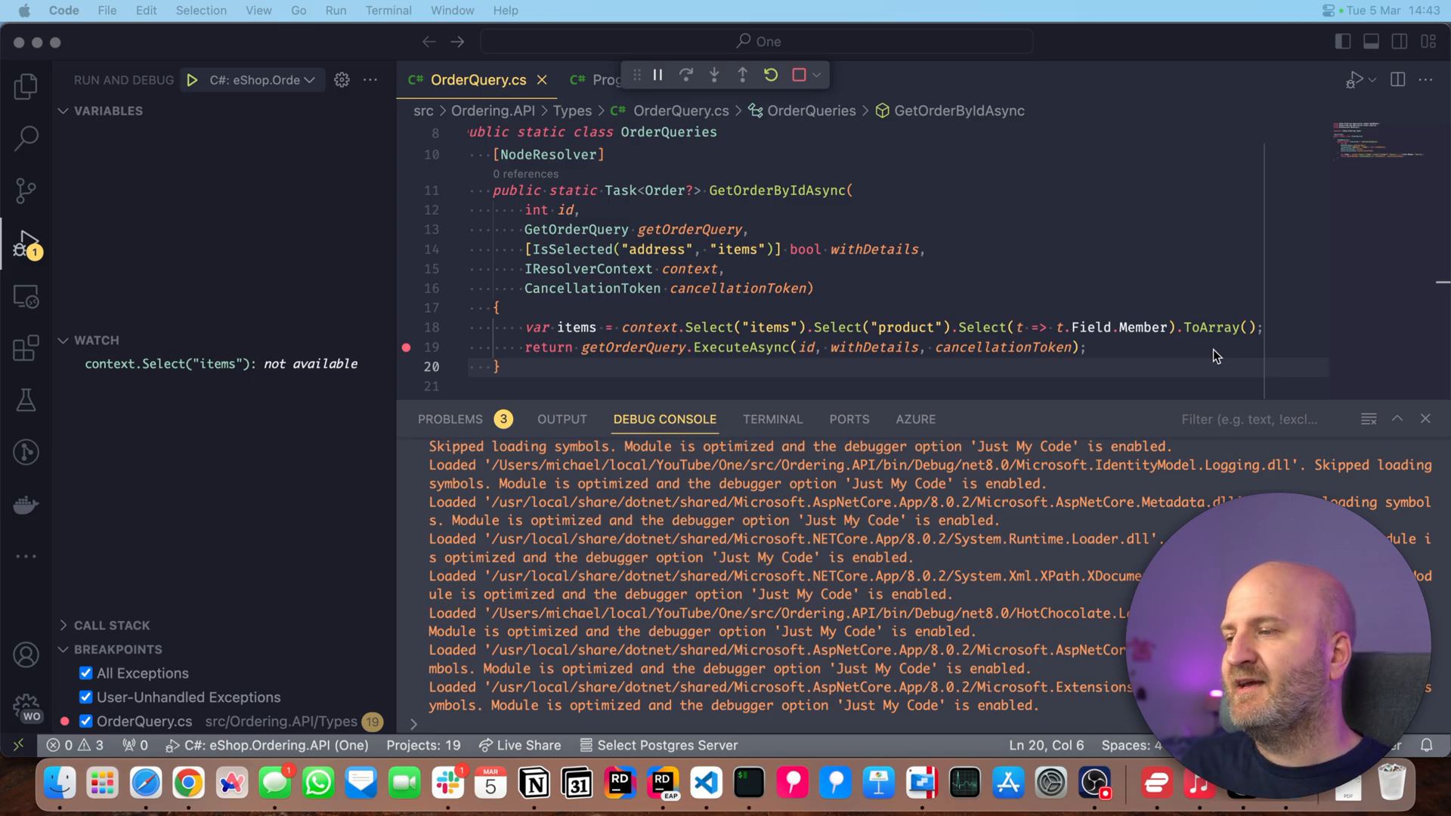
- Inspect the ExecuteAsync call's parameters while the Ordering.API debug session runs
left_click(744, 347)
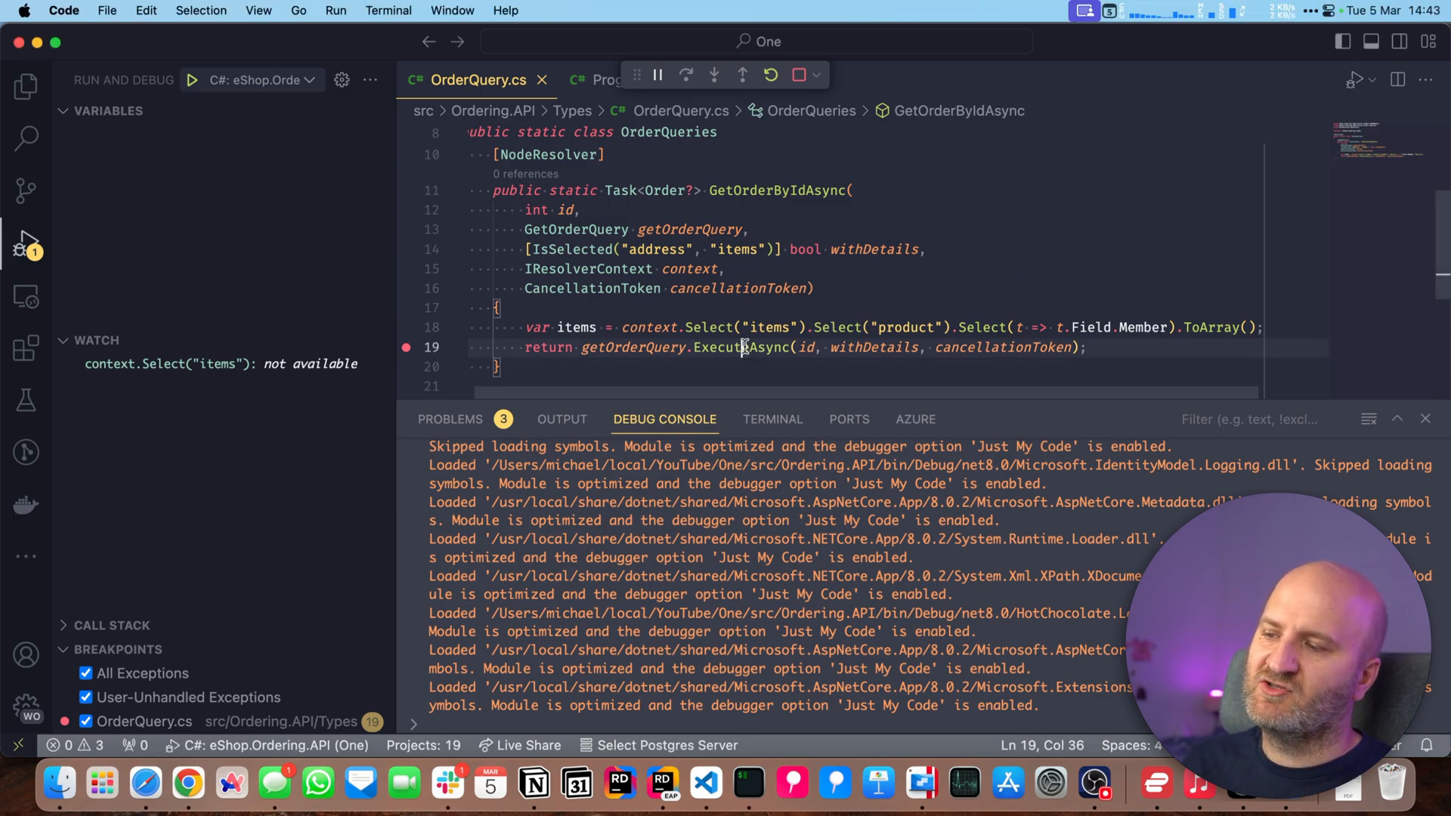
mouse_move(740, 347)
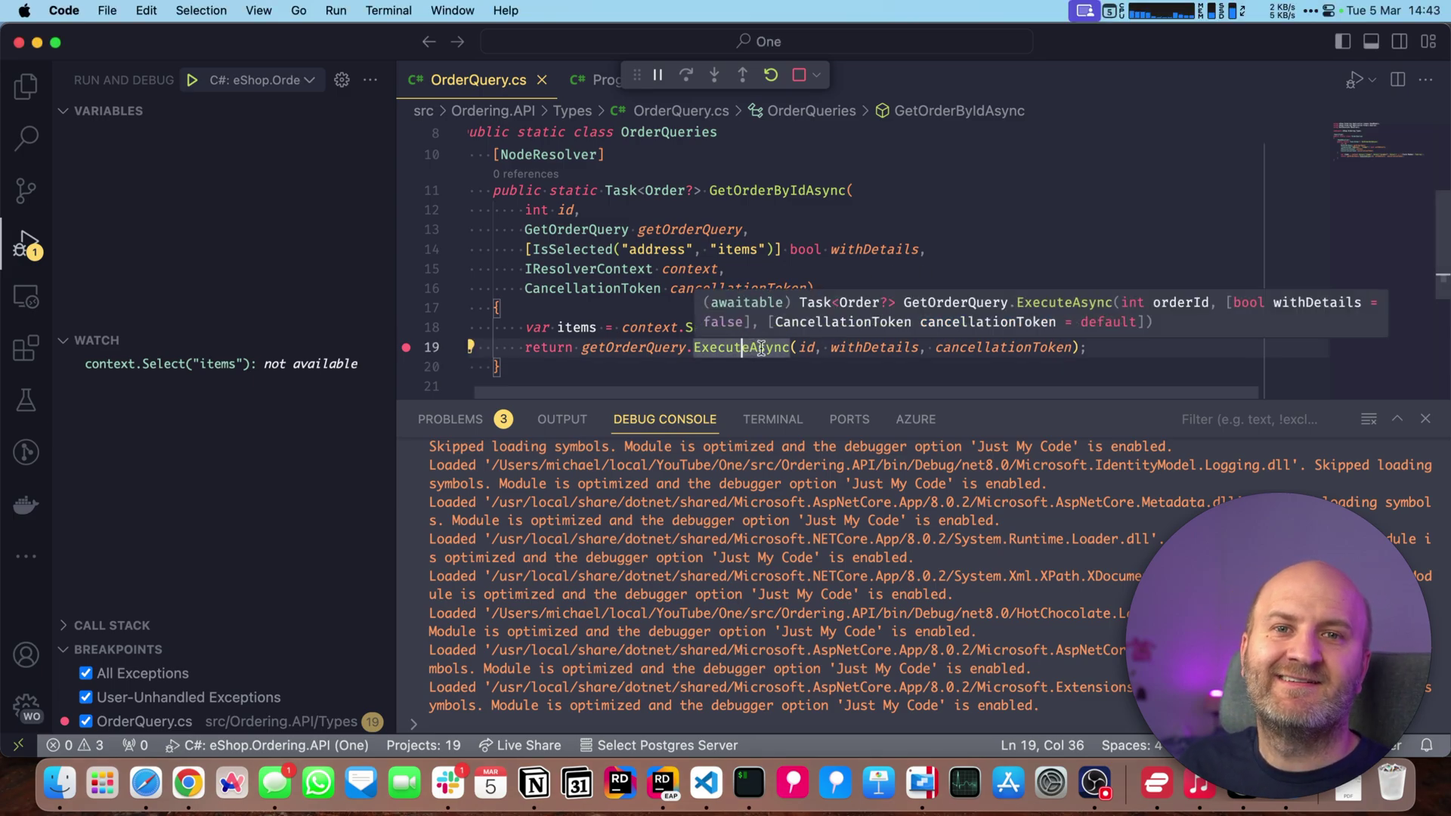